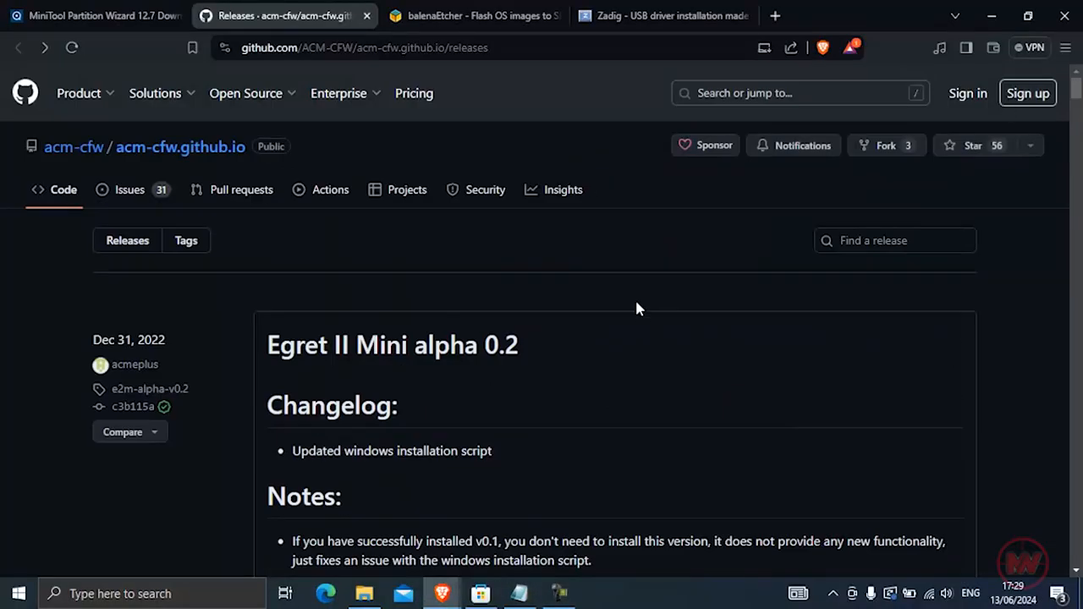
- Start downloading acm-install_20221203.zip from the release, then cancel since it is already downloaded
{"action": "scroll", "scroll_direction": "down", "scroll_amount": 3}
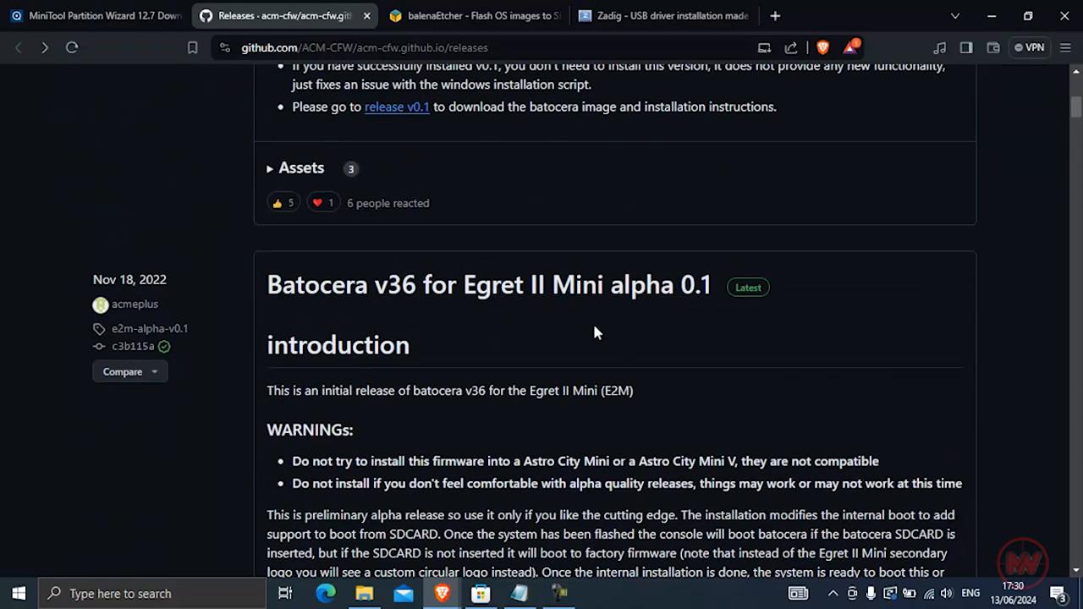
{"action": "scroll", "scroll_direction": "down", "scroll_amount": 3}
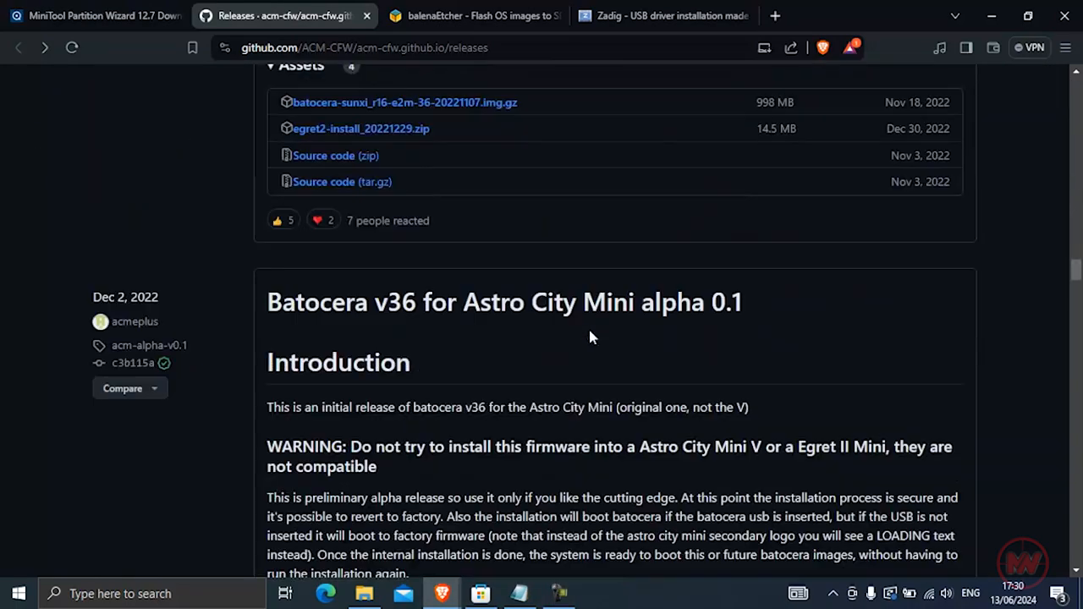
{"action": "scroll", "scroll_direction": "down", "scroll_amount": 3}
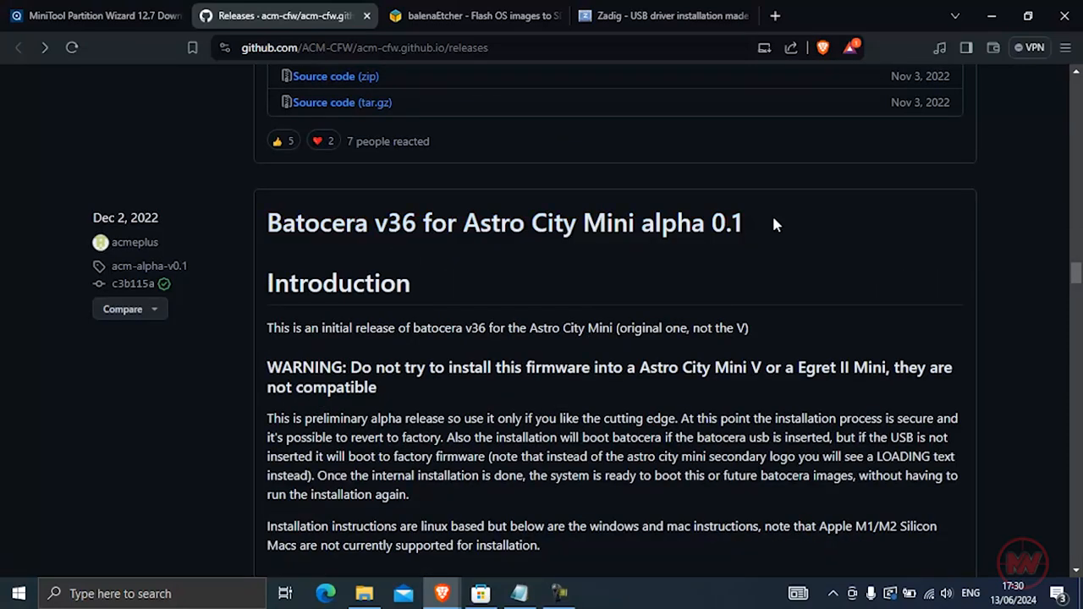
{"action": "mouse_move", "coordinate": [610, 243]}
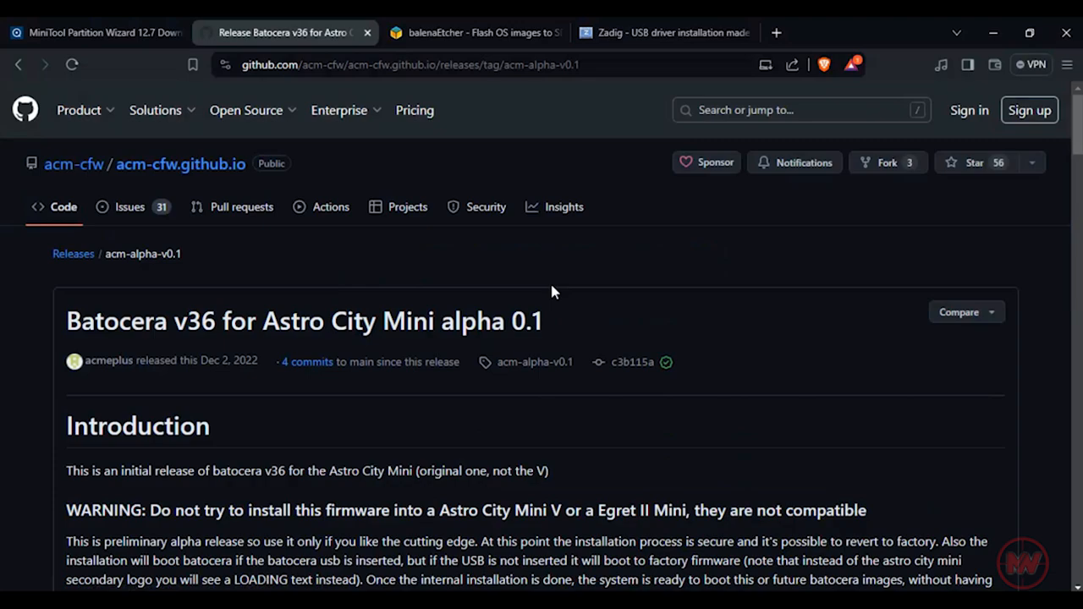
{"action": "scroll", "scroll_direction": "down", "scroll_amount": 3}
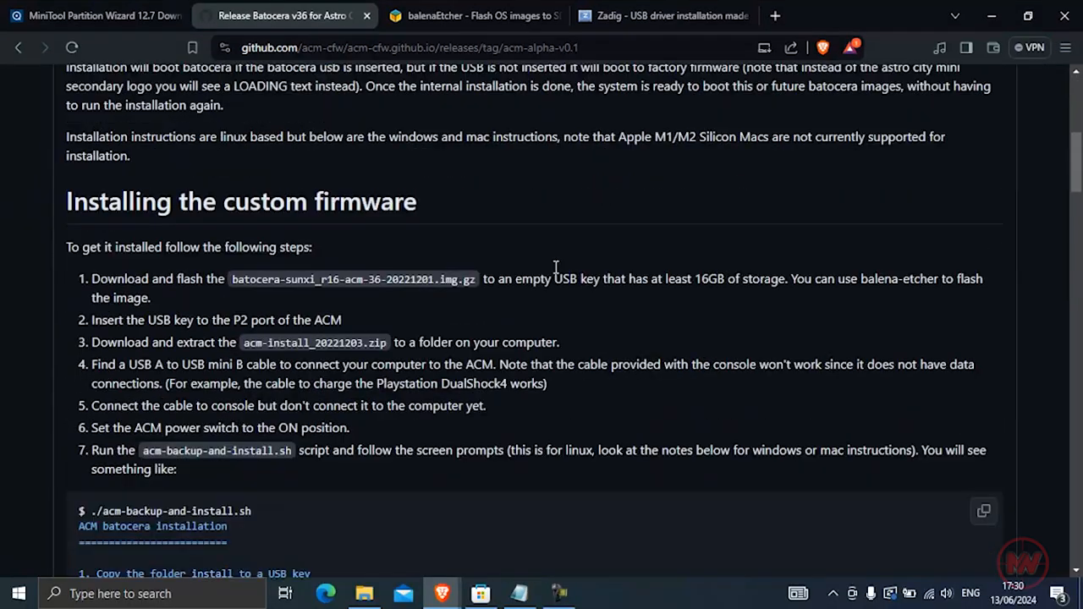
{"action": "scroll", "scroll_direction": "down", "scroll_amount": 3}
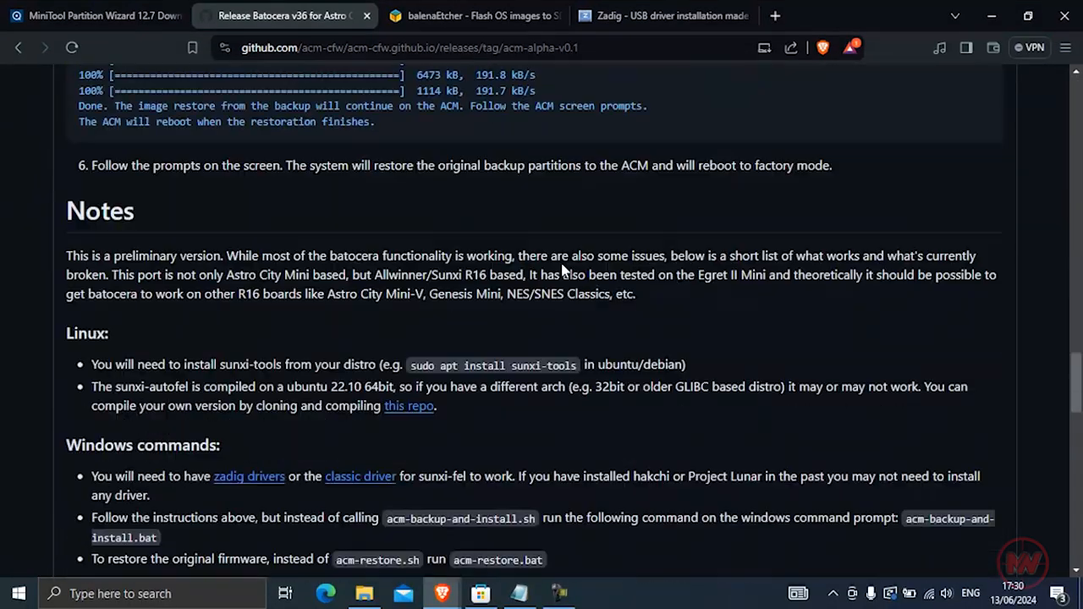
{"action": "scroll", "scroll_direction": "down", "scroll_amount": 3}
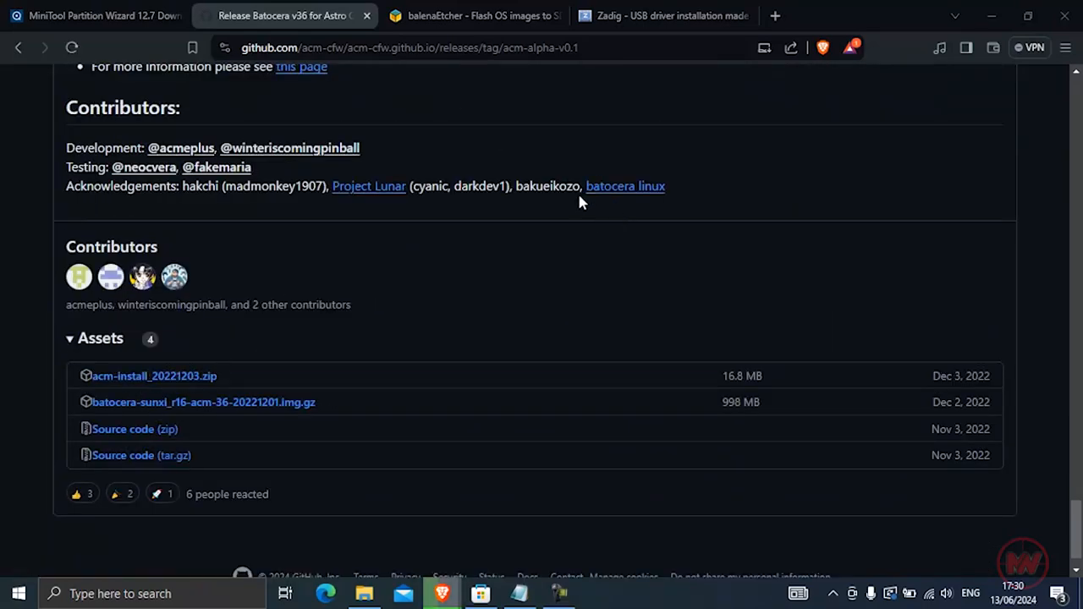
{"action": "left_click", "coordinate": [154, 376]}
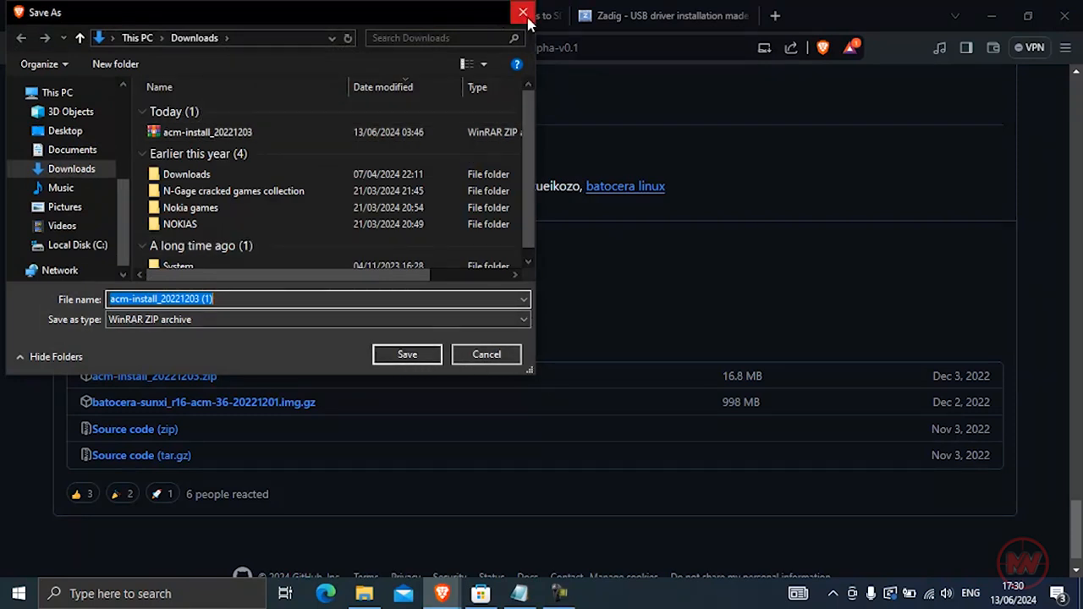
{"action": "left_click", "coordinate": [517, 14]}
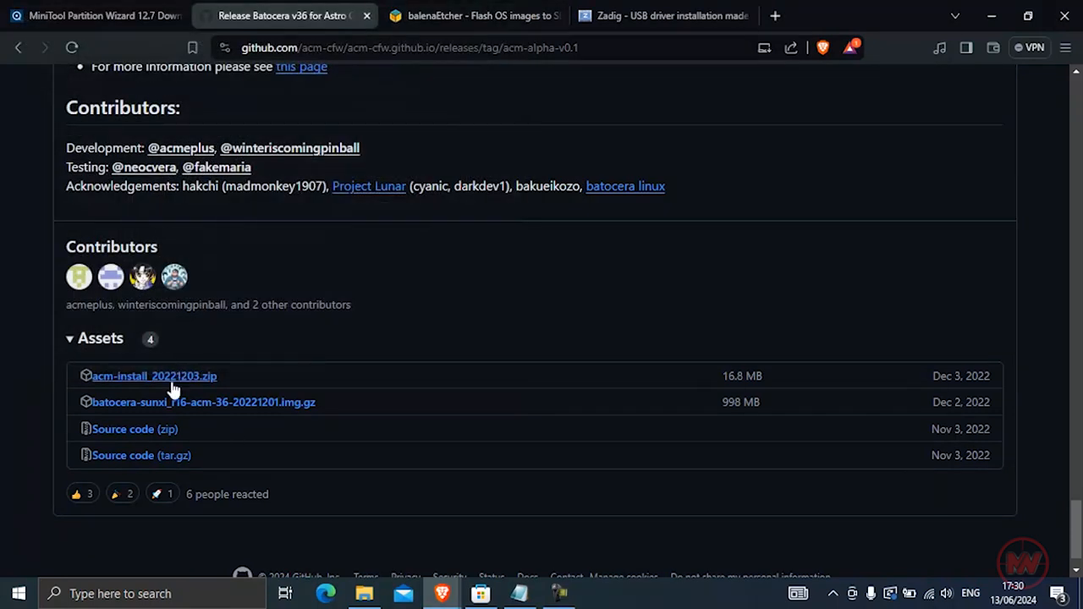
{"action": "mouse_move", "coordinate": [91, 132]}
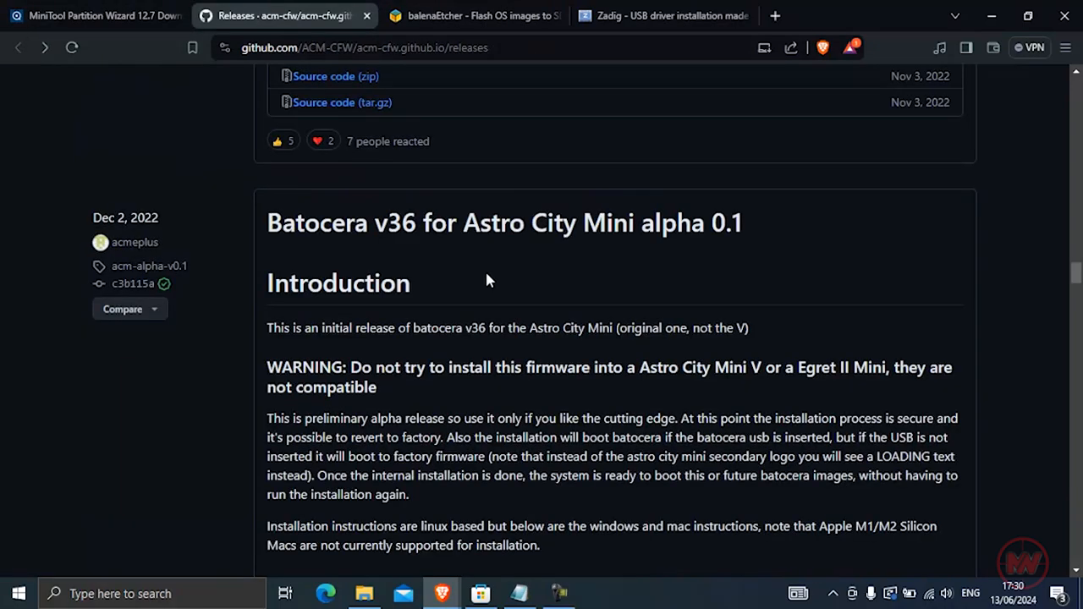
- Expand the alpha 0.2 release assets showing the 20221206 image files, then head to the Rufus site
{"action": "scroll", "scroll_direction": "down", "scroll_amount": 3}
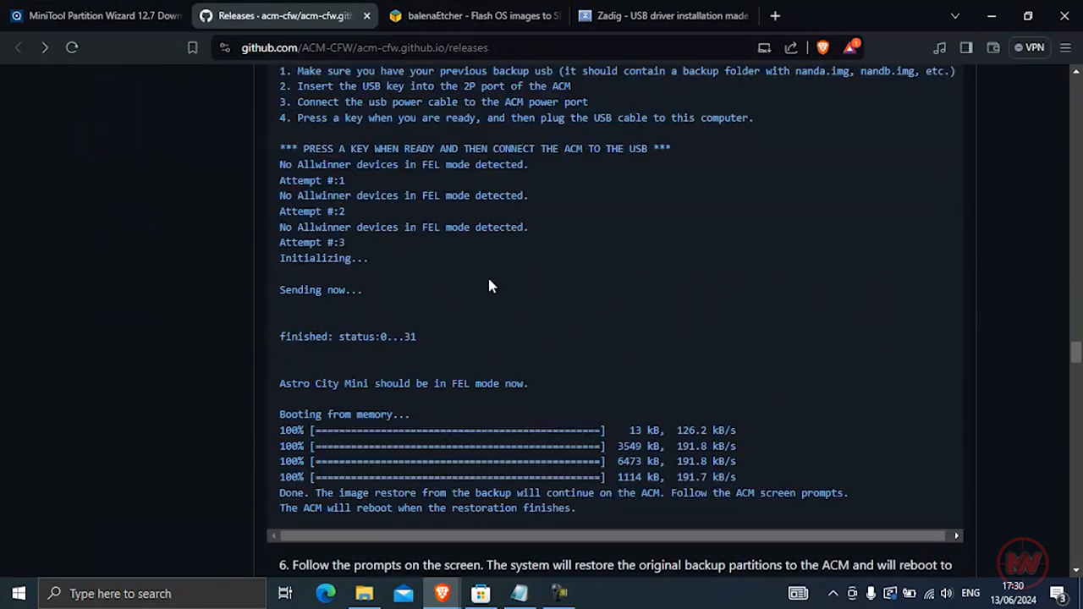
{"action": "scroll", "scroll_direction": "down", "scroll_amount": 3}
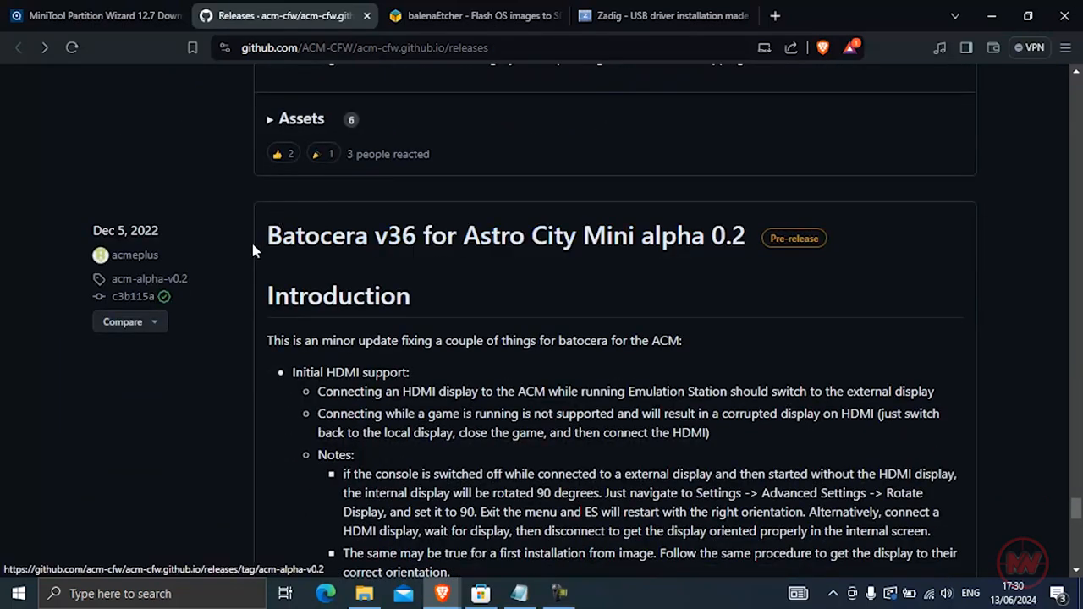
{"action": "mouse_move", "coordinate": [734, 251]}
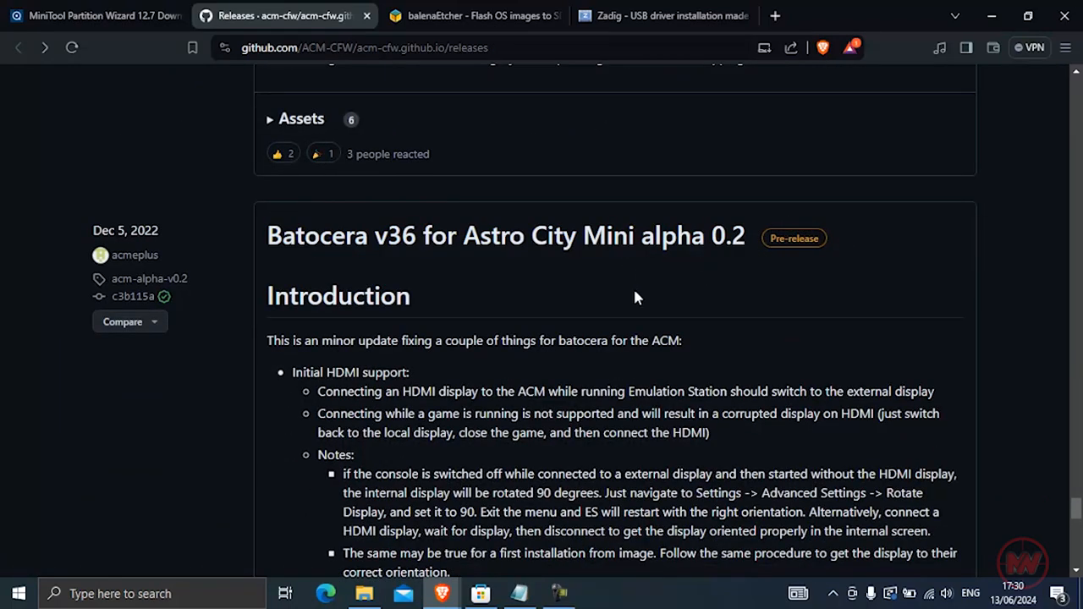
{"action": "scroll", "scroll_direction": "down", "scroll_amount": 3}
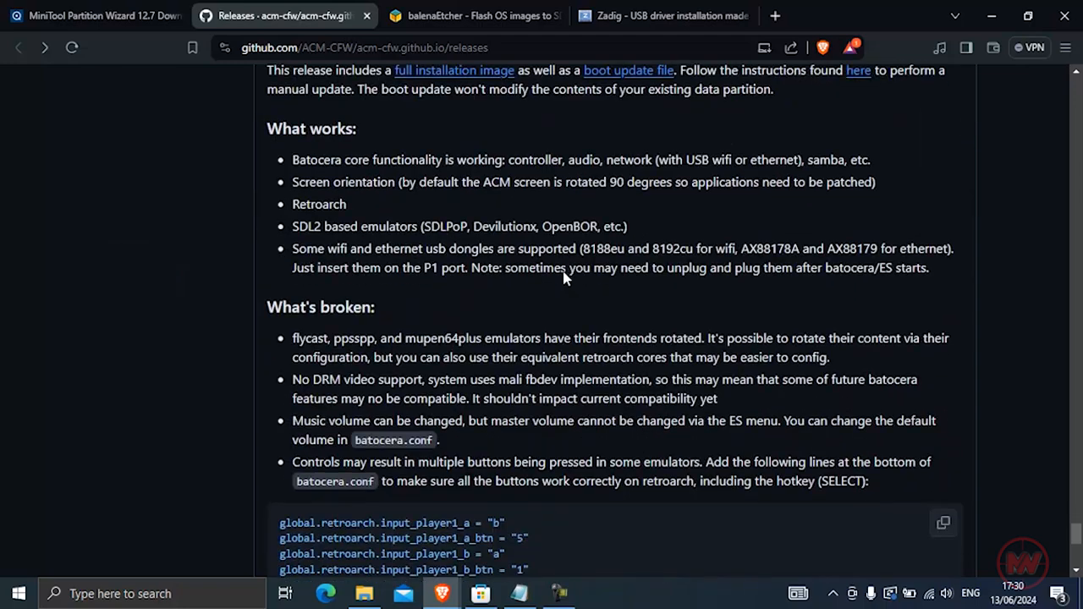
{"action": "scroll", "scroll_direction": "down", "scroll_amount": 3}
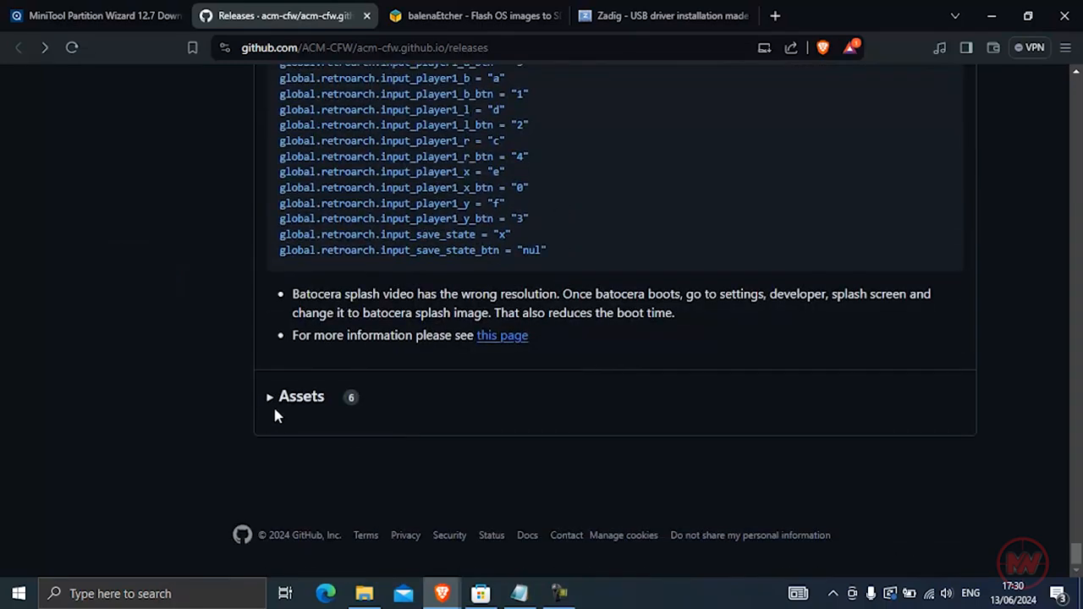
{"action": "left_click", "coordinate": [301, 396]}
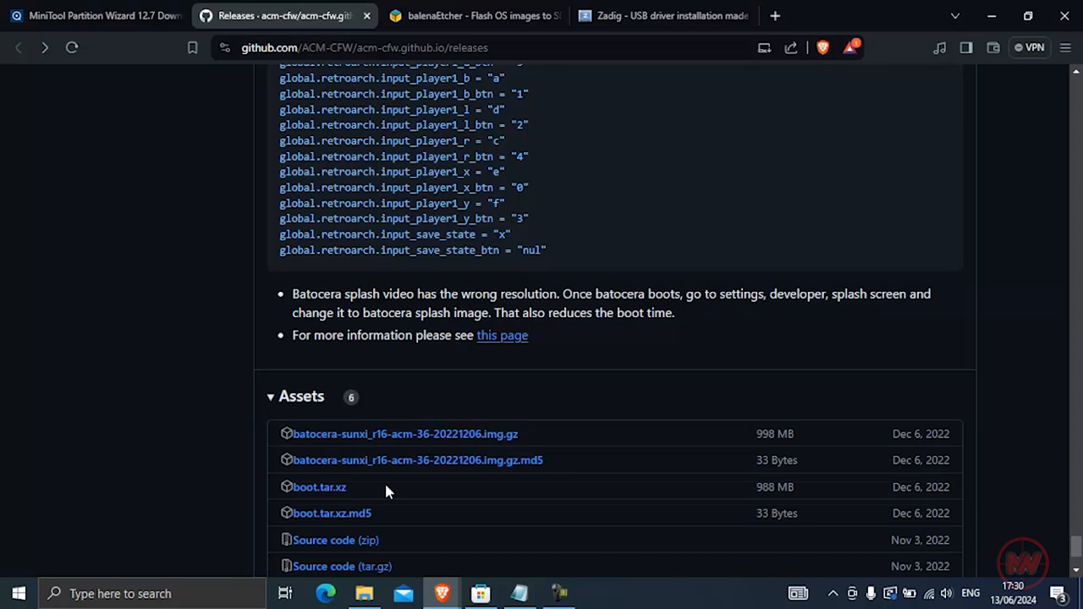
{"action": "mouse_move", "coordinate": [398, 433]}
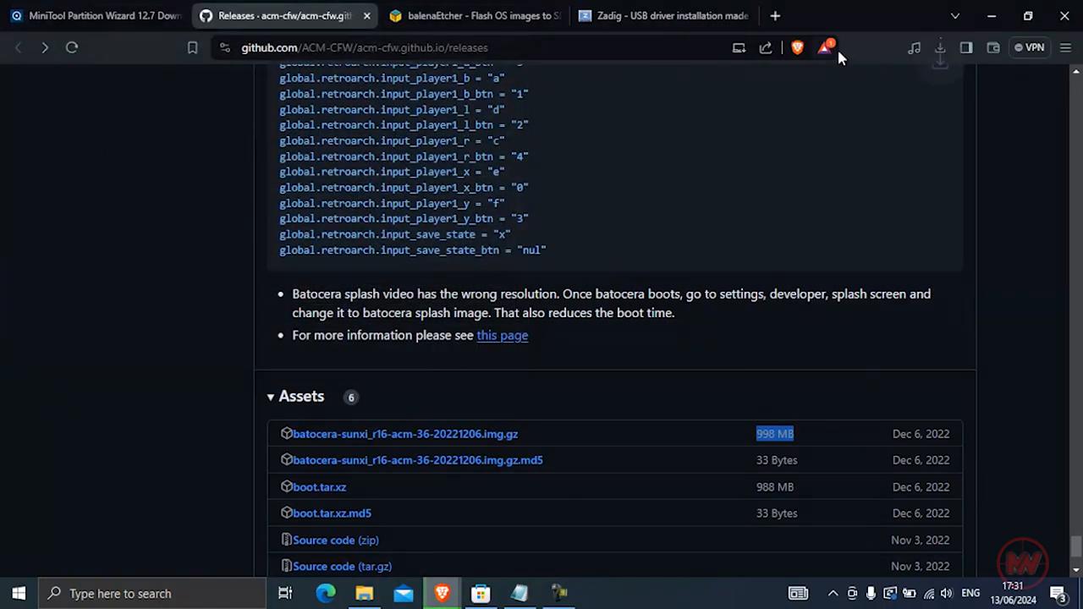
{"action": "left_click", "coordinate": [939, 48]}
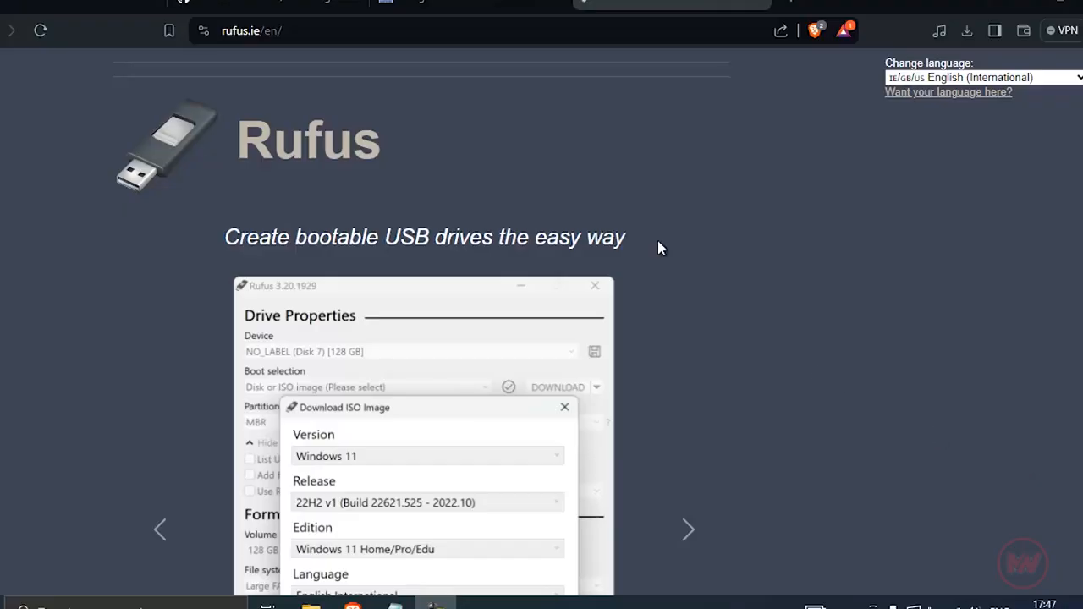
- Download rufus-4.5.exe for Windows x64 and run it from the downloads panel
{"action": "scroll", "scroll_direction": "down", "scroll_amount": 3}
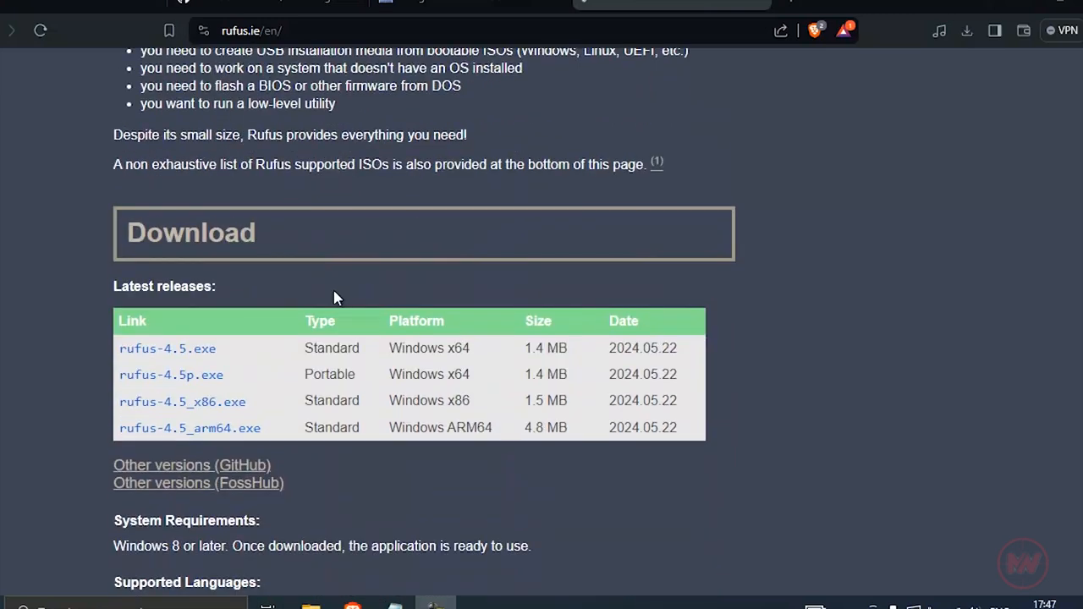
{"action": "mouse_move", "coordinate": [210, 359]}
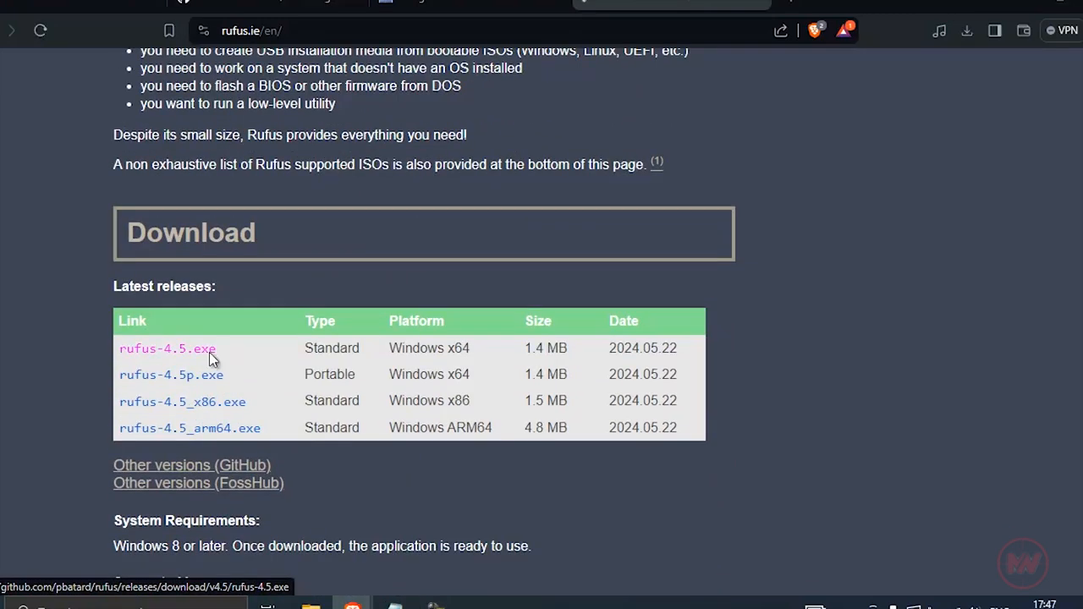
{"action": "left_click", "coordinate": [166, 348]}
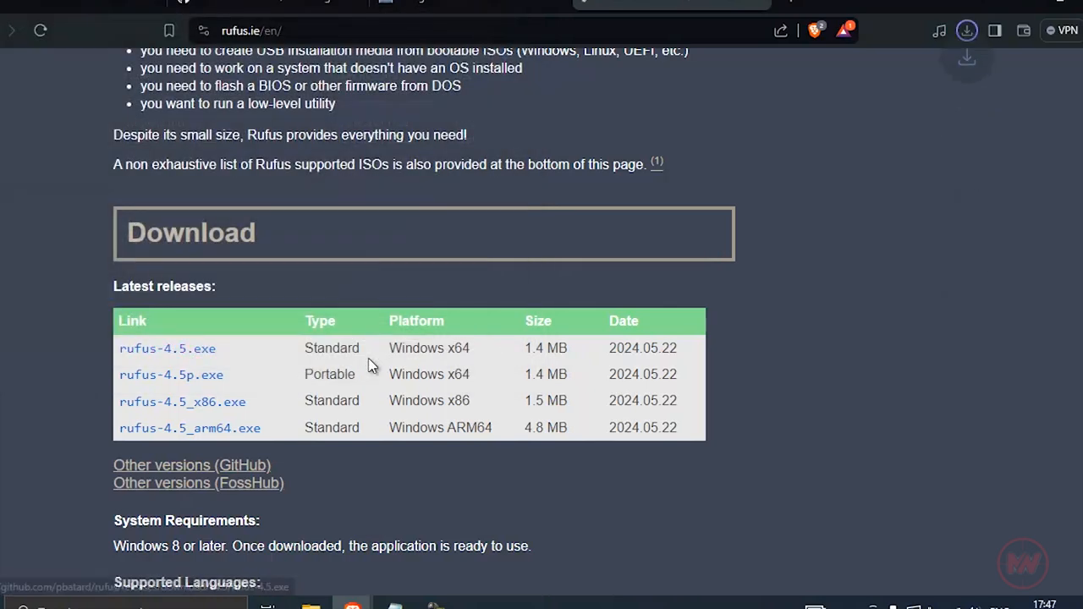
{"action": "left_click", "coordinate": [964, 31]}
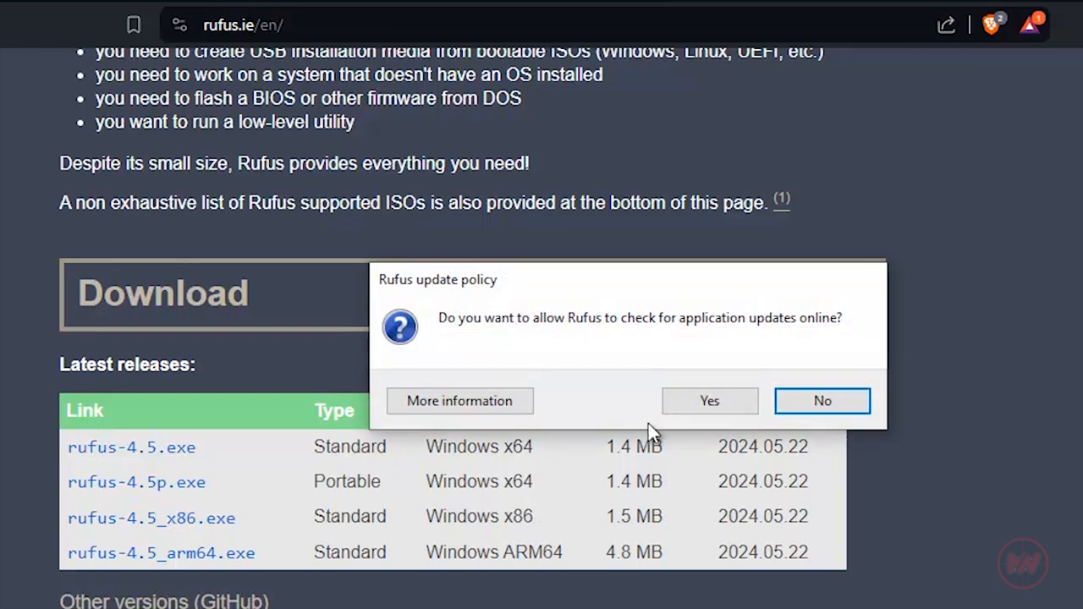
- Choose batocera-sunxi-r16-acm-36-20221206.img.gz for the 128 GB drive, start writing and accept the data warning
{"action": "left_click", "coordinate": [822, 400]}
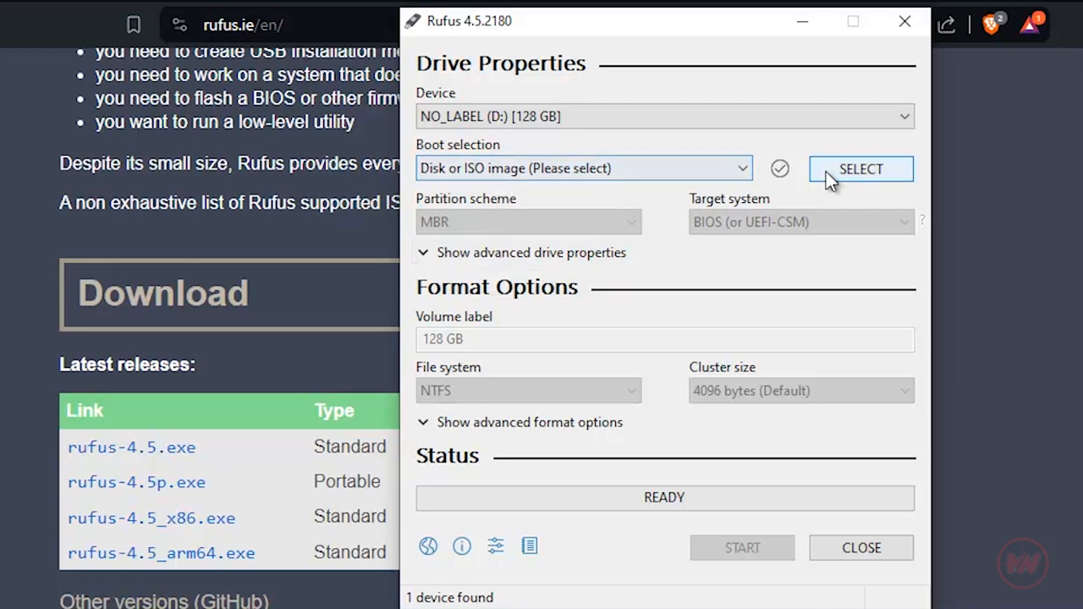
{"action": "left_click", "coordinate": [860, 169]}
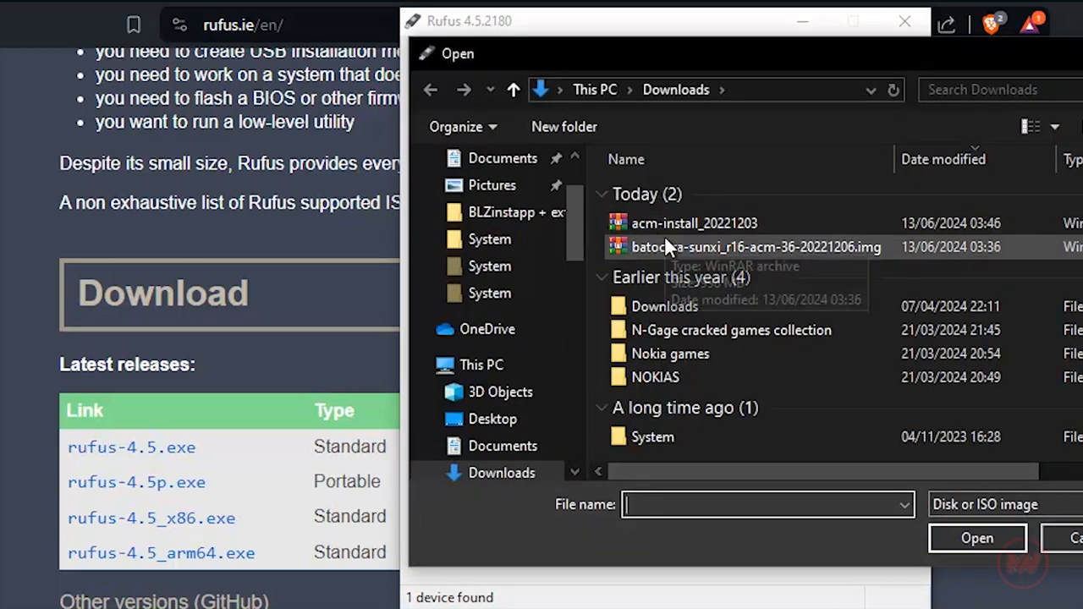
{"action": "mouse_move", "coordinate": [719, 474]}
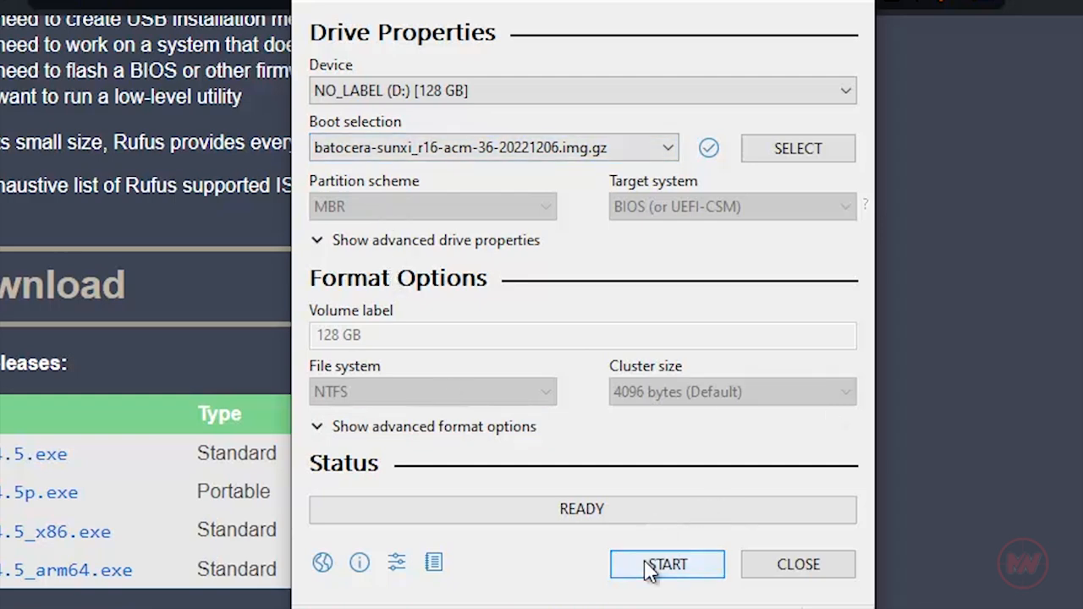
{"action": "left_click", "coordinate": [667, 565]}
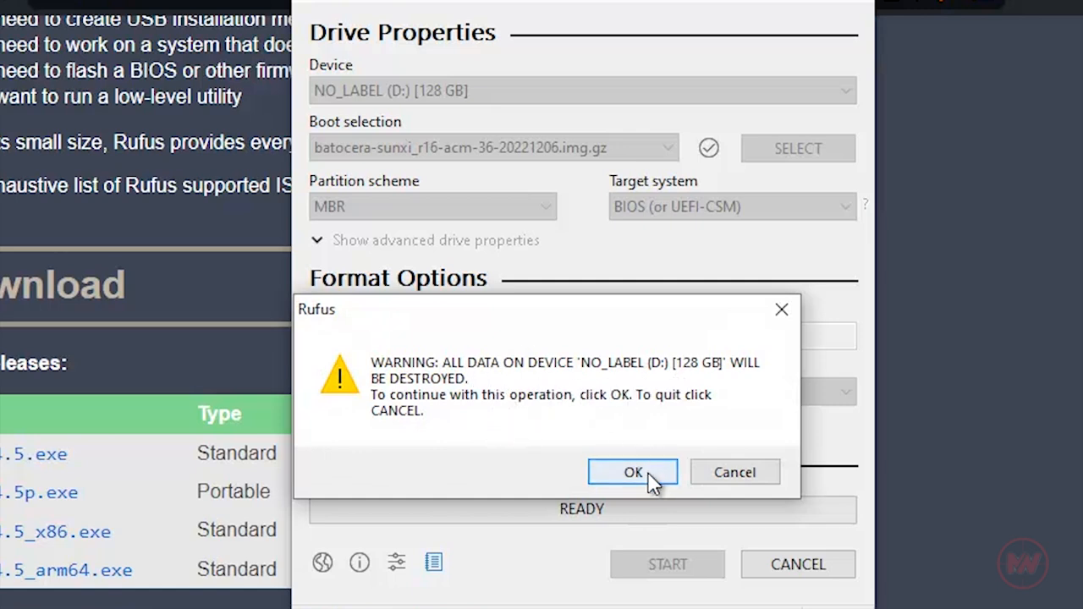
{"action": "left_click", "coordinate": [633, 472]}
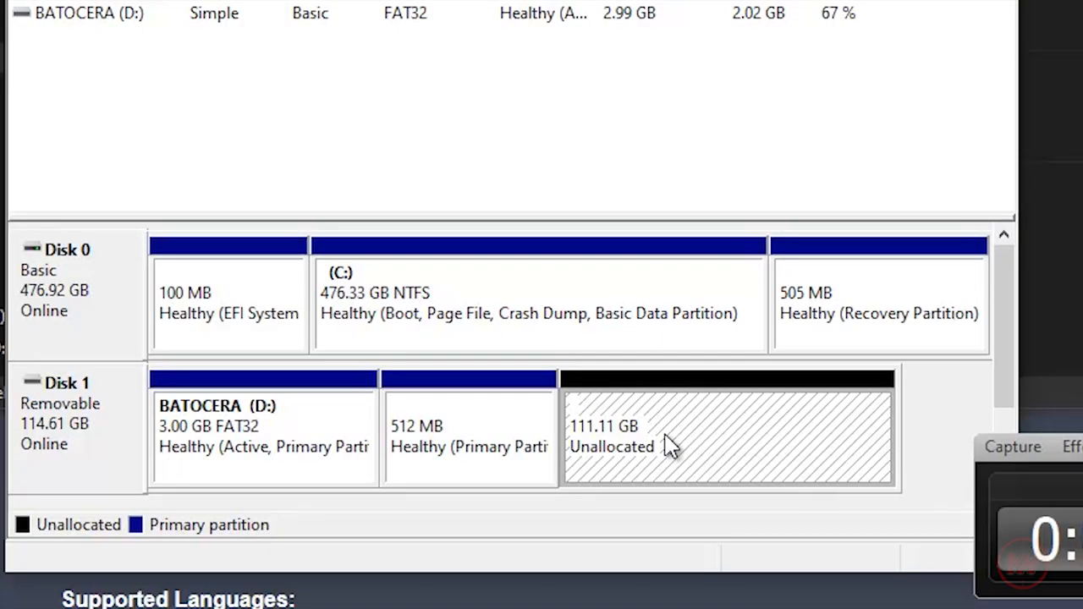
{"action": "mouse_move", "coordinate": [965, 146]}
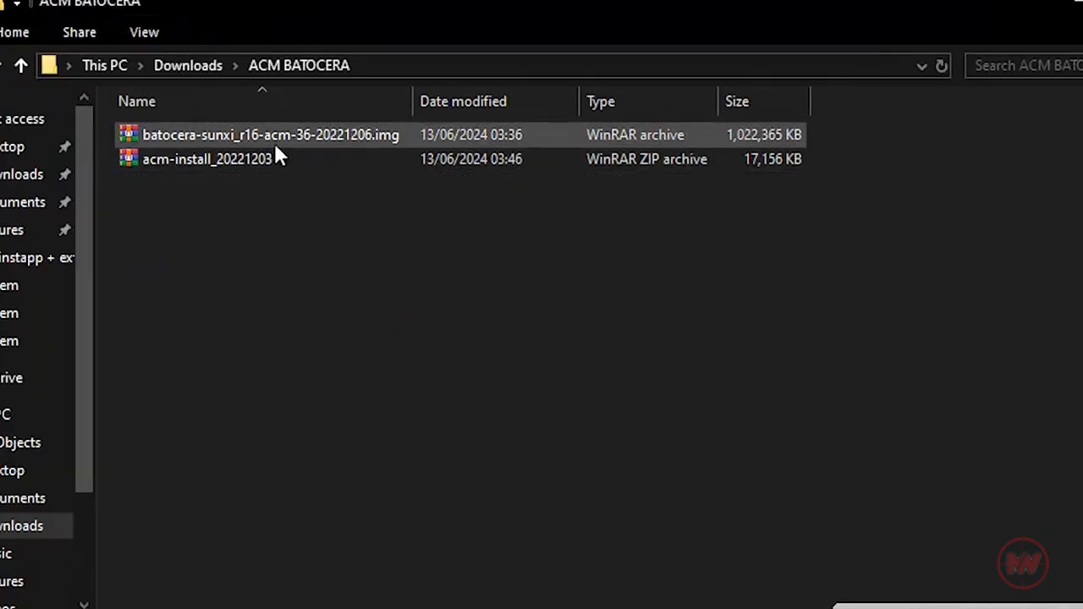
- Extract acm-install_20221203.zip to the default folder and browse into its inner scripts folder
{"action": "right_click", "coordinate": [207, 159]}
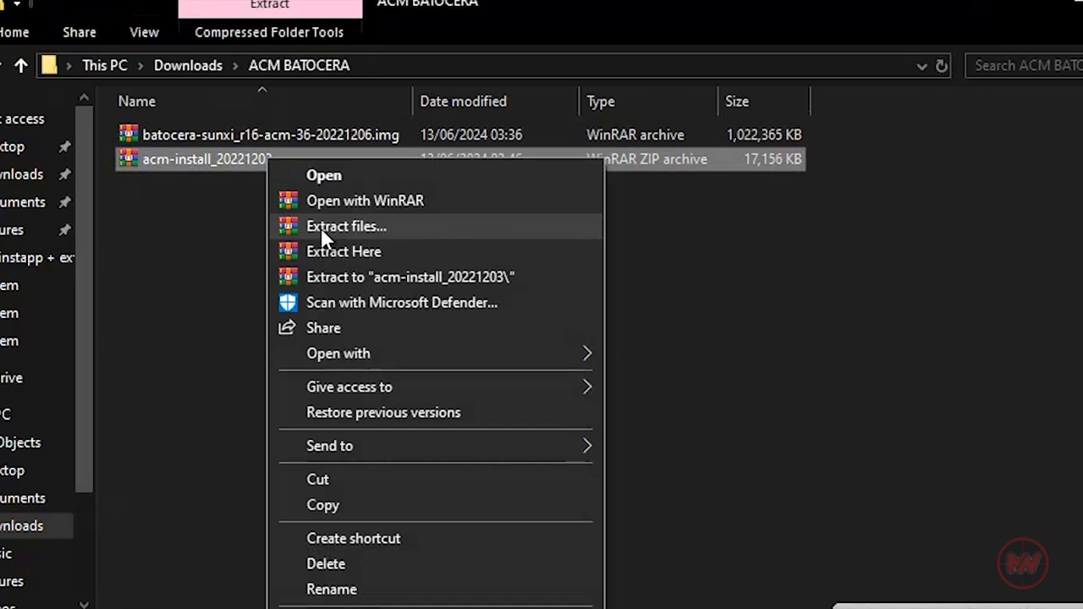
{"action": "left_click", "coordinate": [345, 227]}
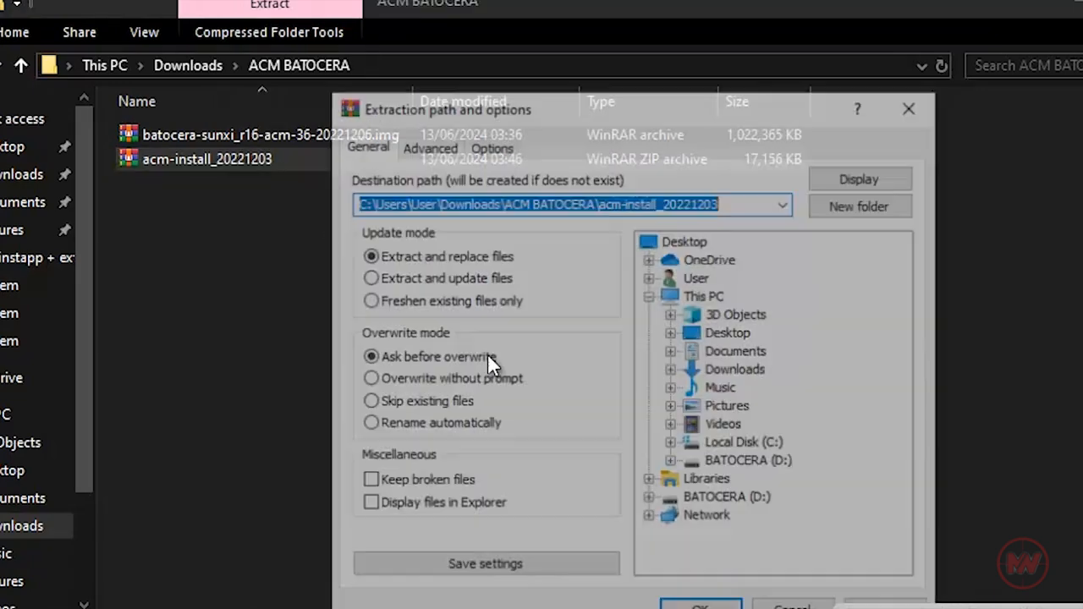
{"action": "left_click", "coordinate": [701, 606]}
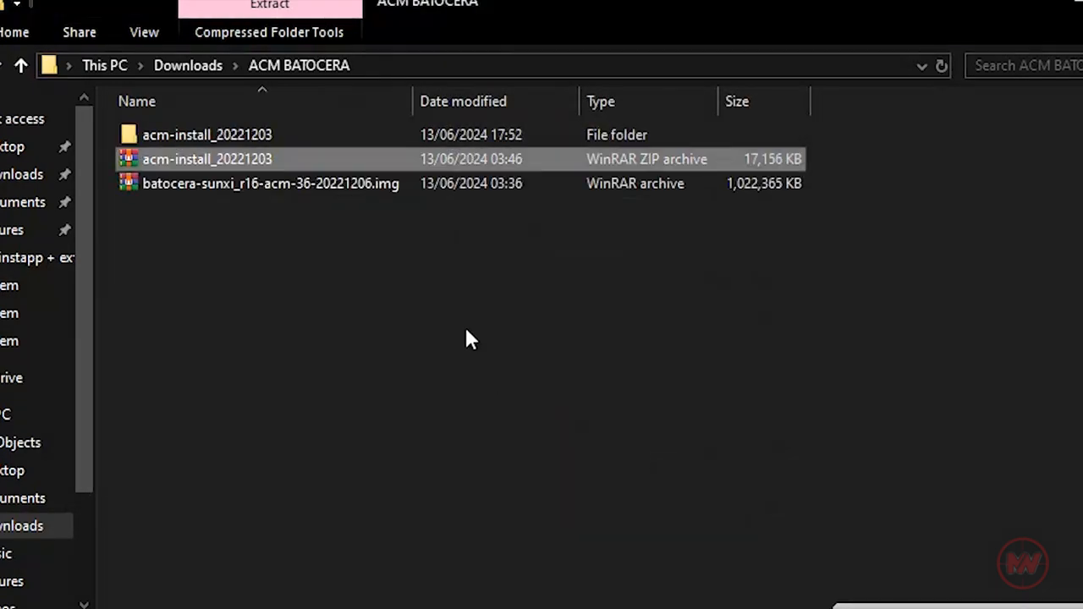
{"action": "double_click", "coordinate": [207, 135]}
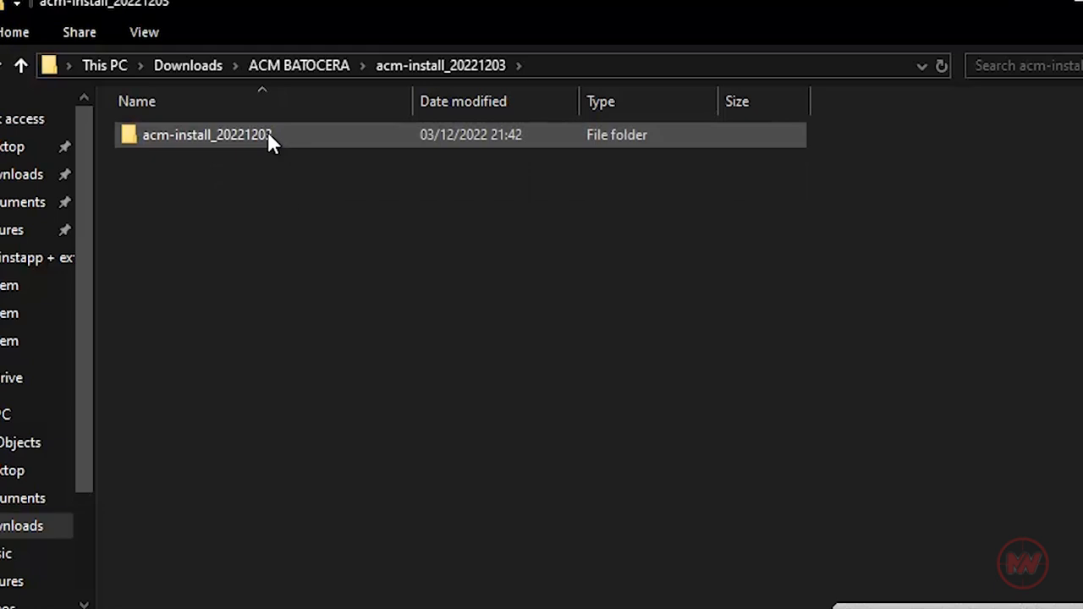
{"action": "double_click", "coordinate": [207, 135]}
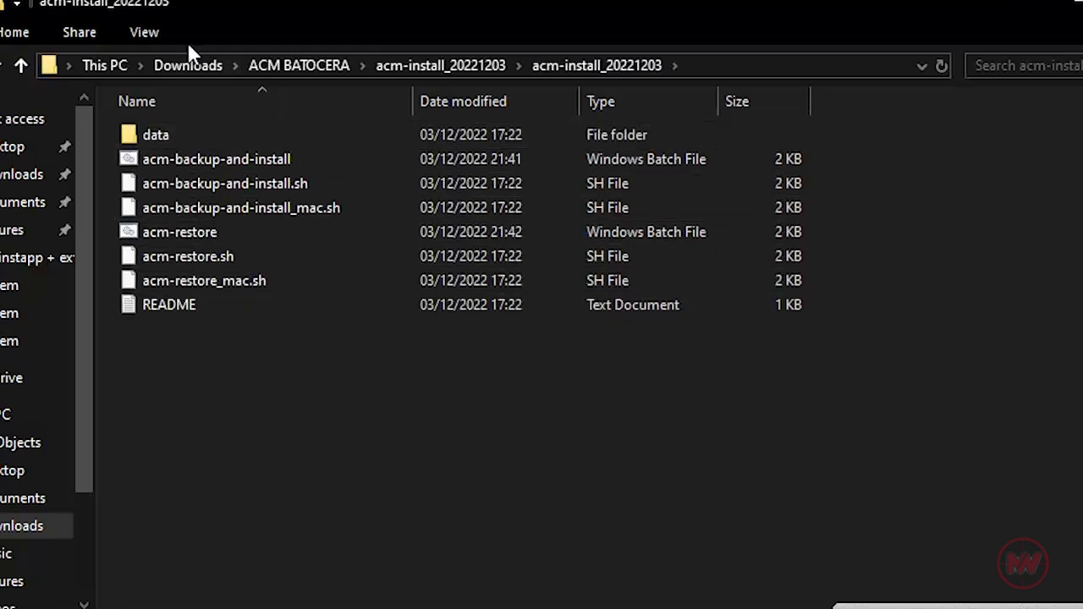
{"action": "left_click", "coordinate": [144, 34]}
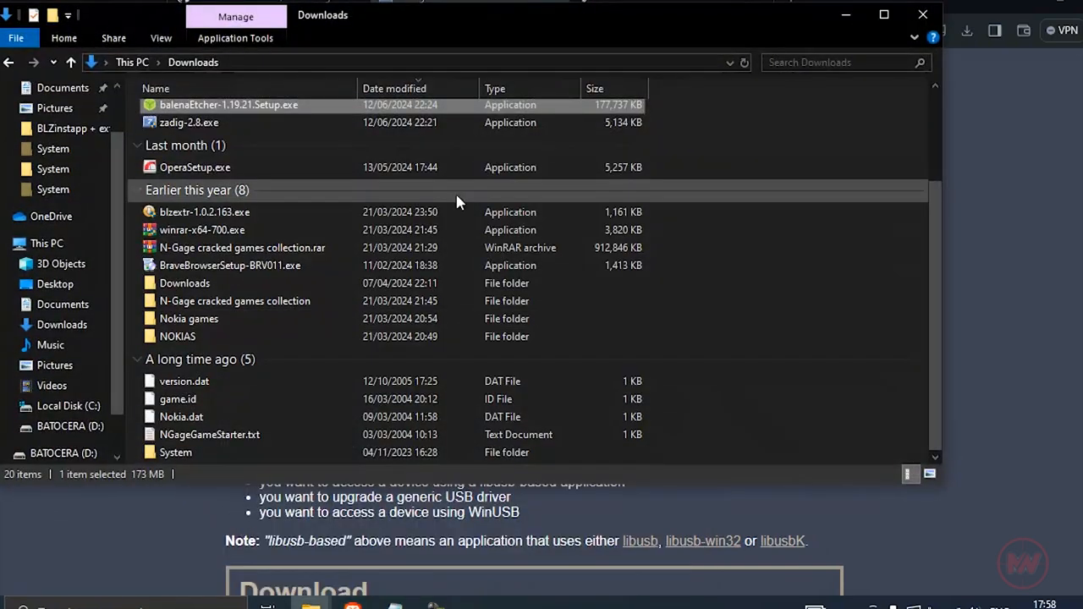
- Launch zadig-2.8.exe from Downloads and start installing the WinUSB WCID driver
{"action": "left_click", "coordinate": [189, 121]}
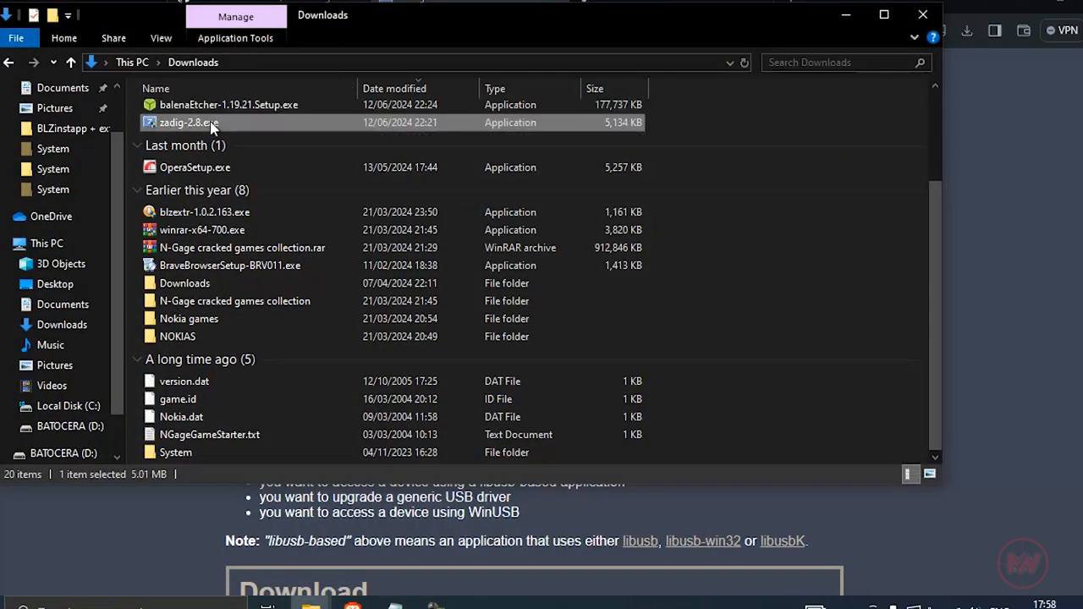
{"action": "double_click", "coordinate": [190, 122]}
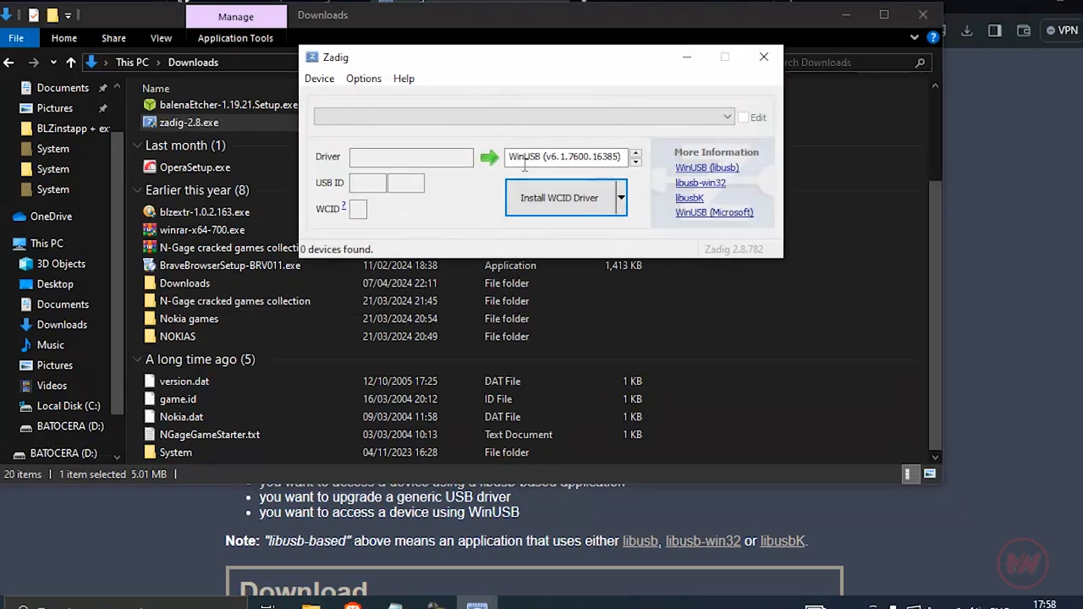
{"action": "mouse_move", "coordinate": [576, 212]}
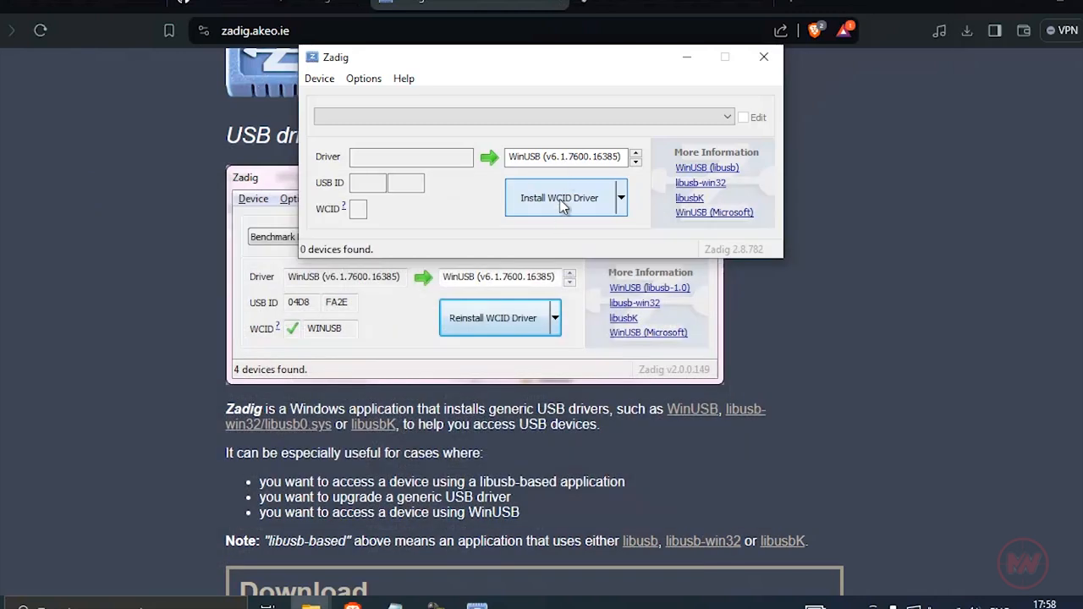
{"action": "left_click", "coordinate": [558, 203]}
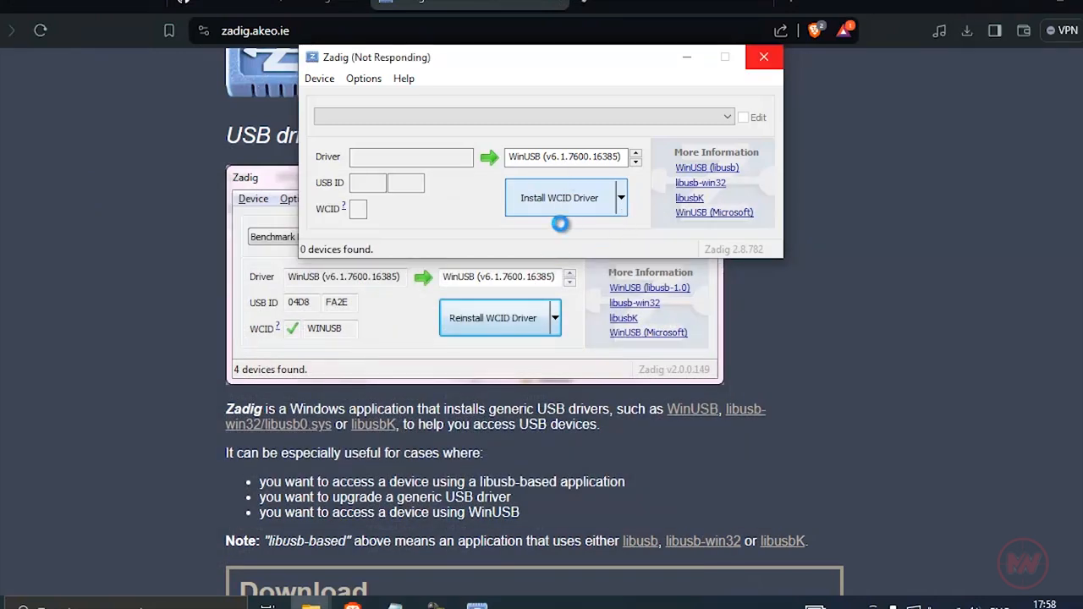
{"action": "left_click", "coordinate": [559, 197]}
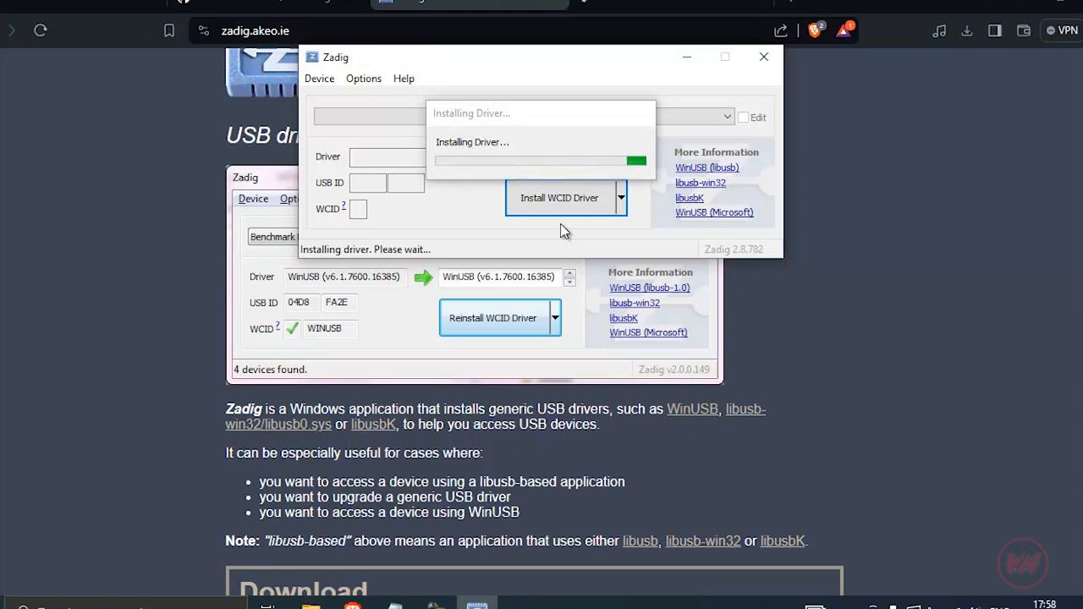
{"action": "mouse_move", "coordinate": [400, 494]}
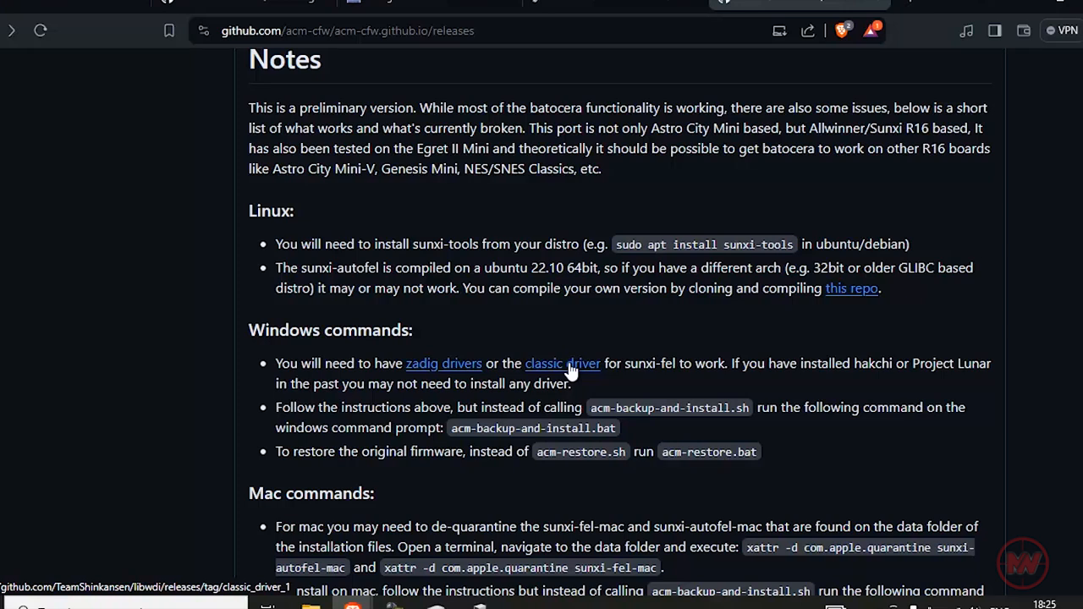
- Follow the classic driver link to the Classic Driver v1 release and save classic_driver.exe to Downloads
{"action": "left_click", "coordinate": [562, 362]}
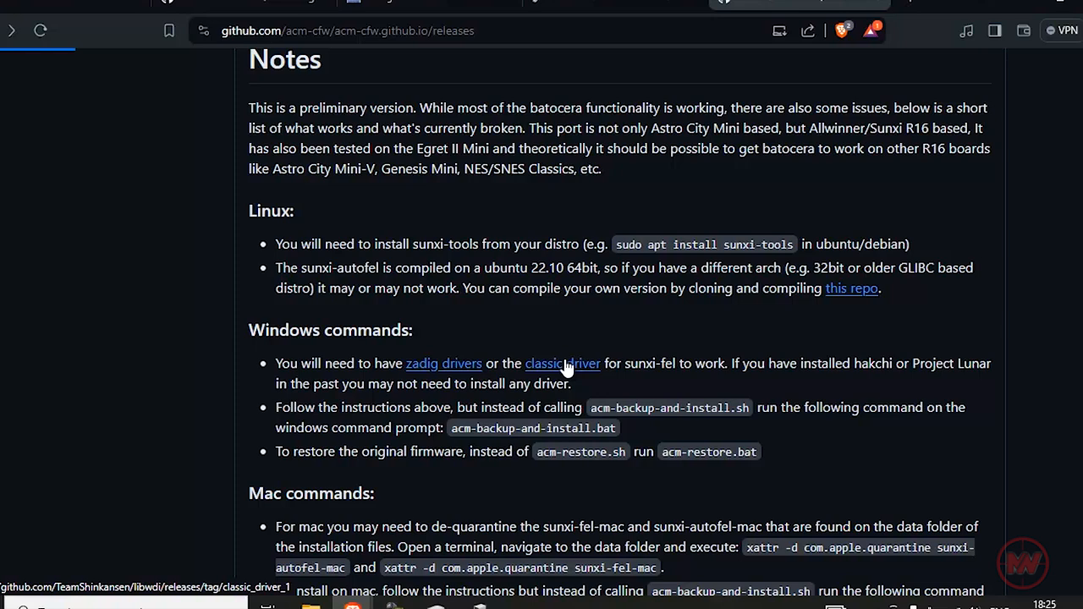
{"action": "left_click", "coordinate": [562, 362]}
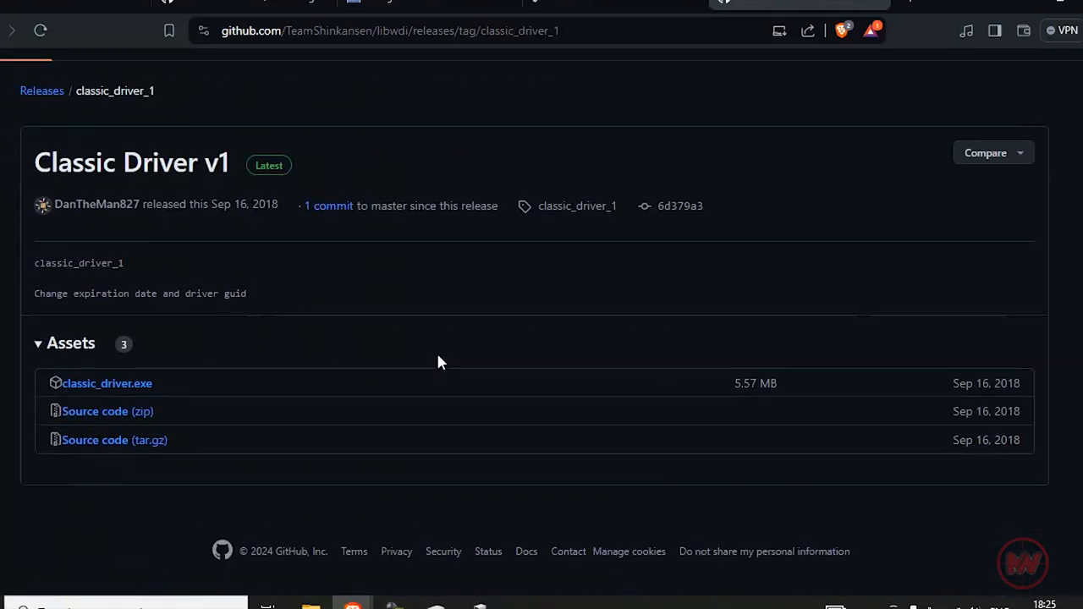
{"action": "left_click", "coordinate": [108, 382]}
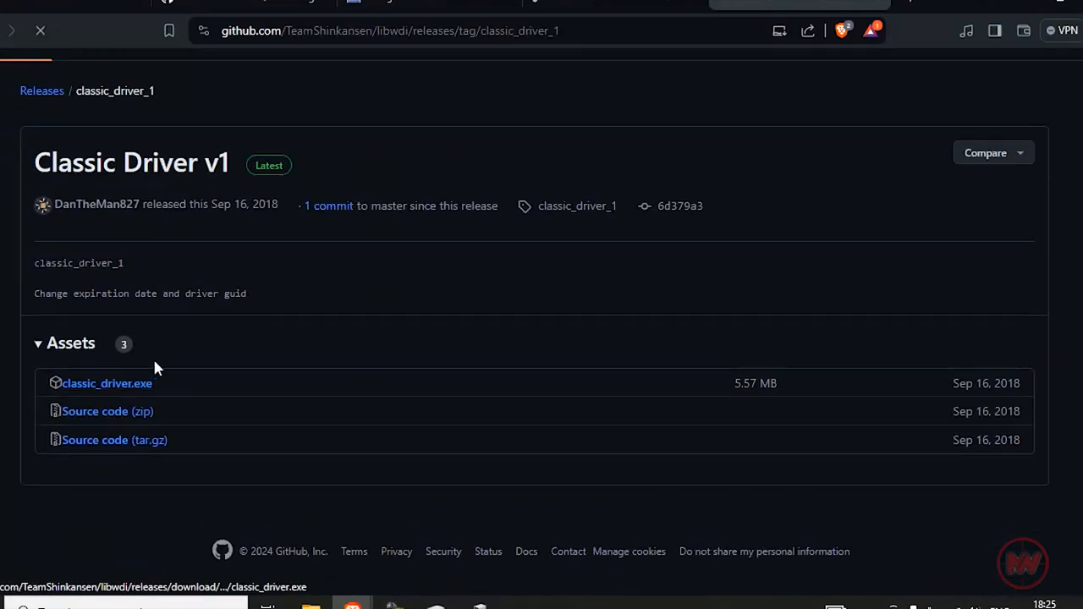
{"action": "left_click", "coordinate": [105, 383]}
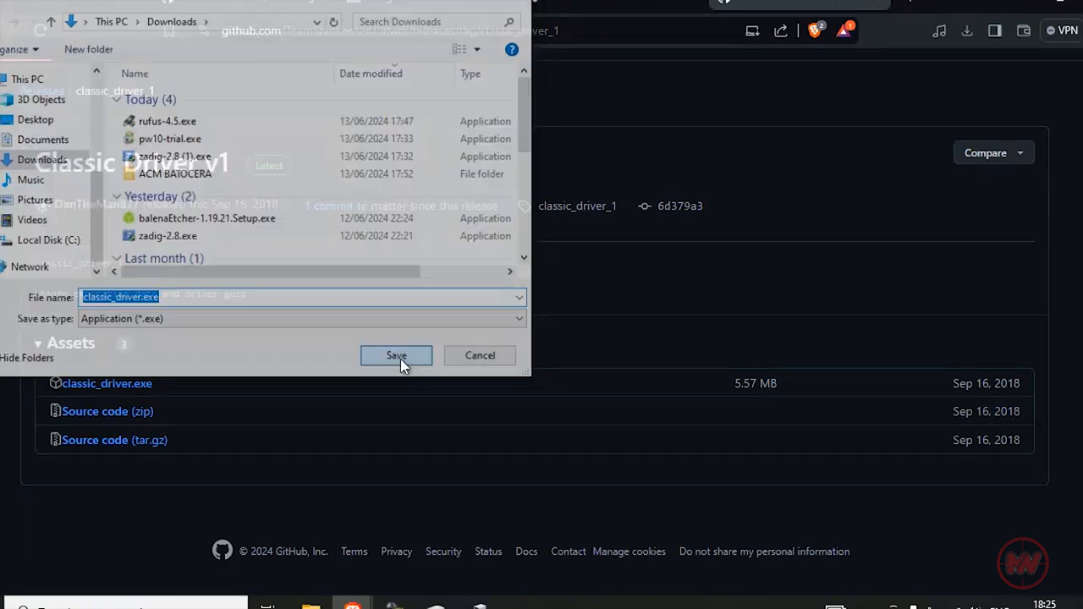
{"action": "left_click", "coordinate": [396, 356]}
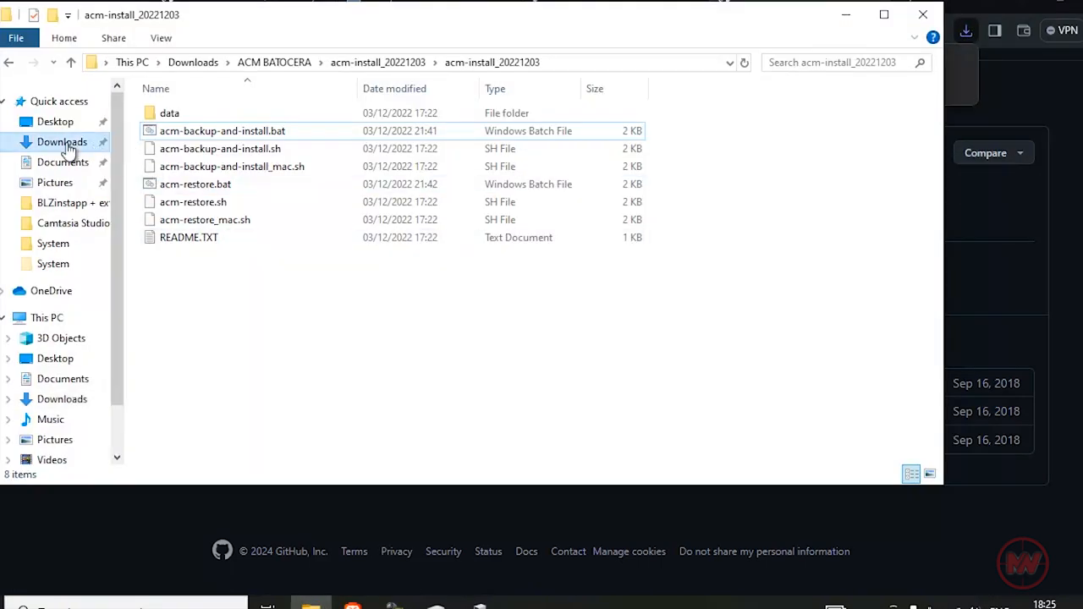
- Run classic_driver.exe from Downloads to extract its driver files
{"action": "left_click", "coordinate": [60, 142]}
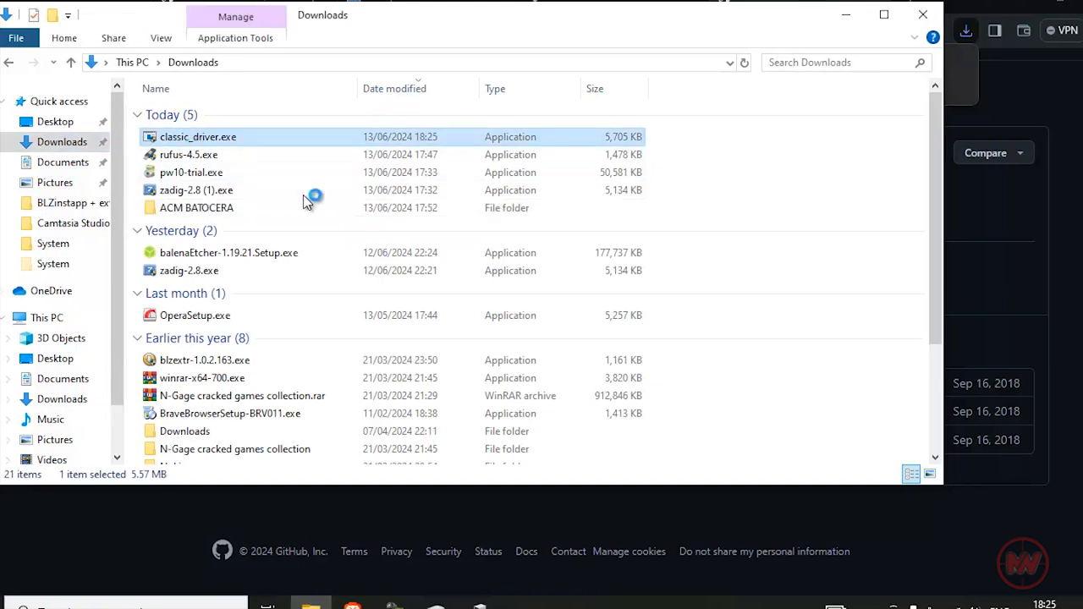
{"action": "double_click", "coordinate": [196, 136]}
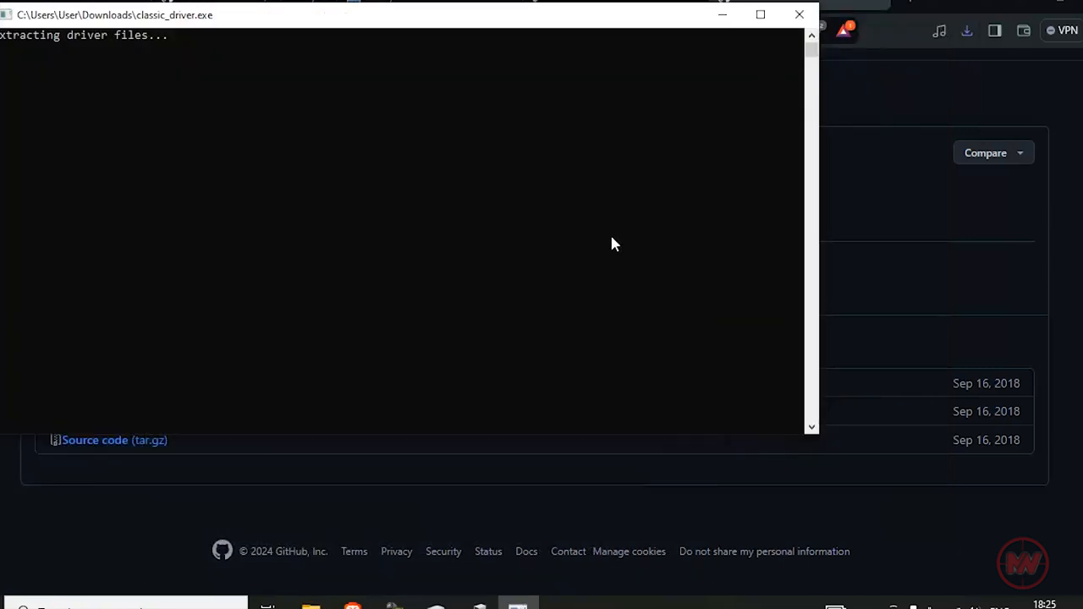
{"action": "mouse_move", "coordinate": [611, 242]}
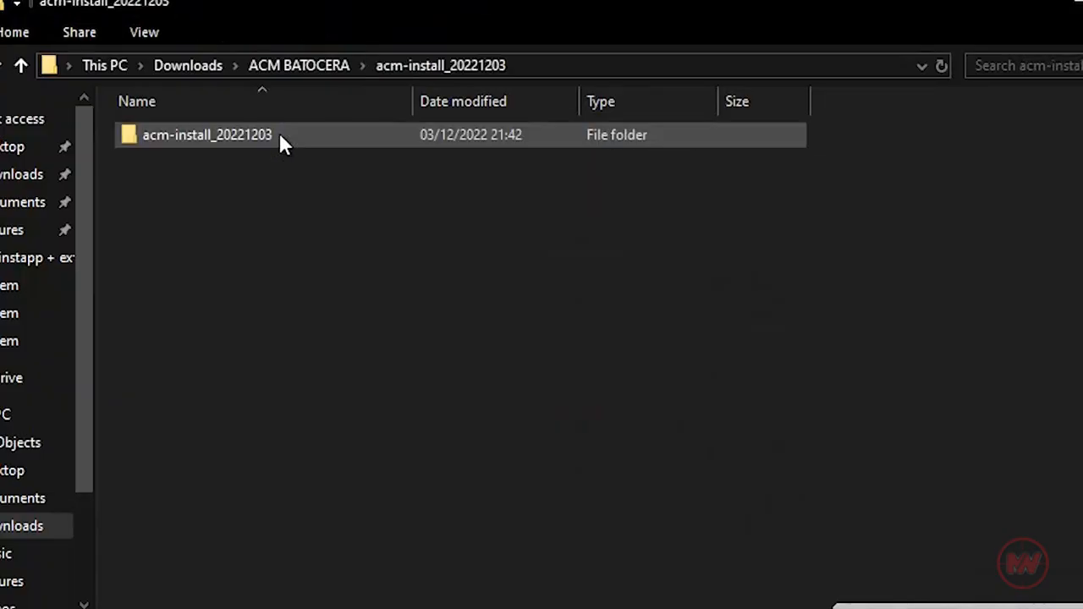
- Show file name extensions in the inner install folder and select acm-backup-and-install.bat
{"action": "double_click", "coordinate": [207, 137]}
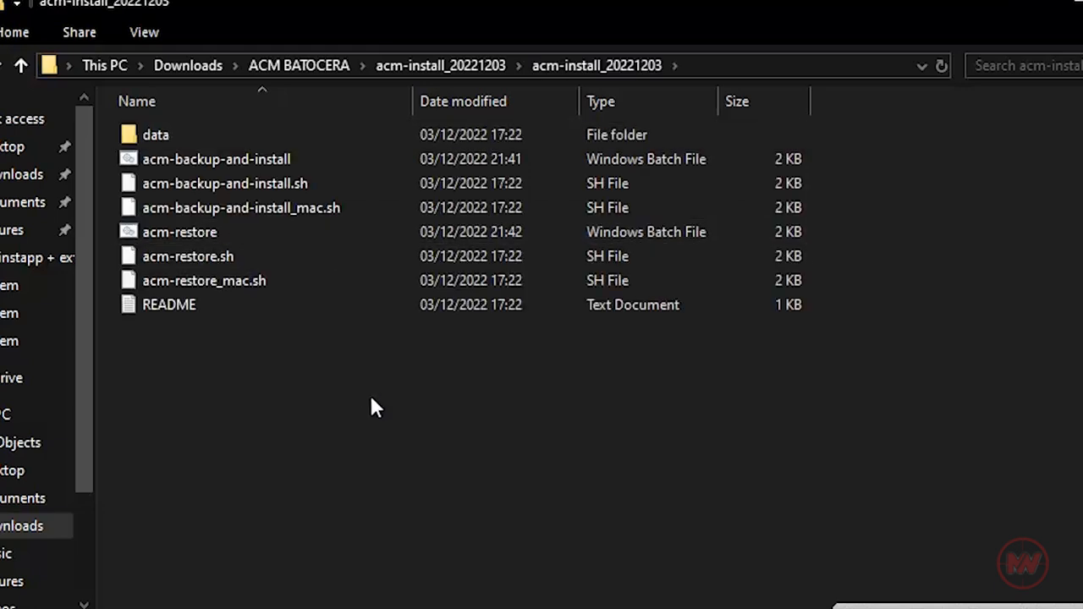
{"action": "left_click", "coordinate": [216, 159]}
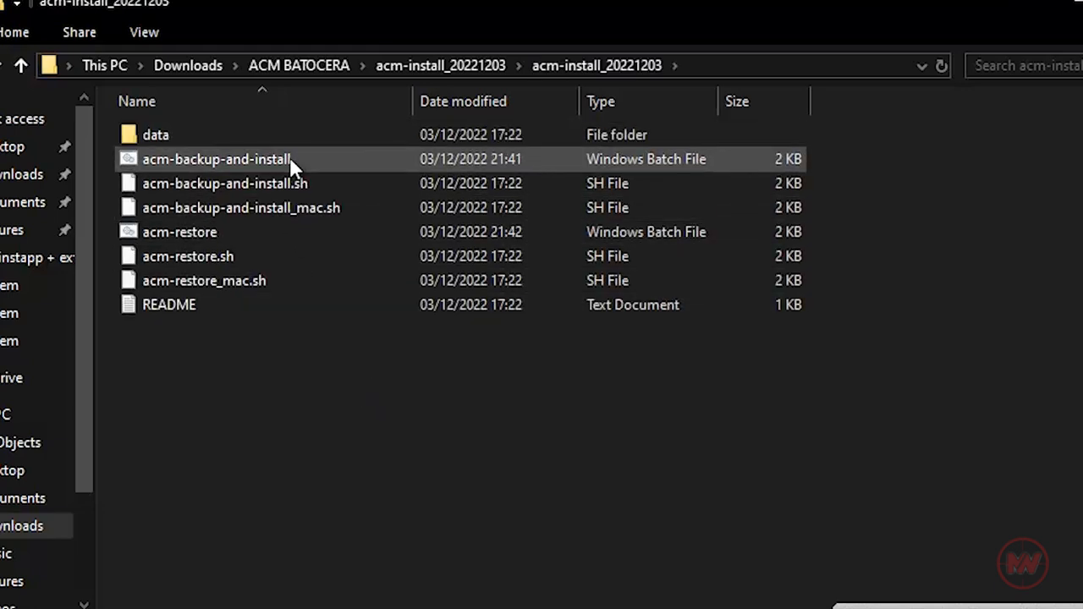
{"action": "left_click", "coordinate": [132, 32]}
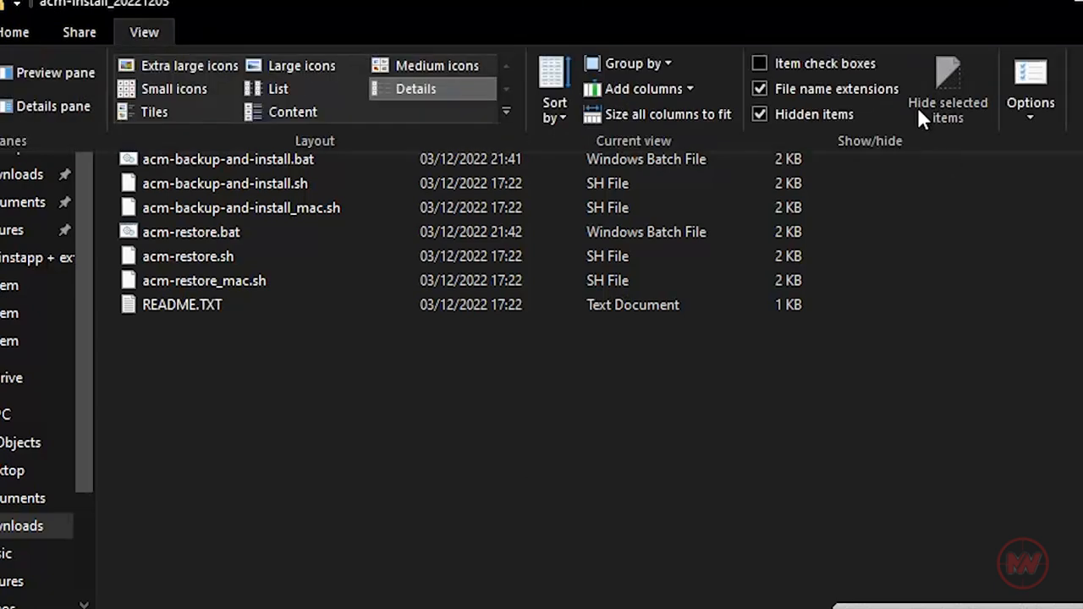
{"action": "mouse_move", "coordinate": [899, 279]}
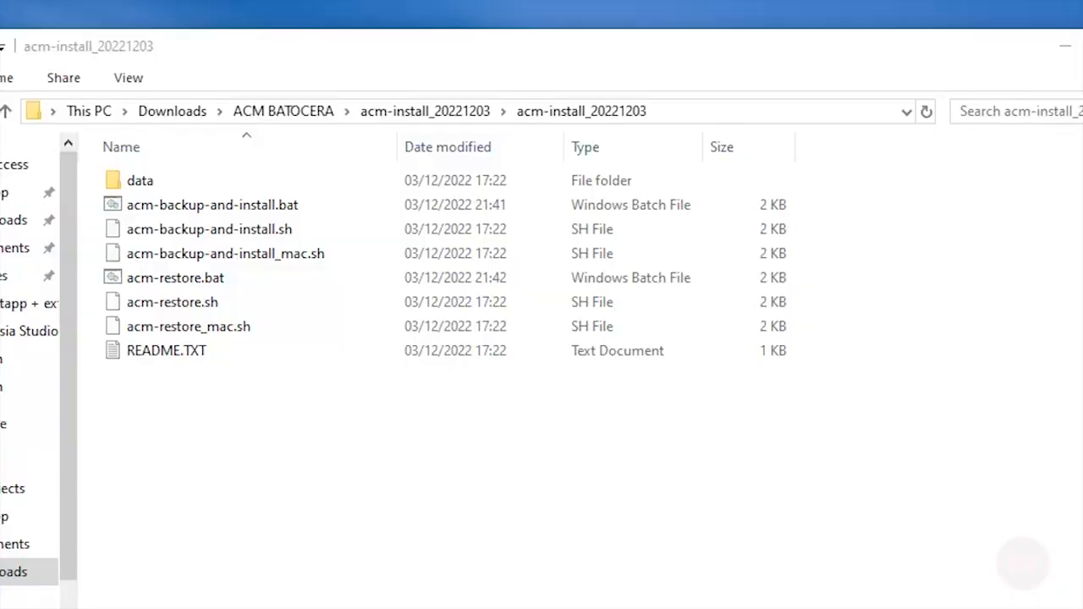
{"action": "left_click", "coordinate": [138, 179]}
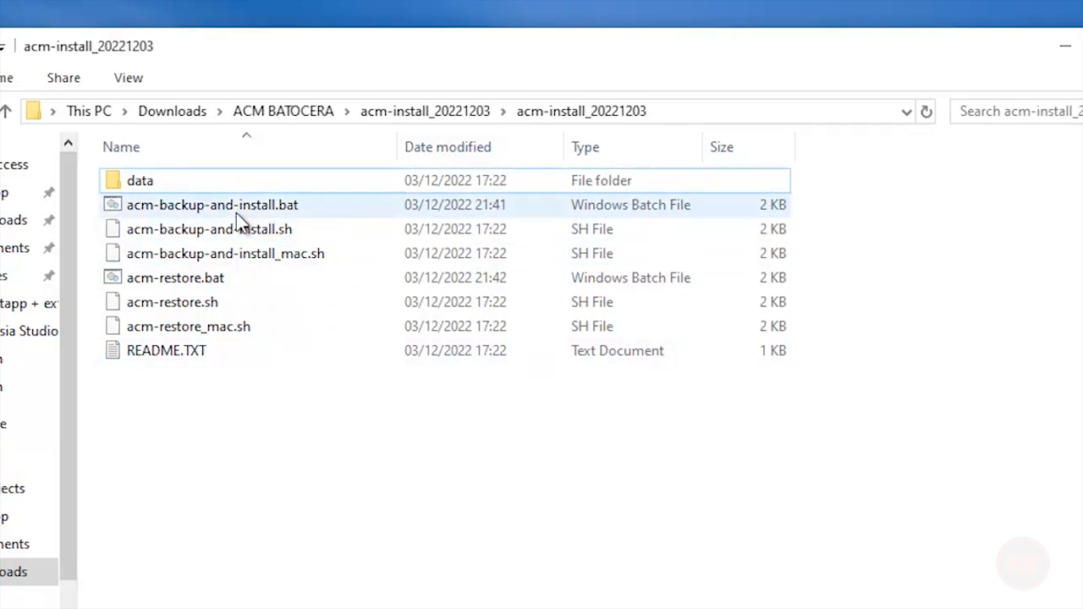
{"action": "mouse_move", "coordinate": [237, 222]}
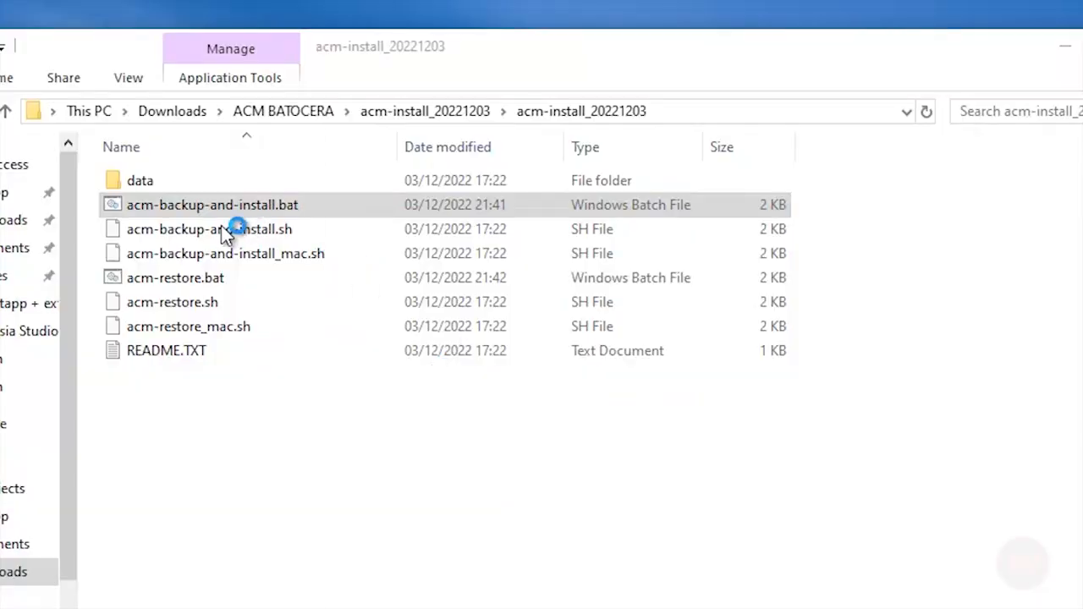
- Run acm-backup-and-install.bat and let the script proceed once the ACM is connected
{"action": "double_click", "coordinate": [203, 205]}
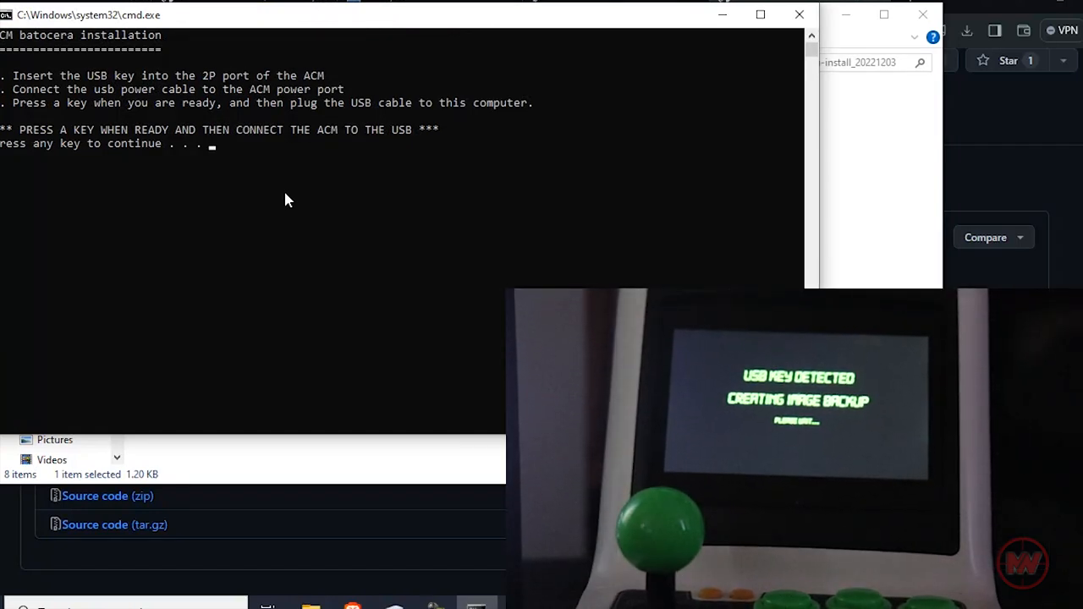
{"action": "key", "text": "enter"}
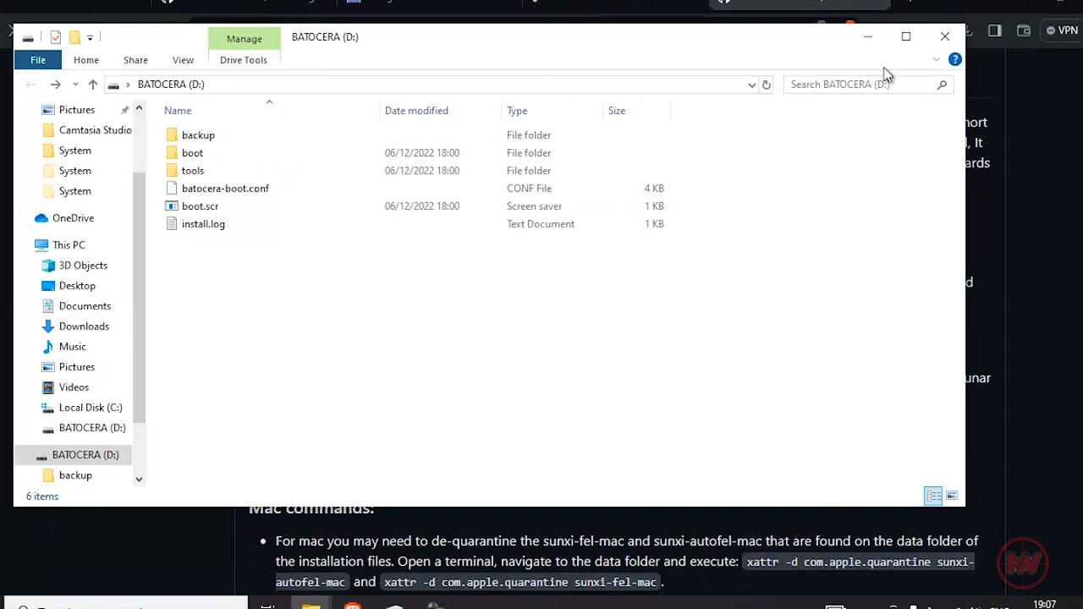
{"action": "mouse_move", "coordinate": [826, 388]}
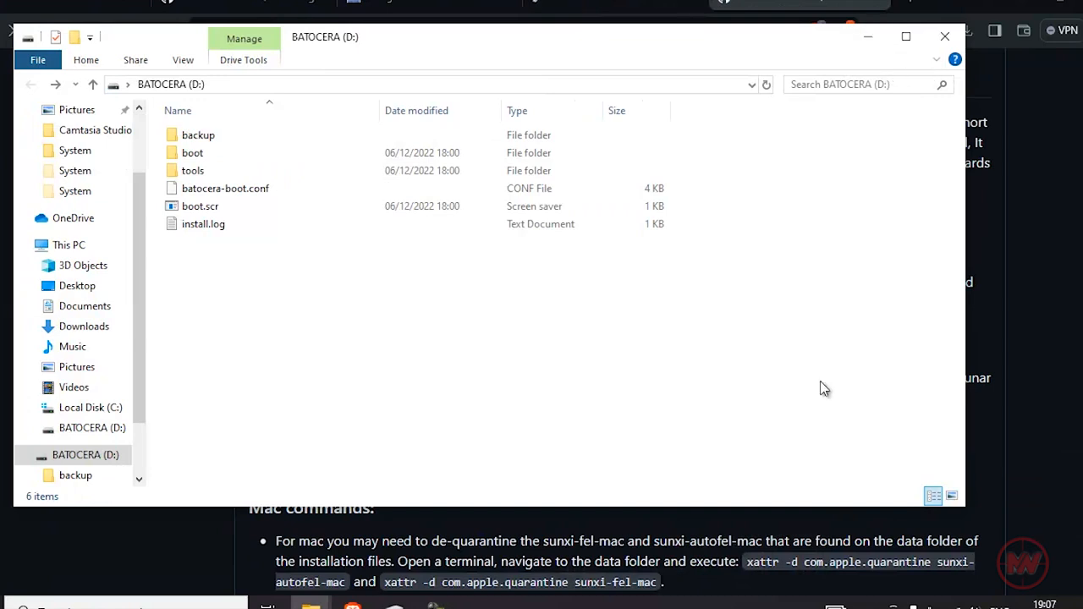
{"action": "mouse_move", "coordinate": [887, 71]}
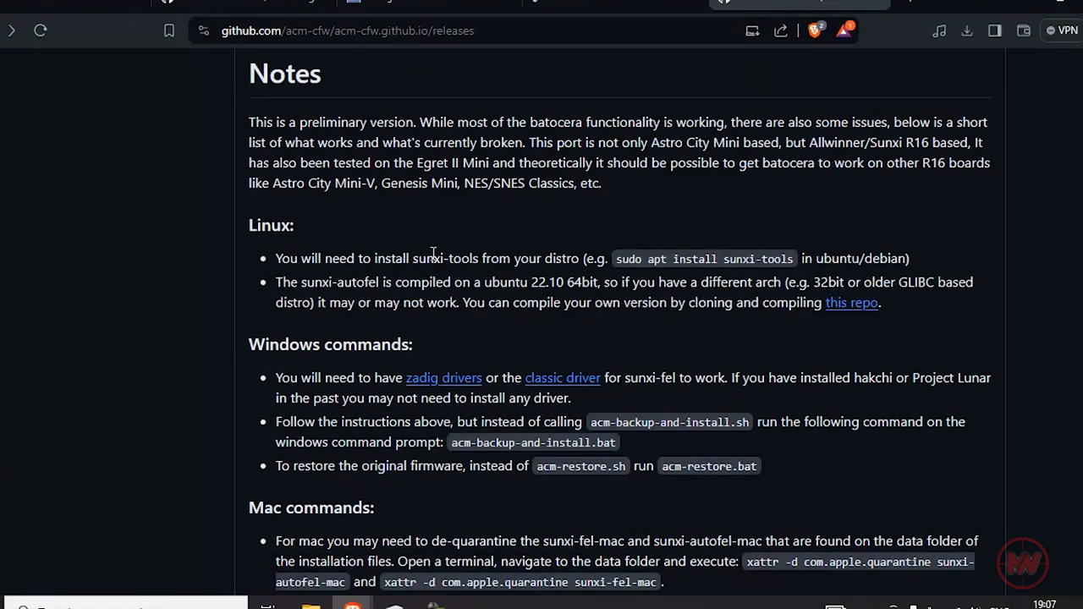
{"action": "mouse_move", "coordinate": [274, 315]}
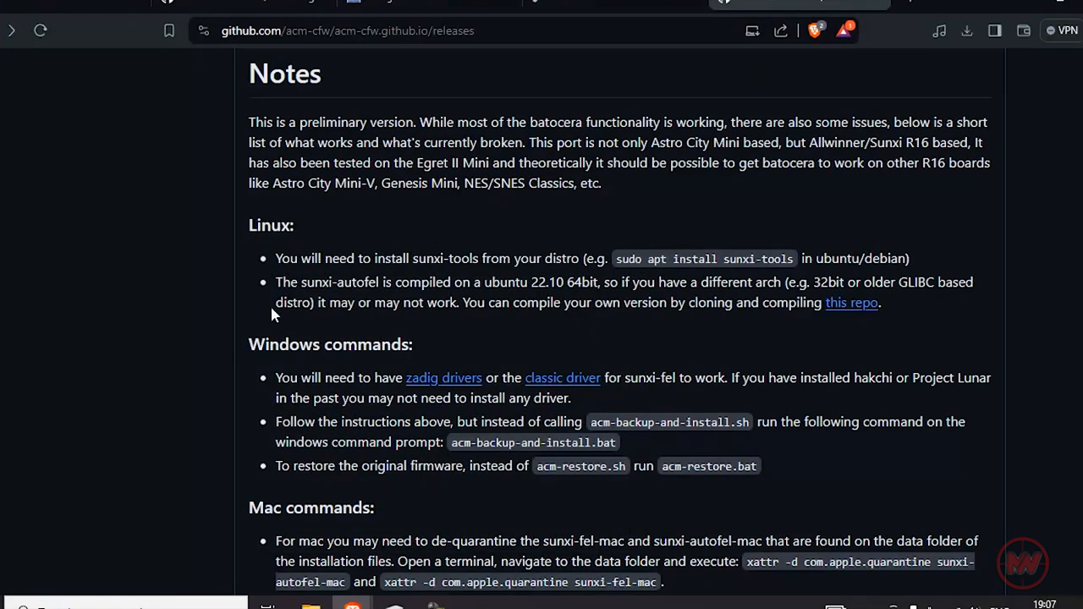
{"action": "mouse_move", "coordinate": [313, 437]}
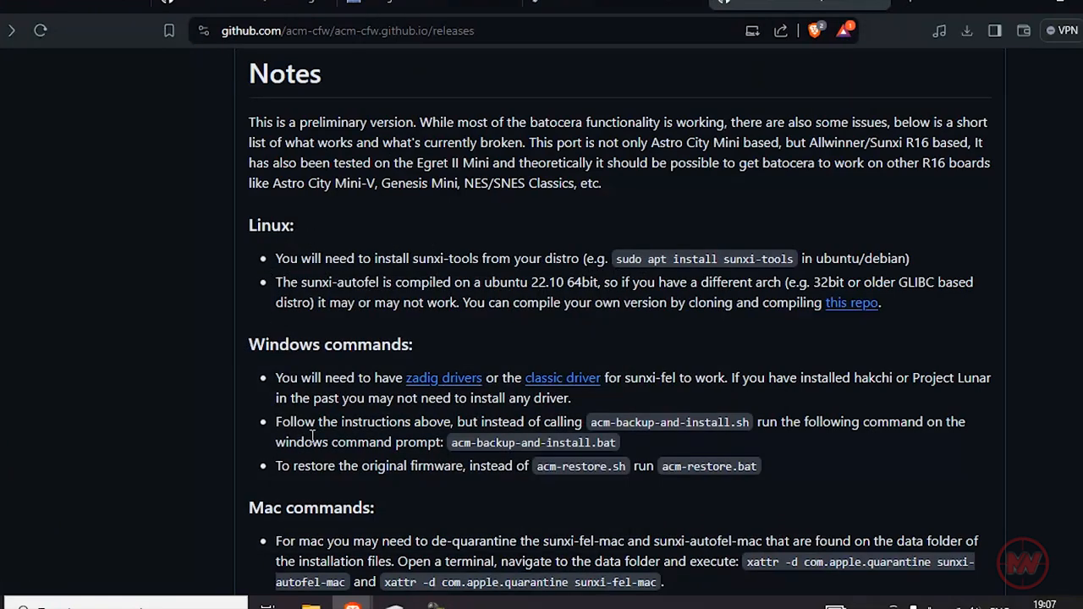
{"action": "mouse_move", "coordinate": [557, 437]}
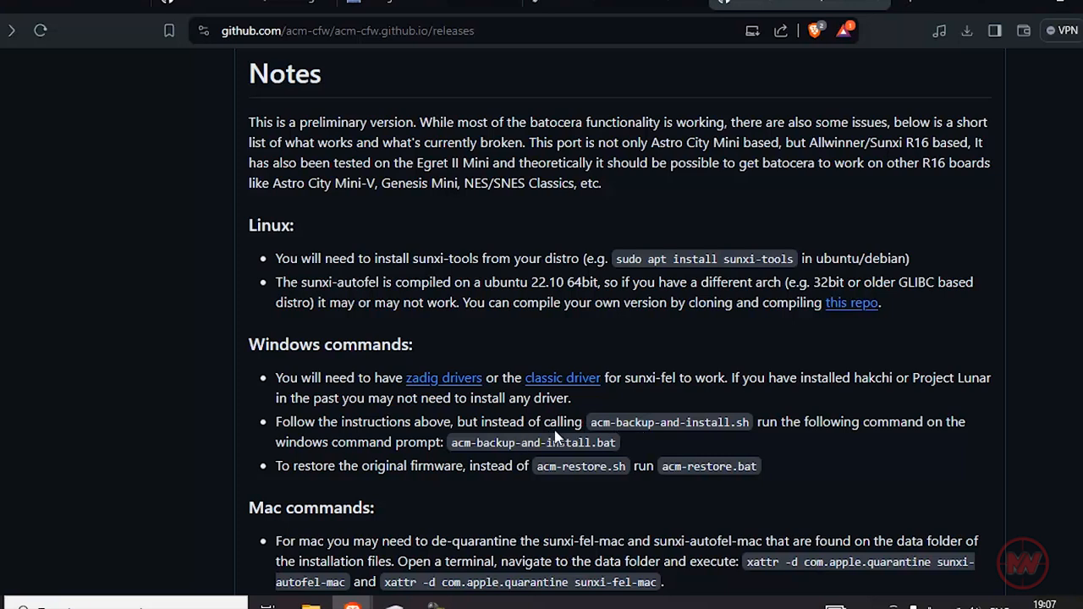
{"action": "mouse_move", "coordinate": [397, 482]}
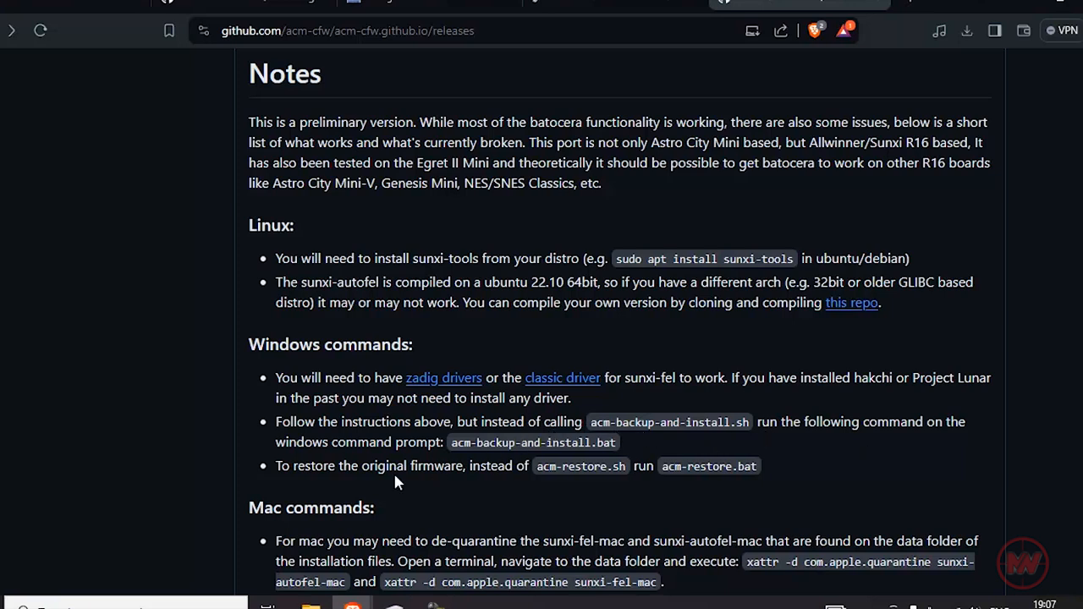
{"action": "mouse_move", "coordinate": [604, 486]}
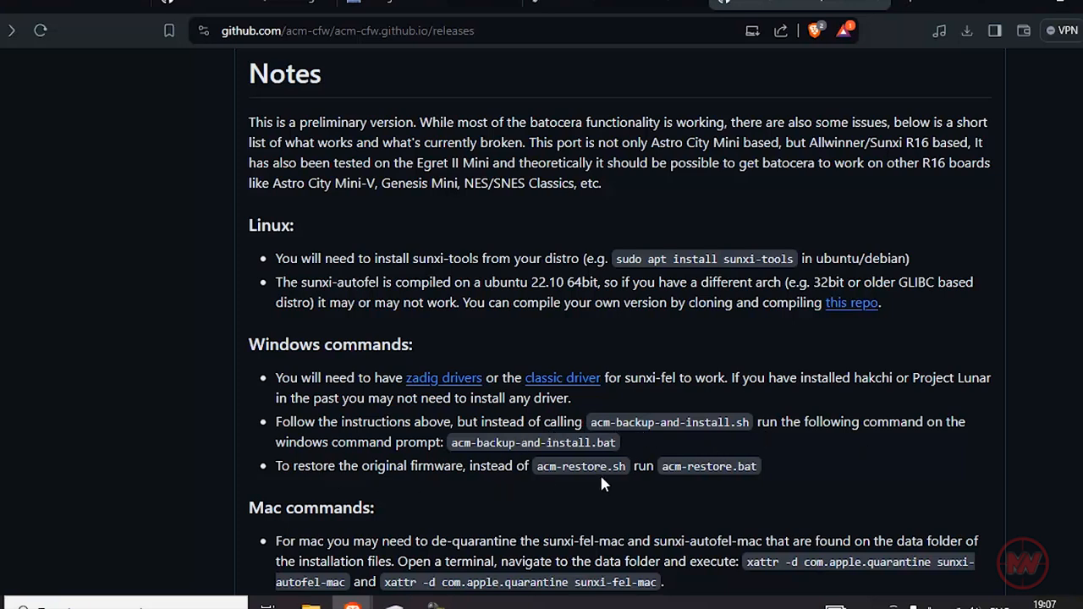
{"action": "mouse_move", "coordinate": [437, 555]}
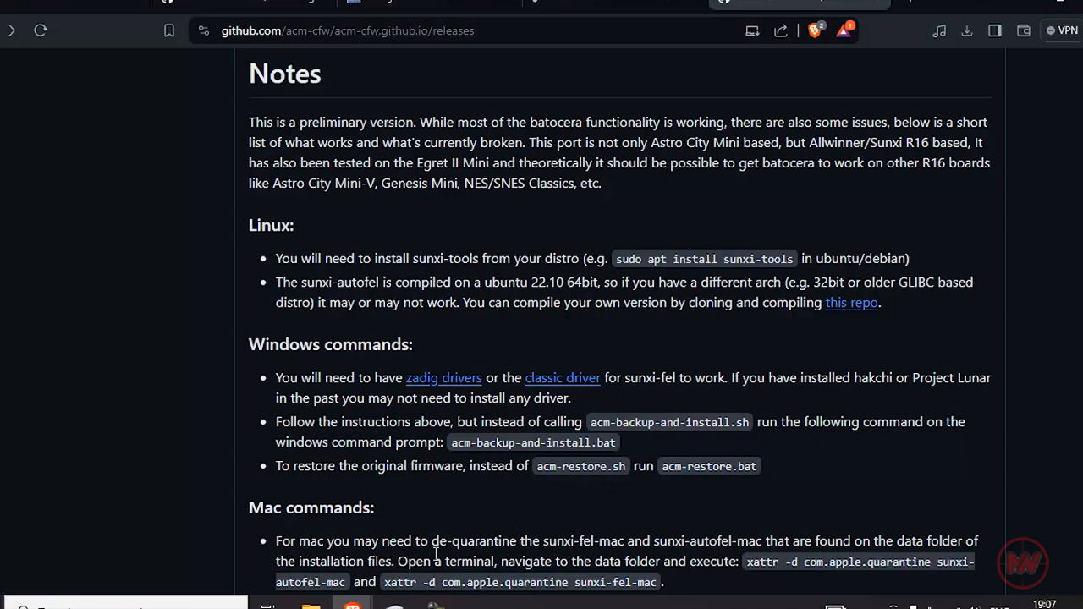
{"action": "mouse_move", "coordinate": [649, 484]}
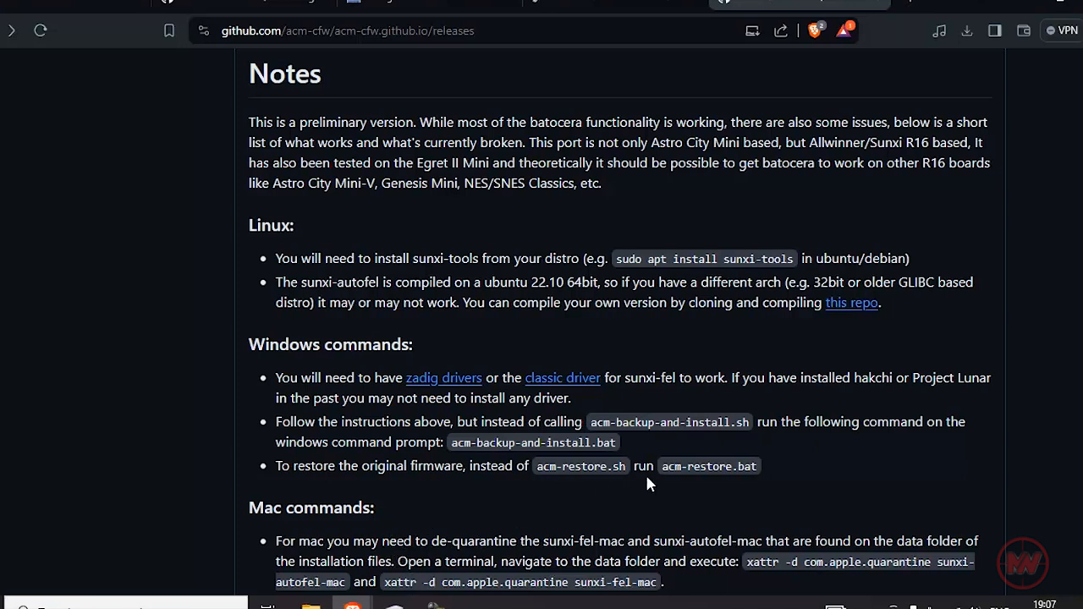
{"action": "mouse_move", "coordinate": [512, 482]}
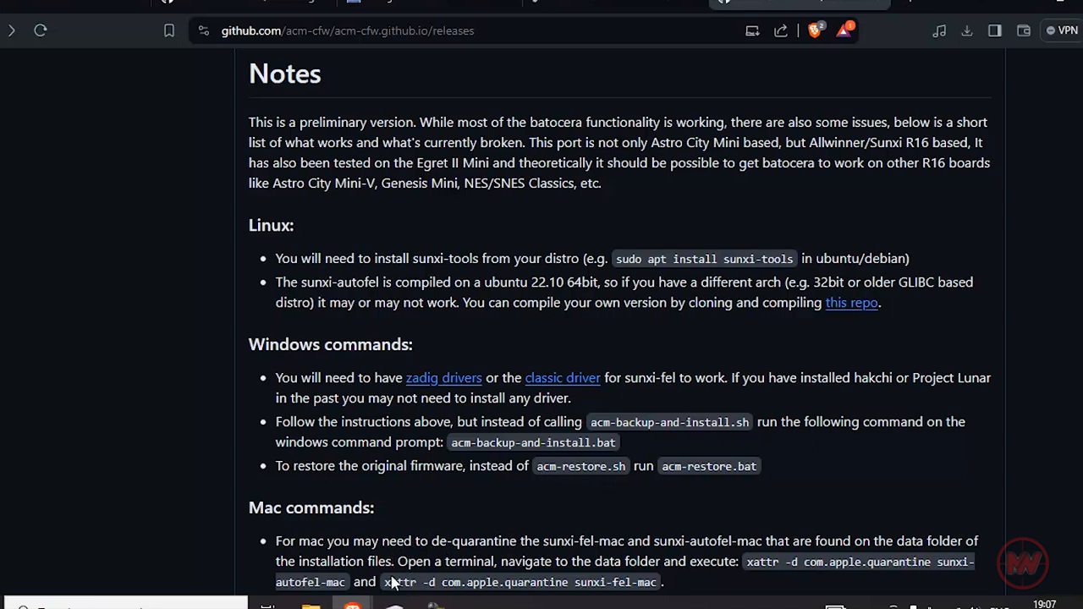
{"action": "mouse_move", "coordinate": [664, 474]}
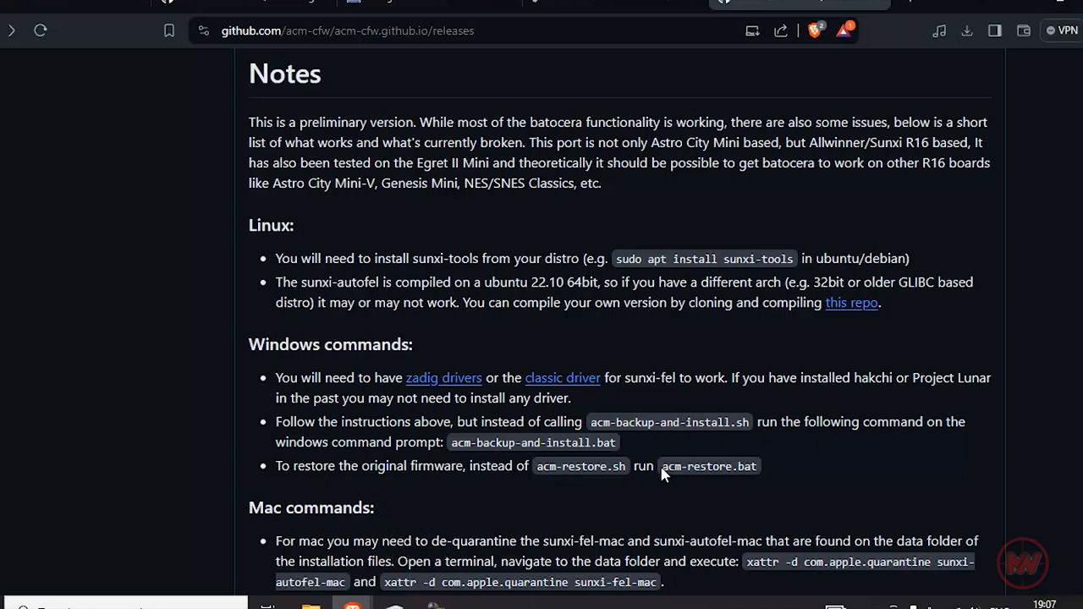
- Check the BATOCERA drive's backup folder of nand .img files, return to the top and bring up options for install.log
{"action": "double_click", "coordinate": [707, 467]}
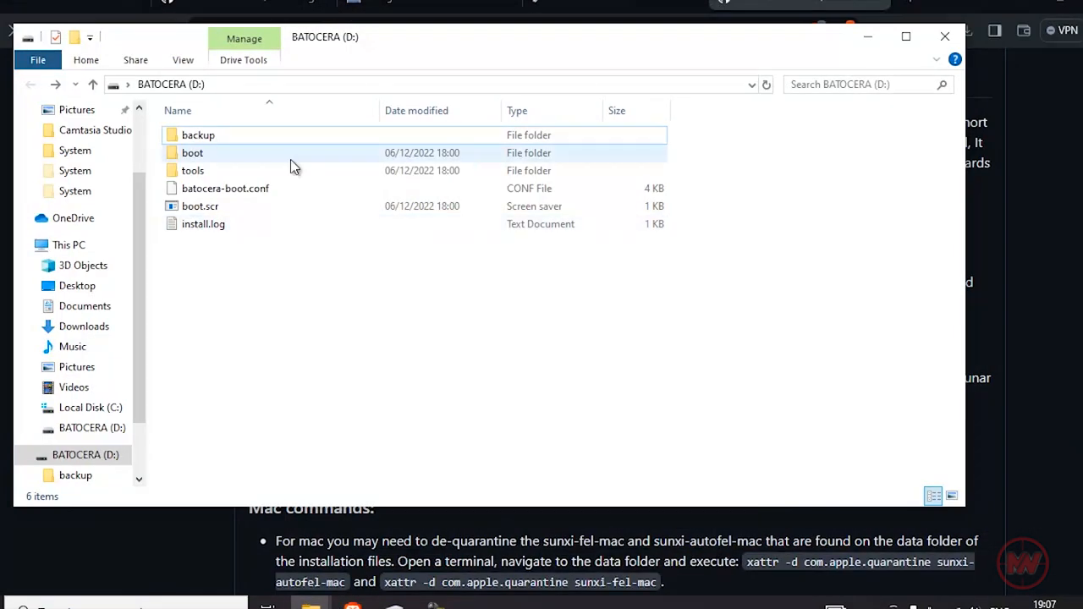
{"action": "double_click", "coordinate": [198, 135]}
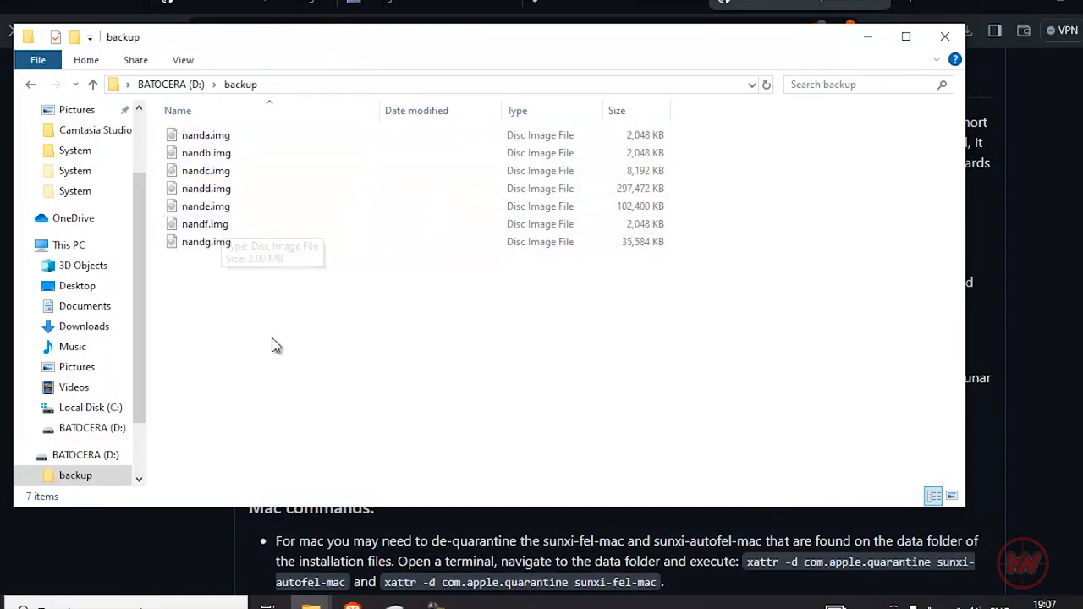
{"action": "left_click", "coordinate": [206, 206]}
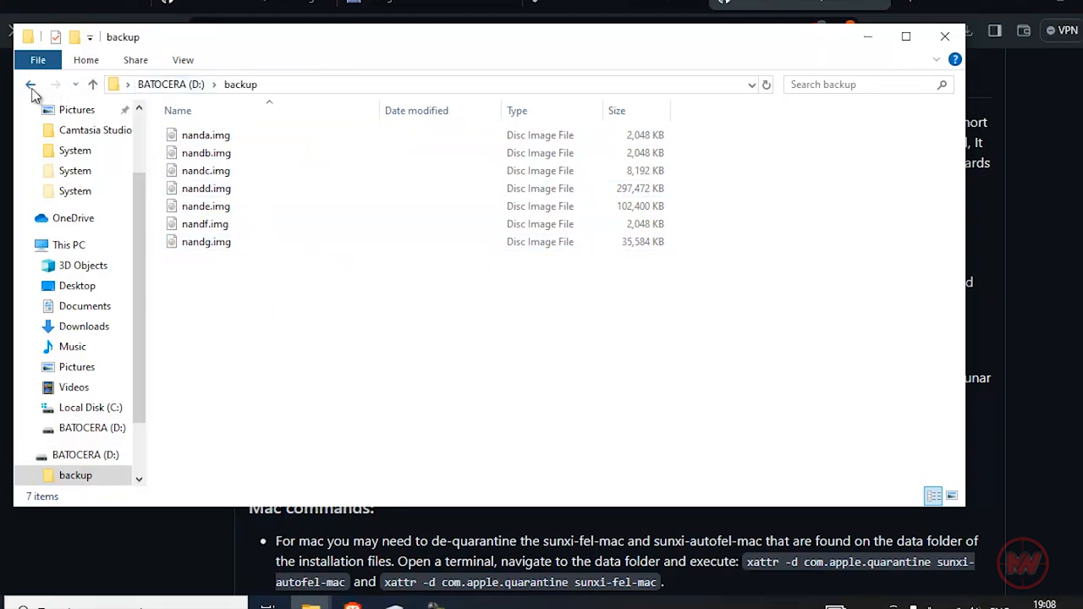
{"action": "left_click", "coordinate": [31, 84]}
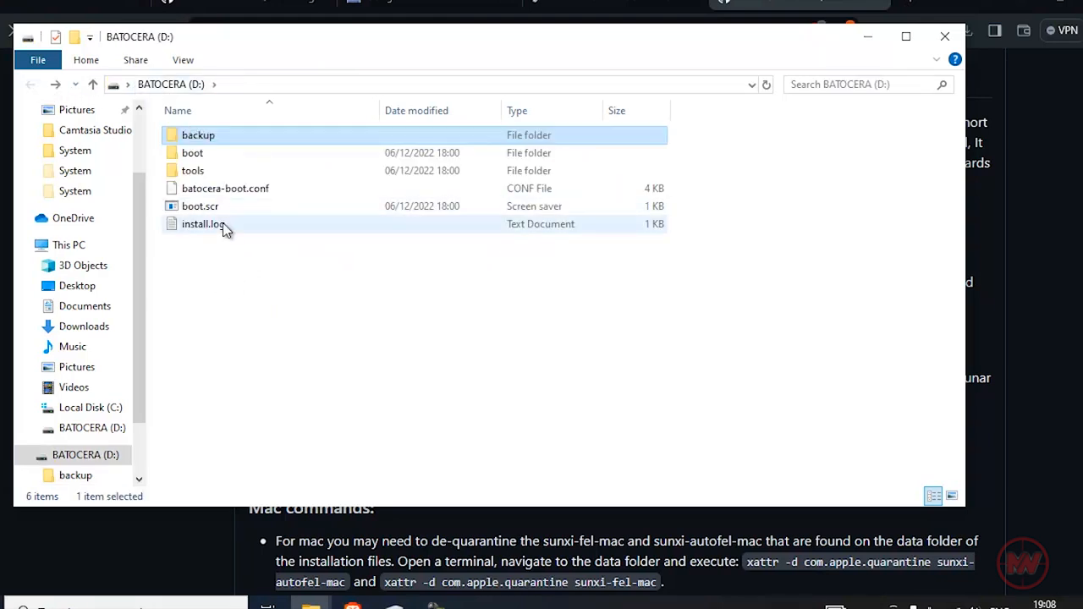
{"action": "right_click", "coordinate": [198, 135]}
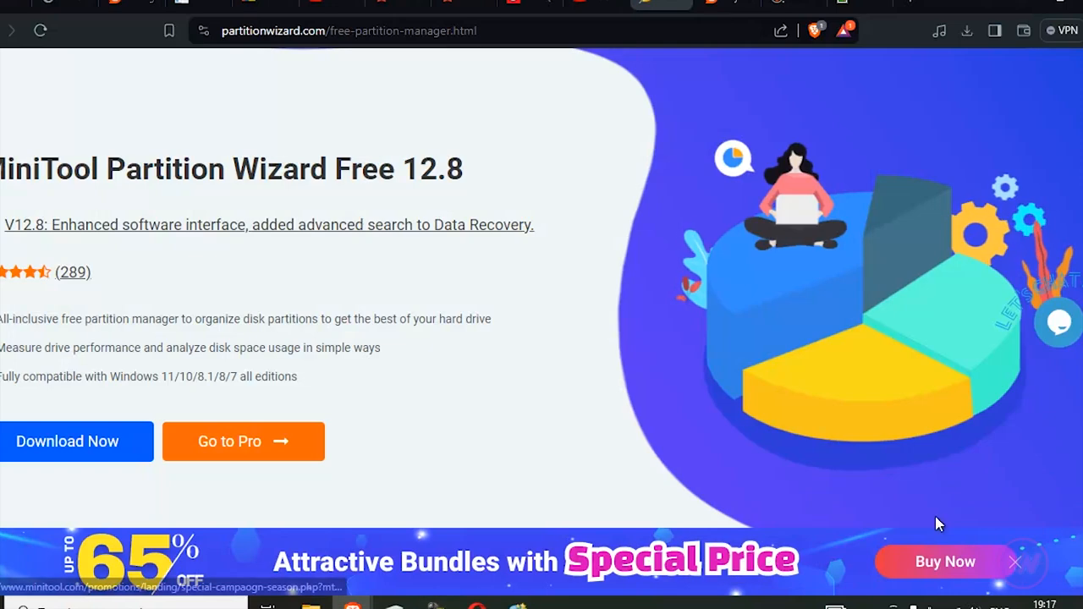
- Download pw-free-online.exe to Downloads, run it and agree to remove the previous version
{"action": "left_click", "coordinate": [77, 440]}
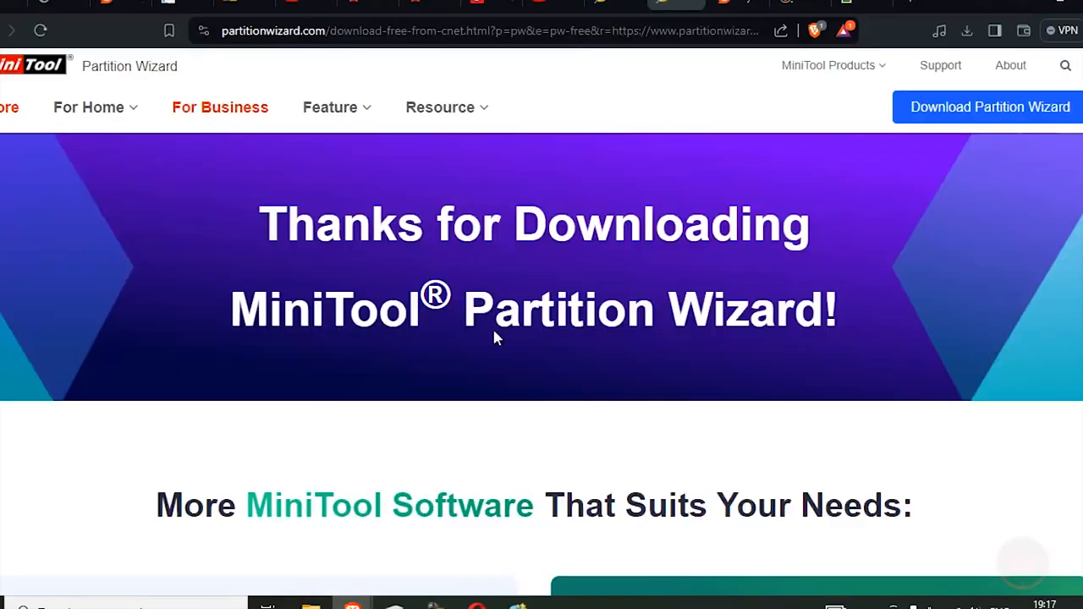
{"action": "left_click", "coordinate": [989, 106]}
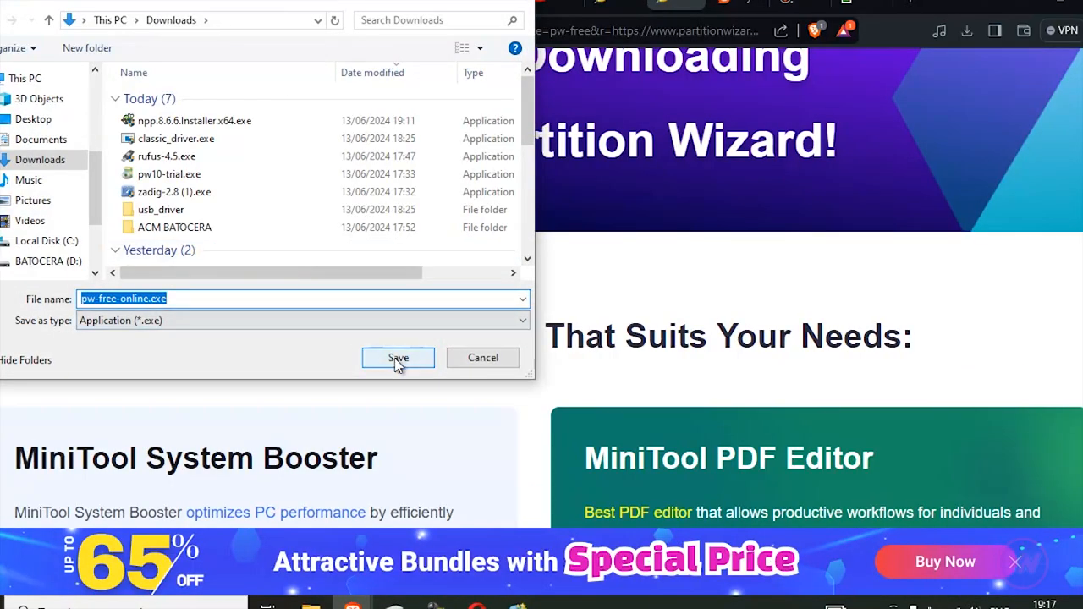
{"action": "left_click", "coordinate": [398, 359]}
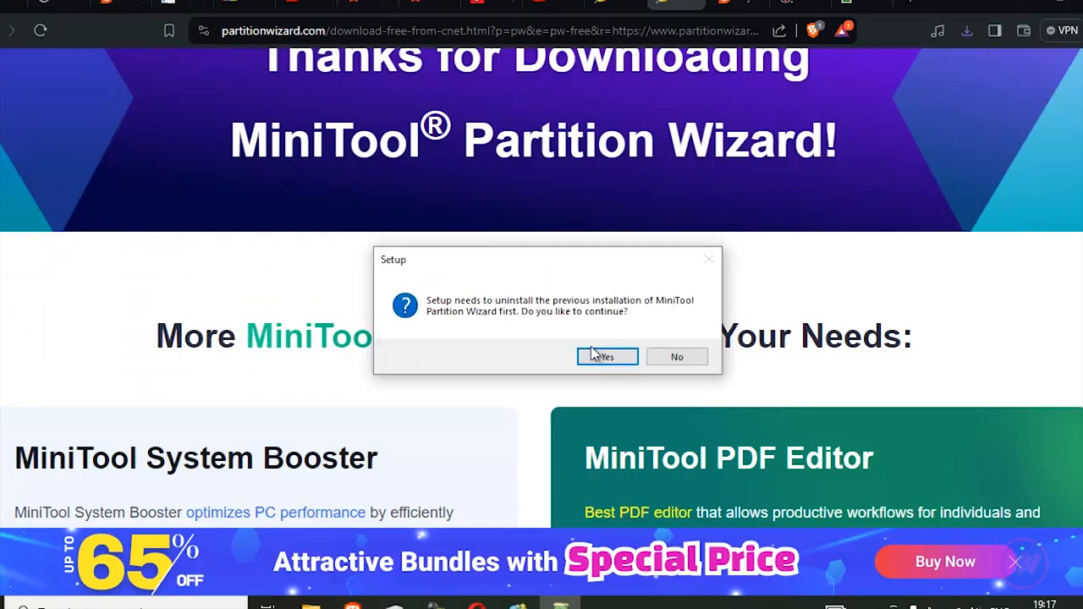
{"action": "left_click", "coordinate": [606, 355]}
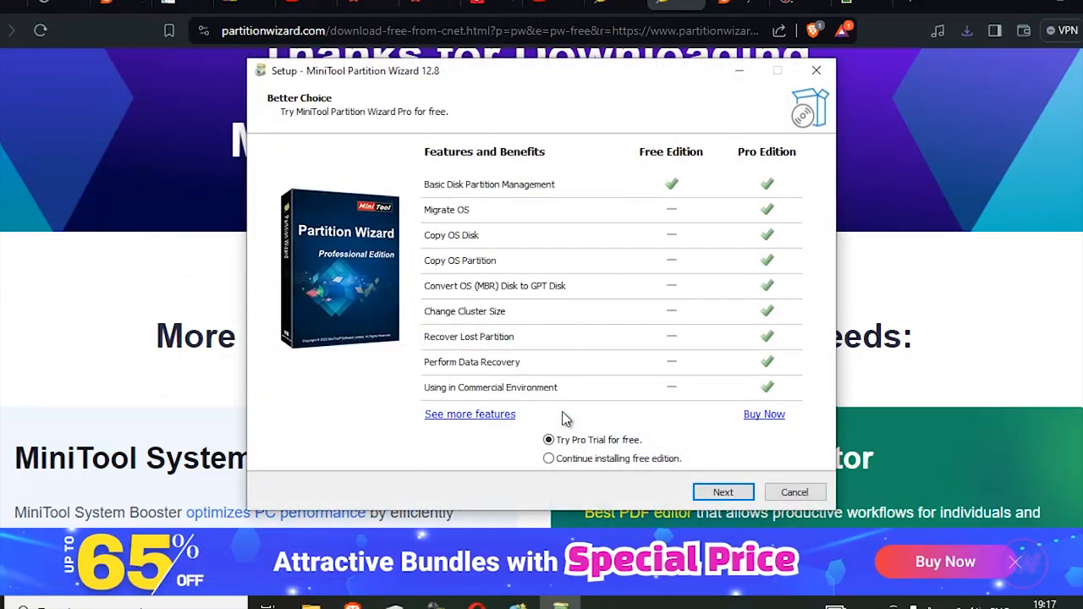
{"action": "mouse_move", "coordinate": [613, 459]}
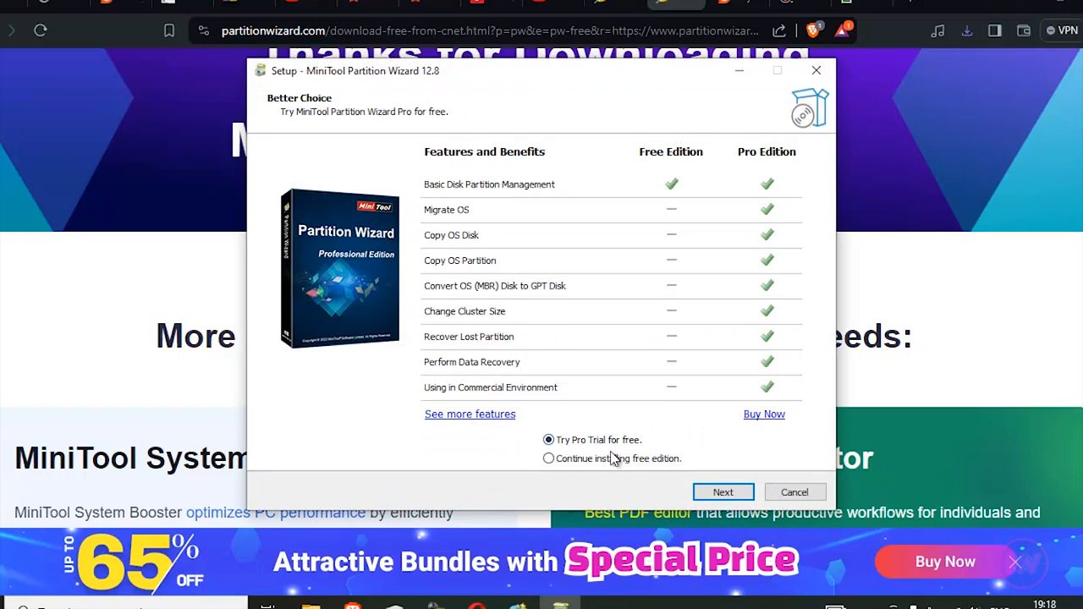
- Continue installing the free edition with default components and default folder
{"action": "left_click", "coordinate": [725, 491]}
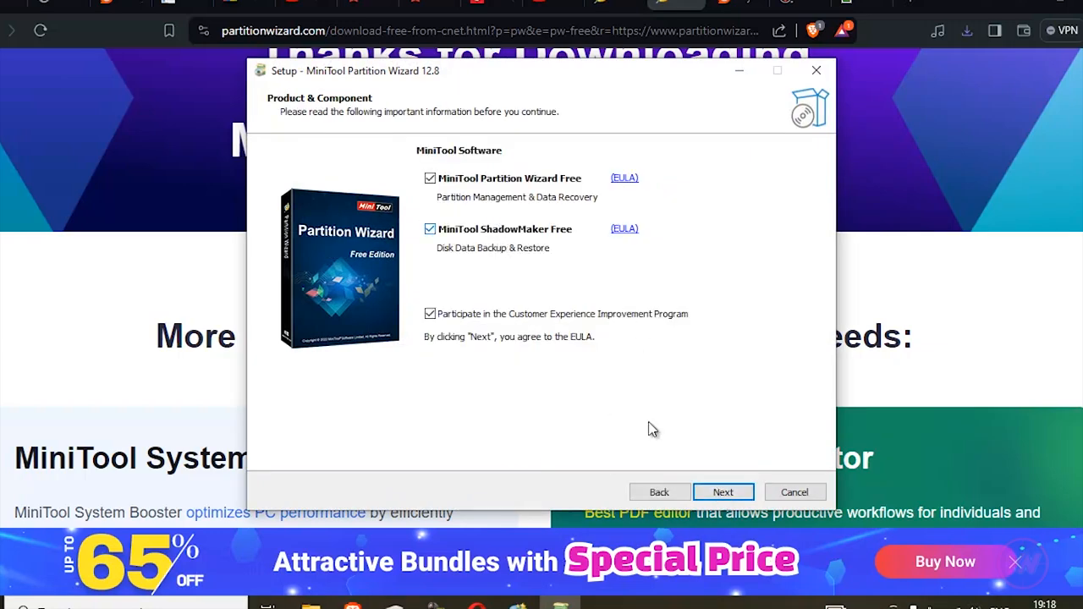
{"action": "left_click", "coordinate": [725, 491]}
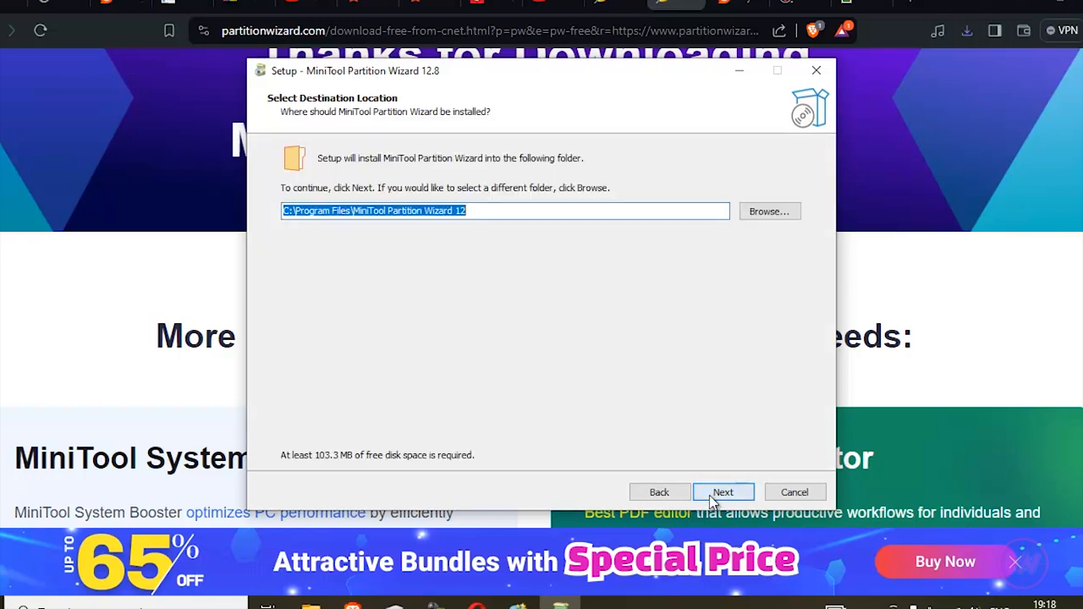
{"action": "left_click", "coordinate": [724, 490]}
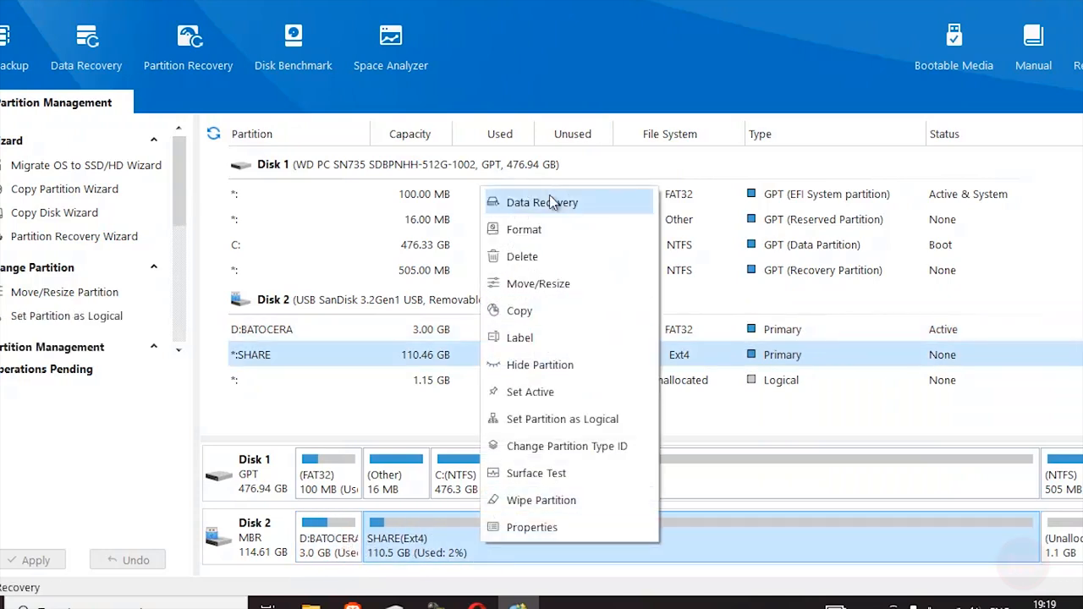
- Format the SHARE partition with exFAT as the new file system
{"action": "left_click", "coordinate": [525, 230]}
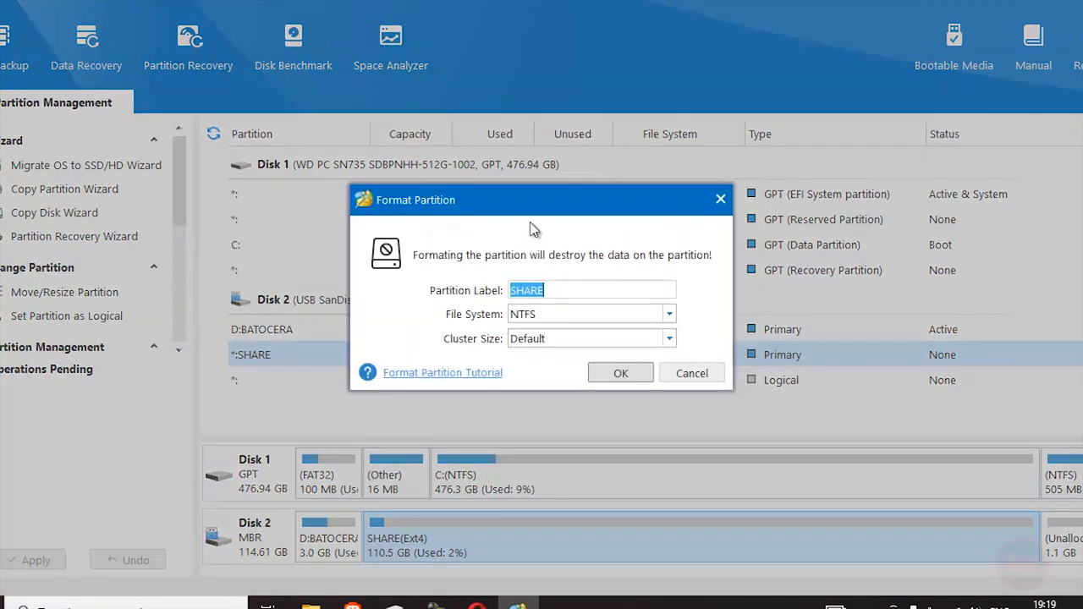
{"action": "mouse_move", "coordinate": [563, 321]}
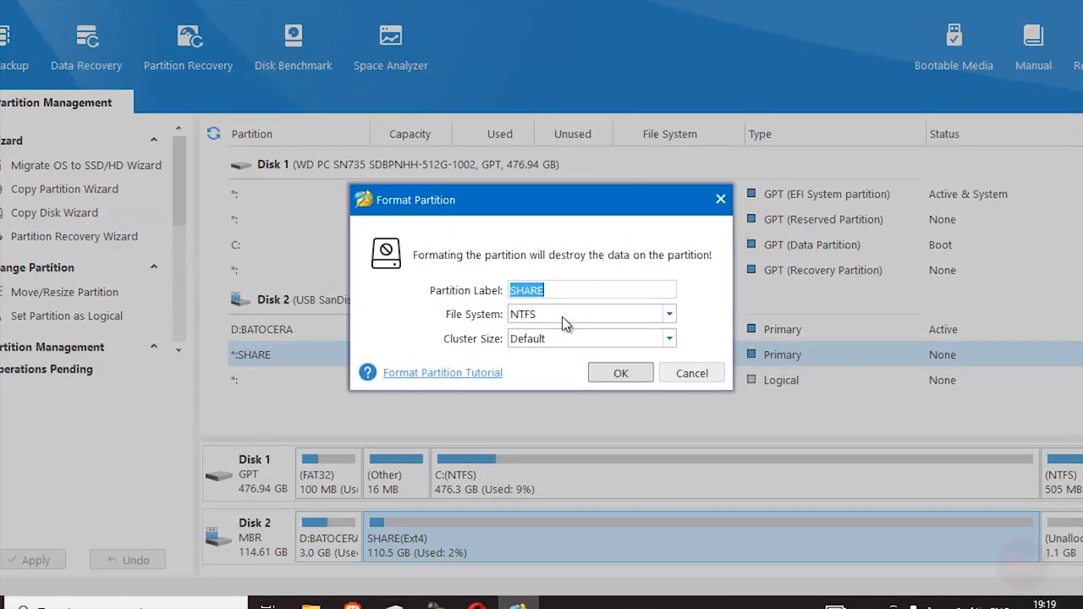
{"action": "left_click", "coordinate": [667, 313]}
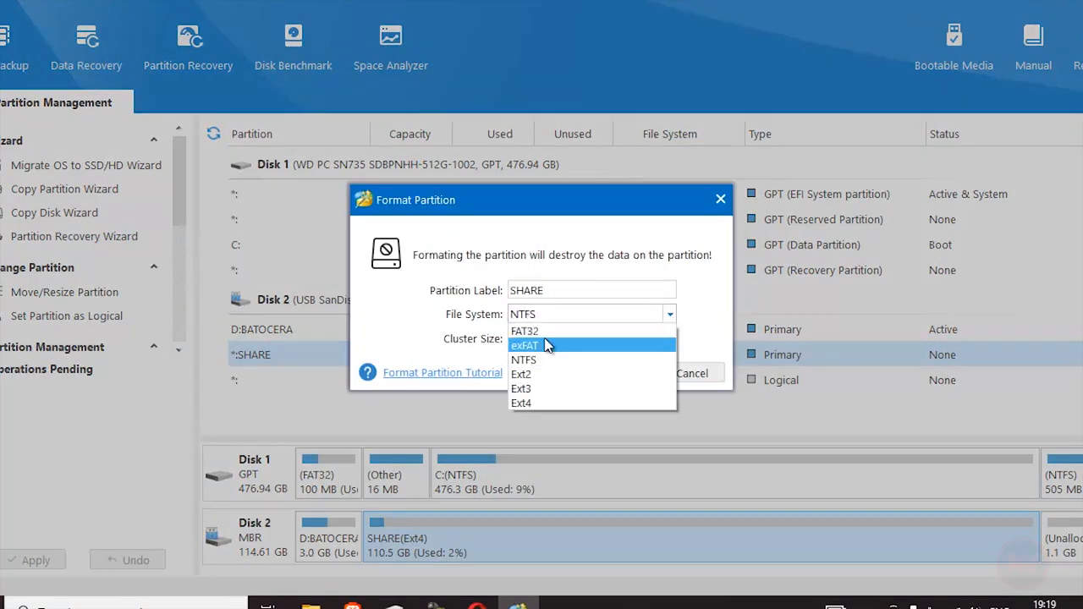
{"action": "left_click", "coordinate": [548, 345]}
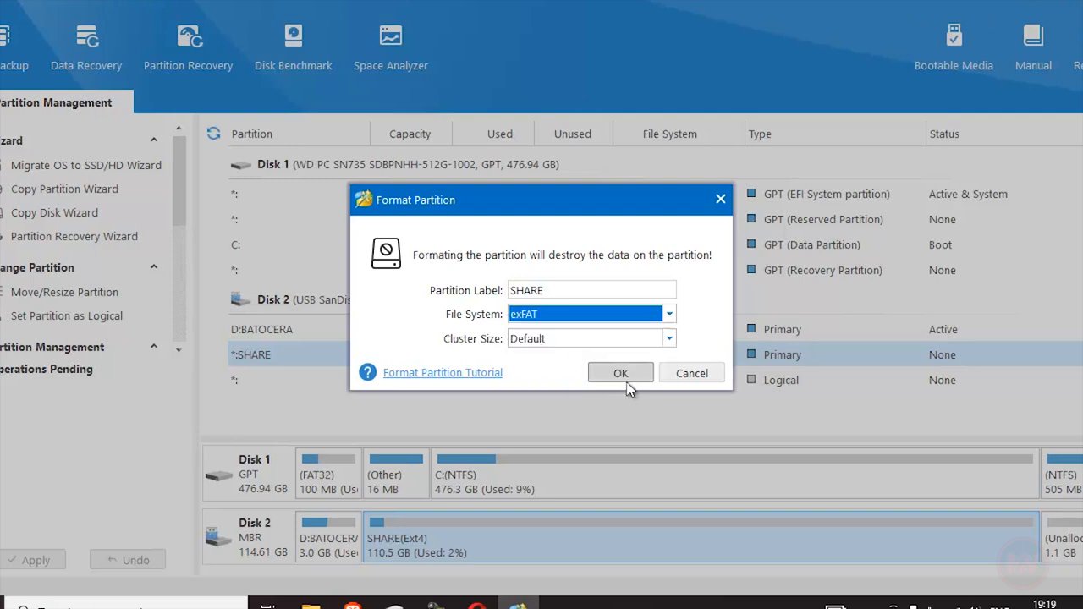
{"action": "left_click", "coordinate": [619, 374]}
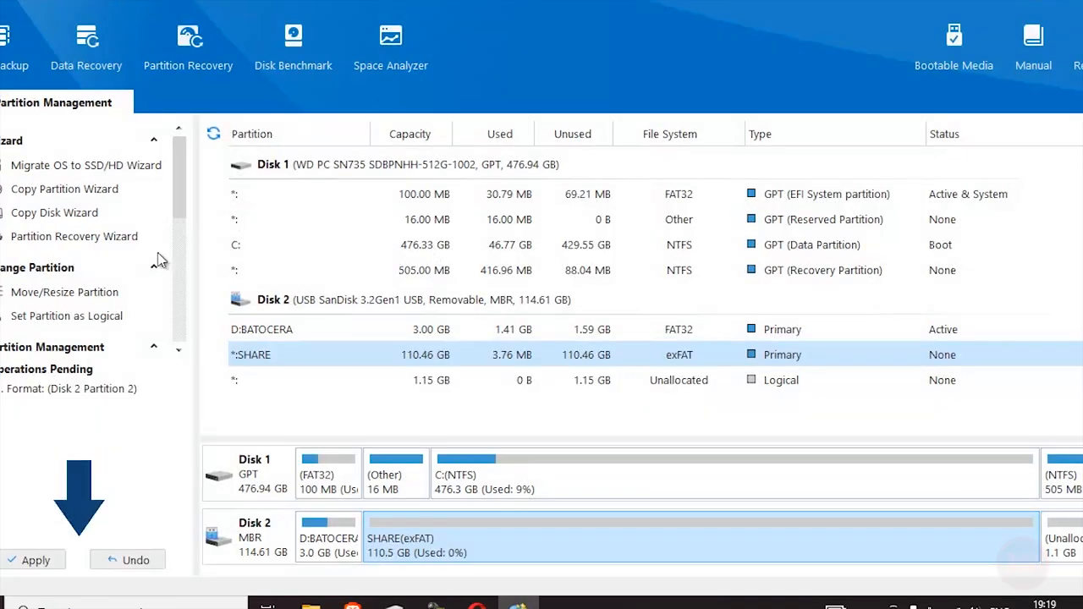
{"action": "mouse_move", "coordinate": [37, 559]}
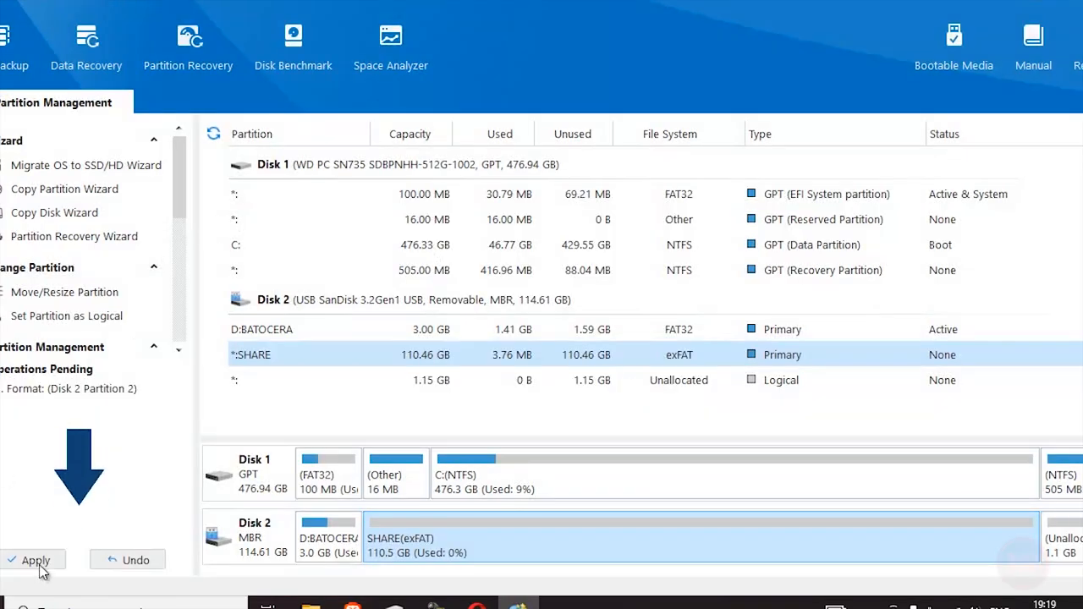
- Apply the pending format operation and acknowledge the success message
{"action": "left_click", "coordinate": [33, 561]}
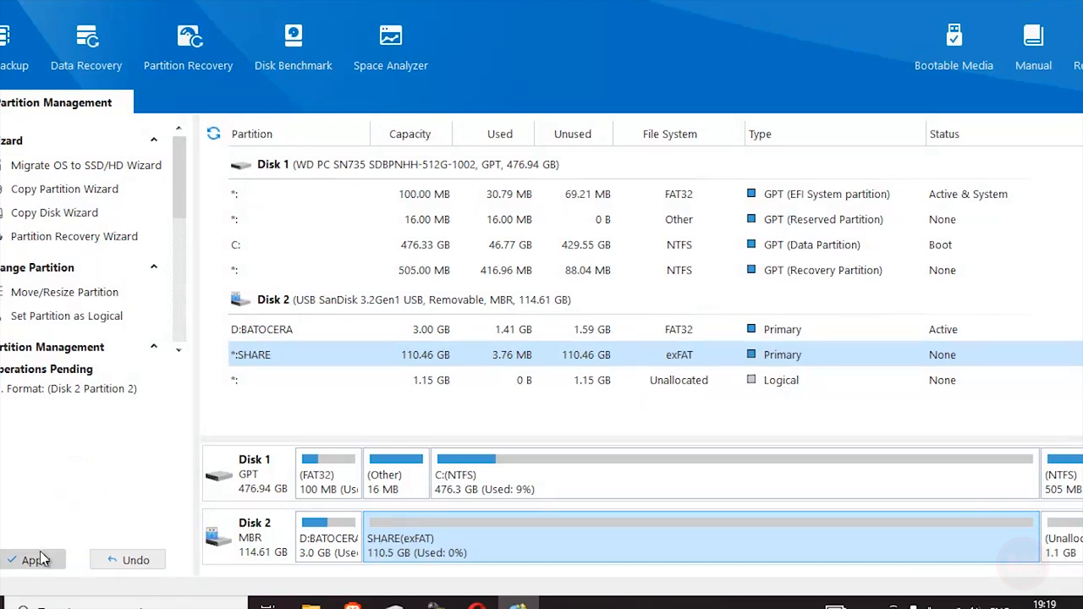
{"action": "left_click", "coordinate": [34, 559]}
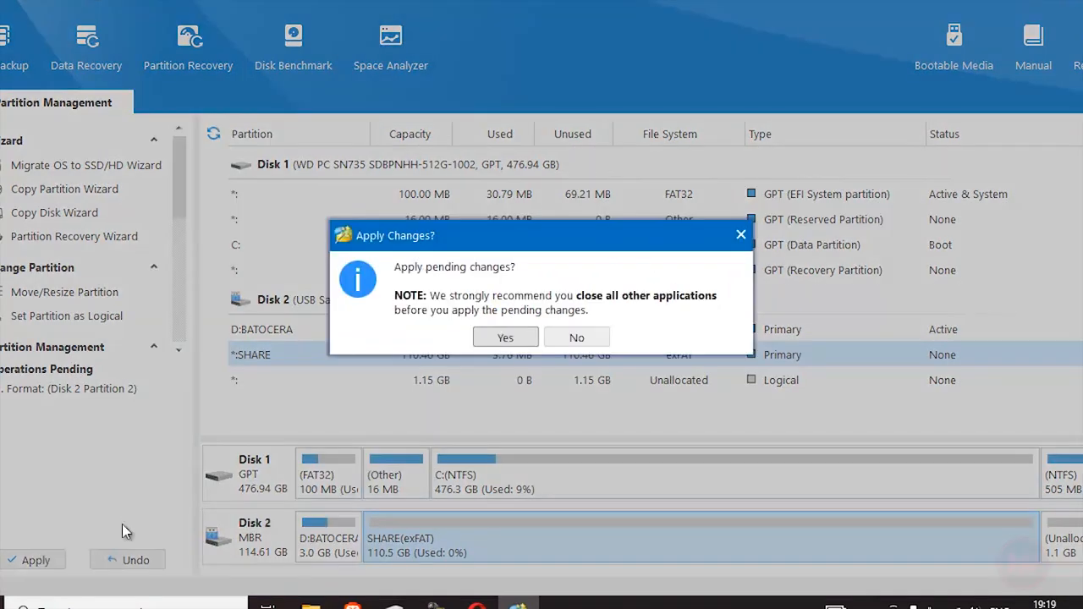
{"action": "mouse_move", "coordinate": [427, 335]}
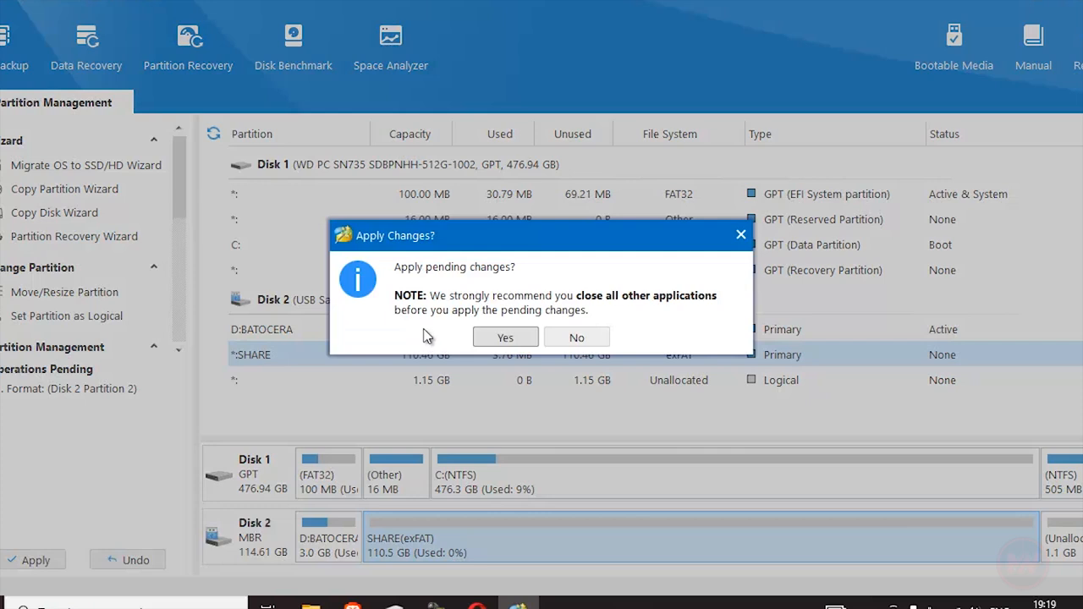
{"action": "left_click", "coordinate": [504, 337]}
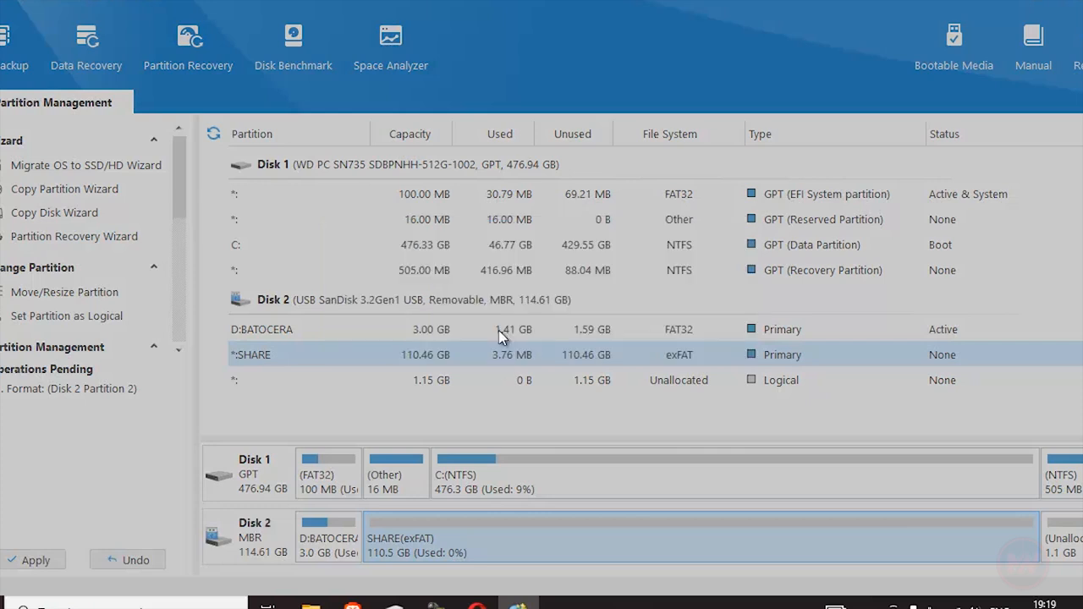
{"action": "left_click", "coordinate": [34, 561]}
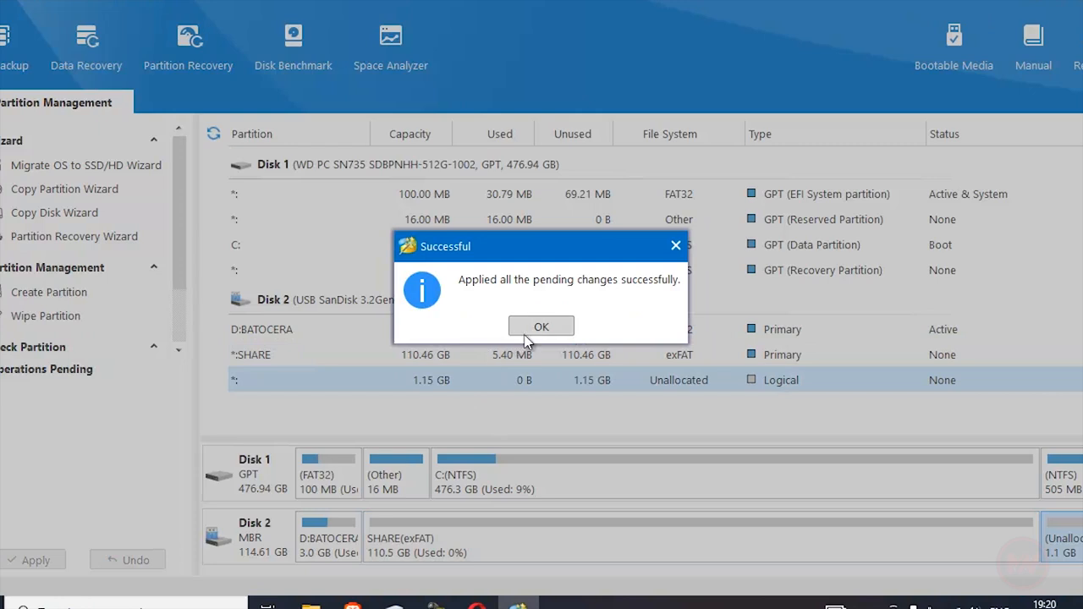
{"action": "left_click", "coordinate": [542, 325]}
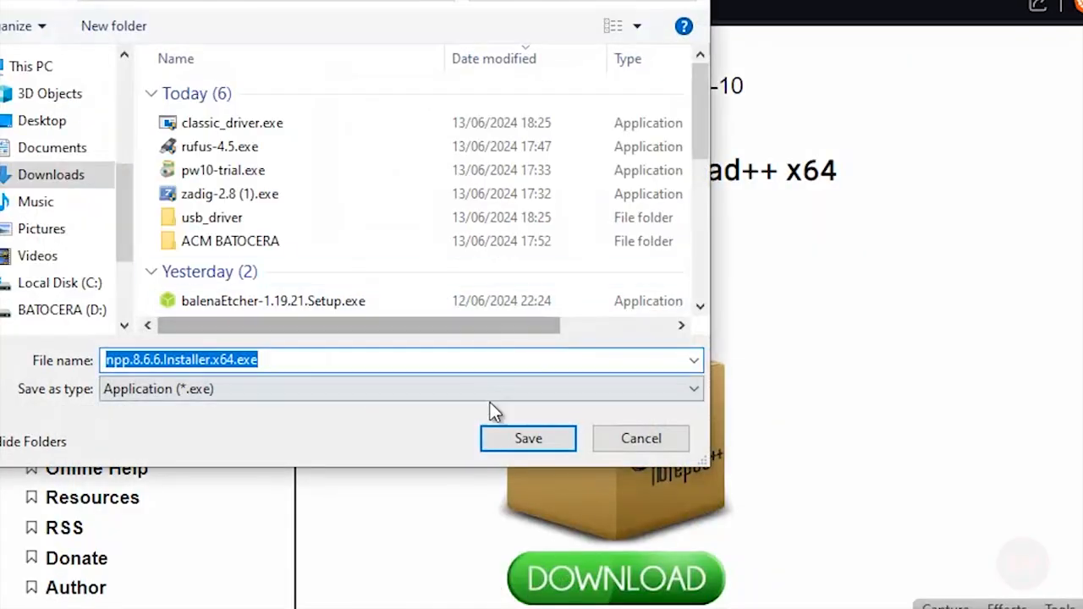
- Save the Notepad++ x64 installer, step through setup and close it when done
{"action": "left_click", "coordinate": [528, 438]}
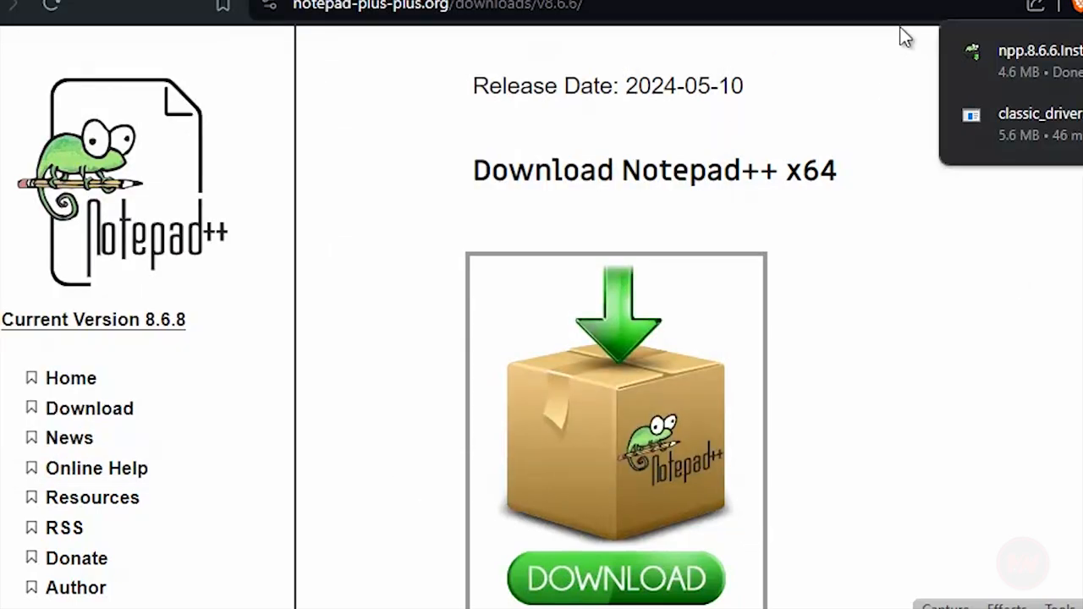
{"action": "mouse_move", "coordinate": [684, 325]}
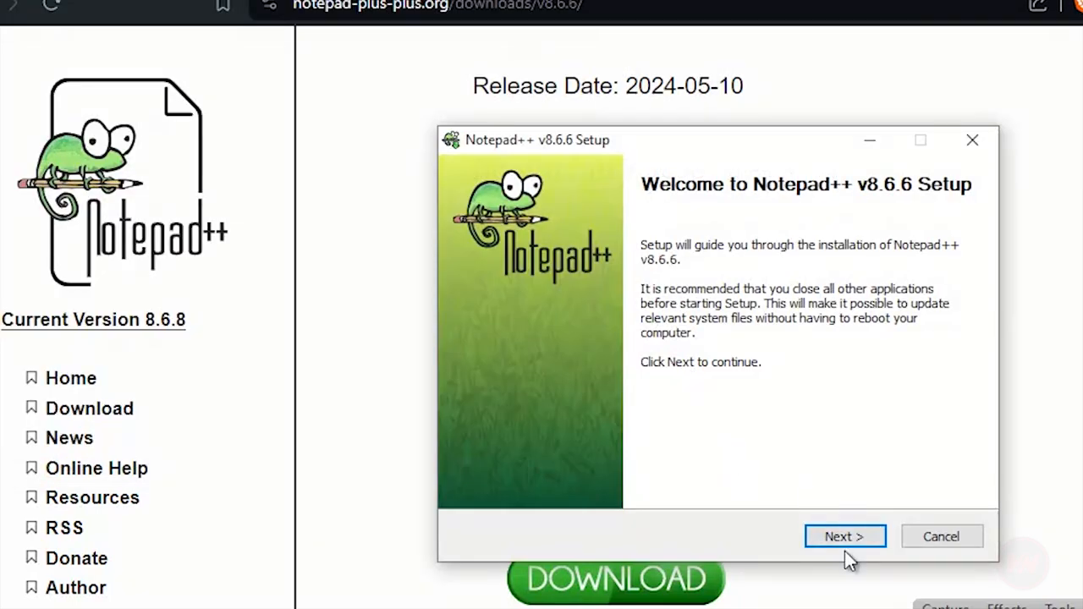
{"action": "left_click", "coordinate": [845, 536]}
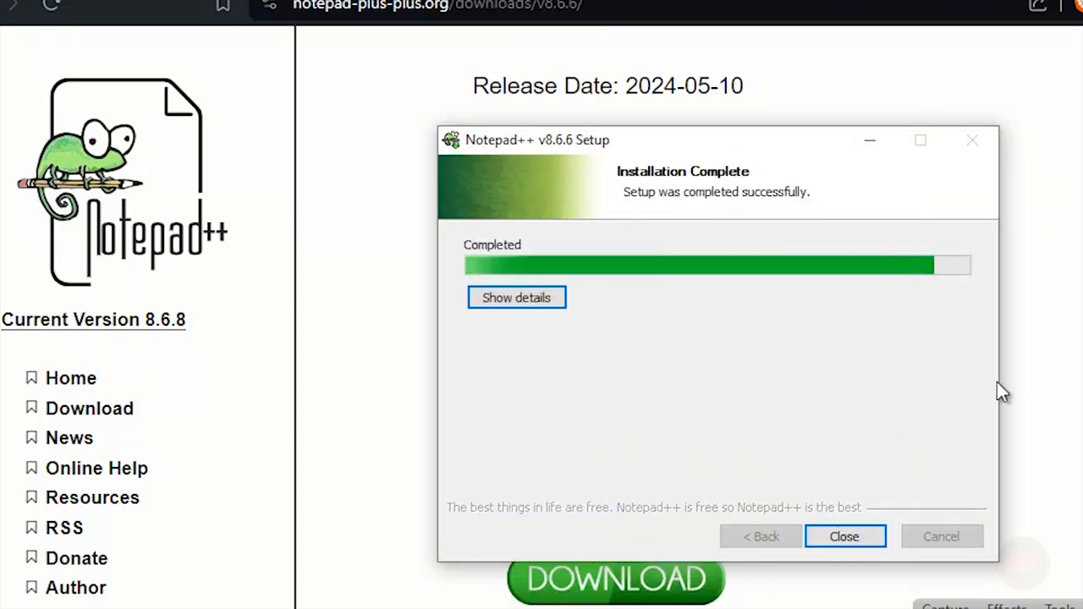
{"action": "left_click", "coordinate": [846, 535]}
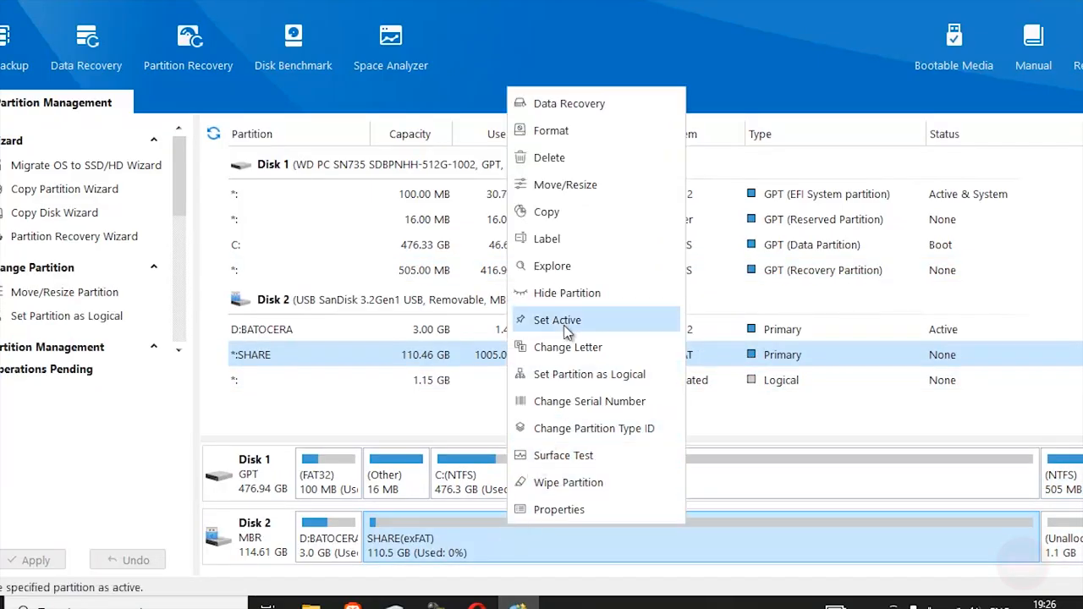
{"action": "mouse_move", "coordinate": [565, 265]}
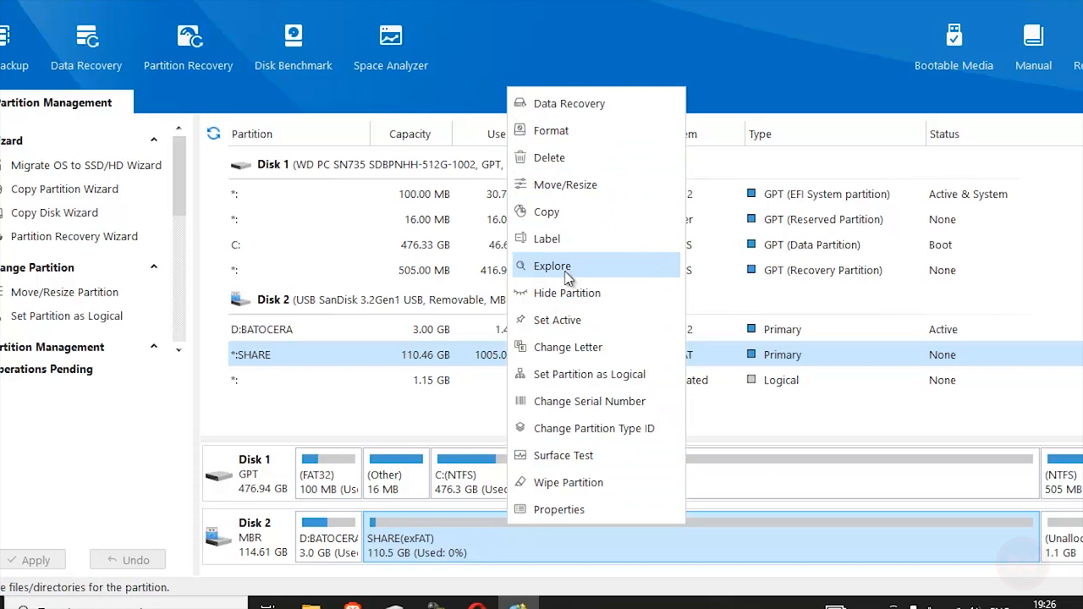
- Explore SHARE via Disk Management and assign it drive letter E
{"action": "left_click", "coordinate": [551, 264]}
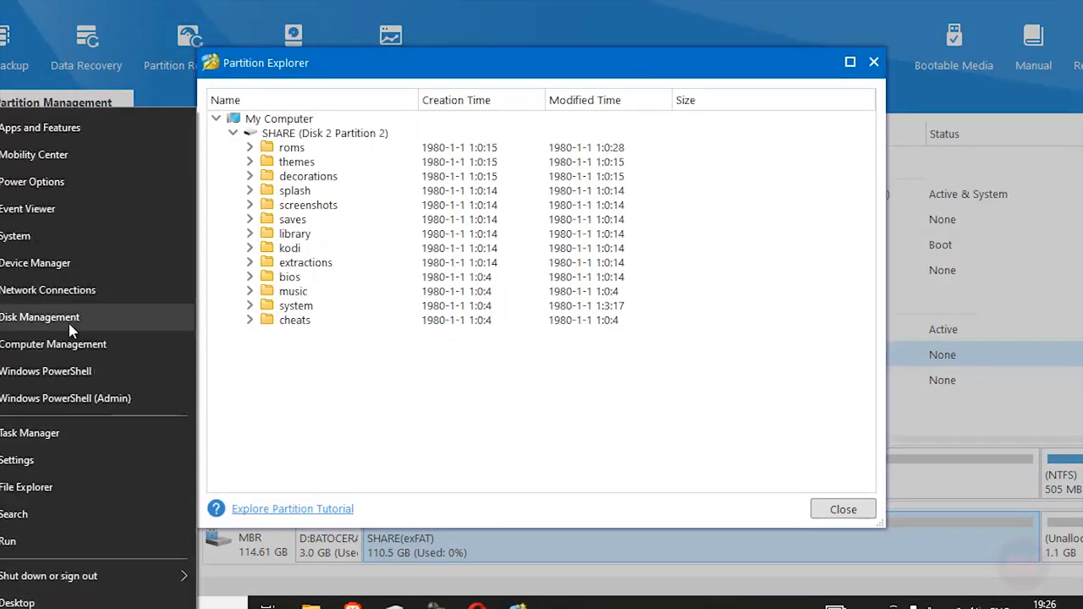
{"action": "left_click", "coordinate": [40, 317]}
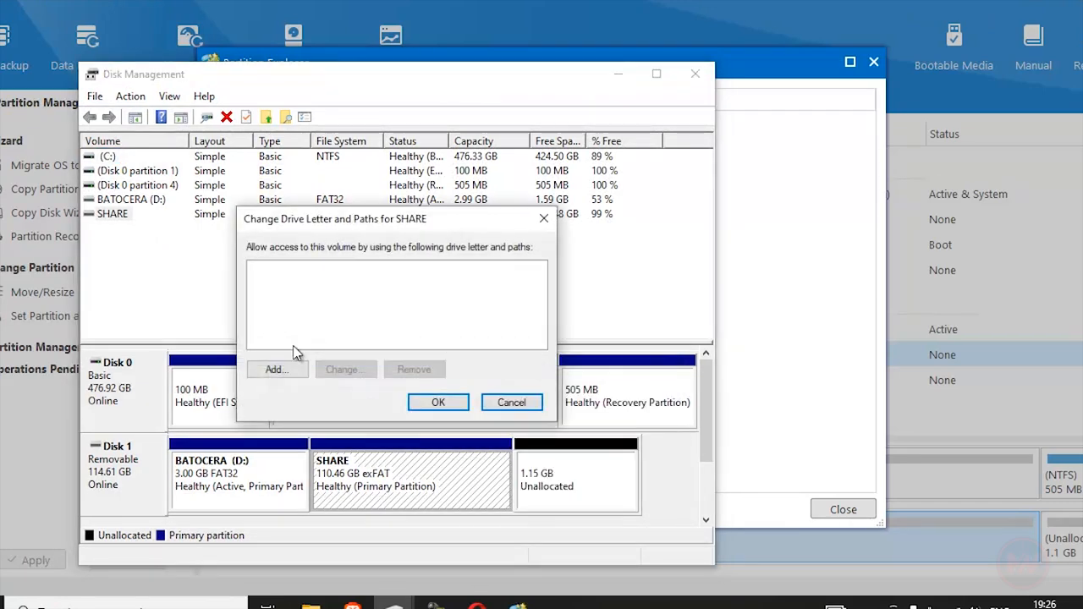
{"action": "left_click", "coordinate": [278, 369]}
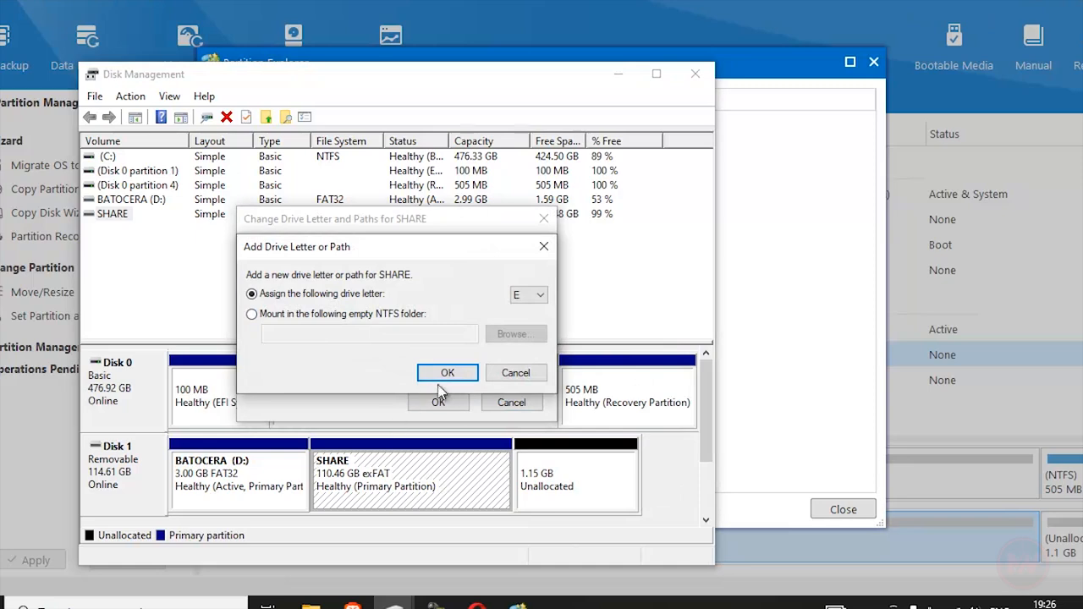
{"action": "left_click", "coordinate": [447, 372]}
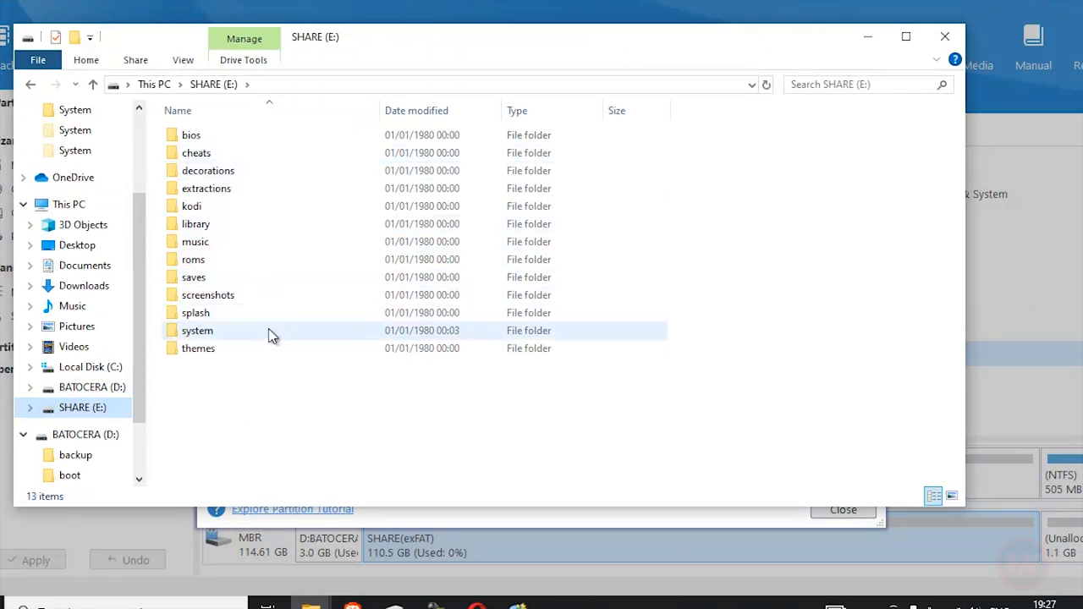
- Open batocera.conf from SHARE's system folder in Notepad++, dismissing the update prompt
{"action": "double_click", "coordinate": [196, 330]}
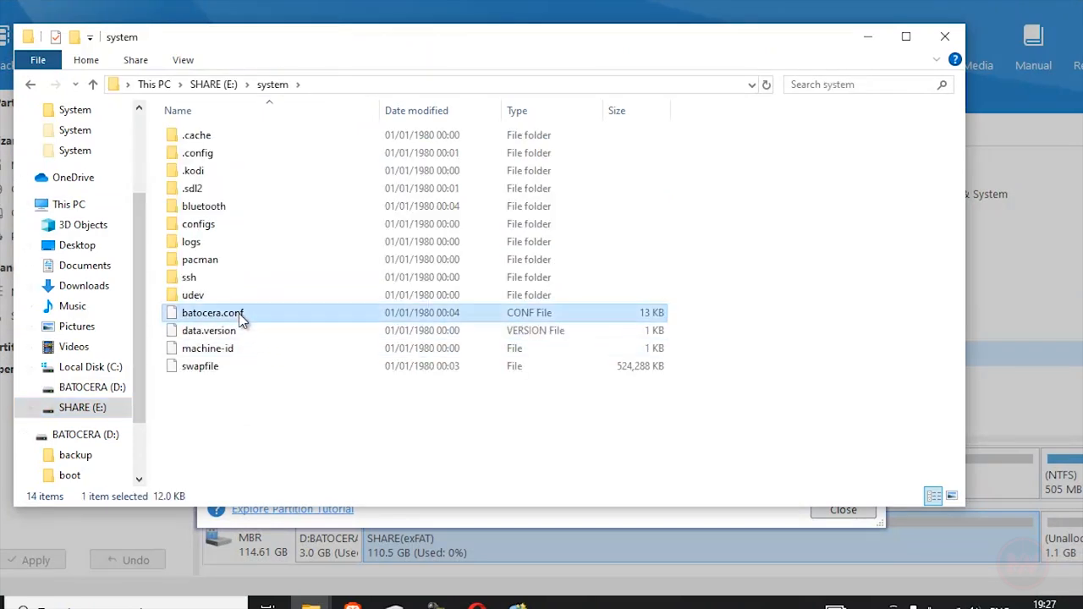
{"action": "right_click", "coordinate": [211, 313]}
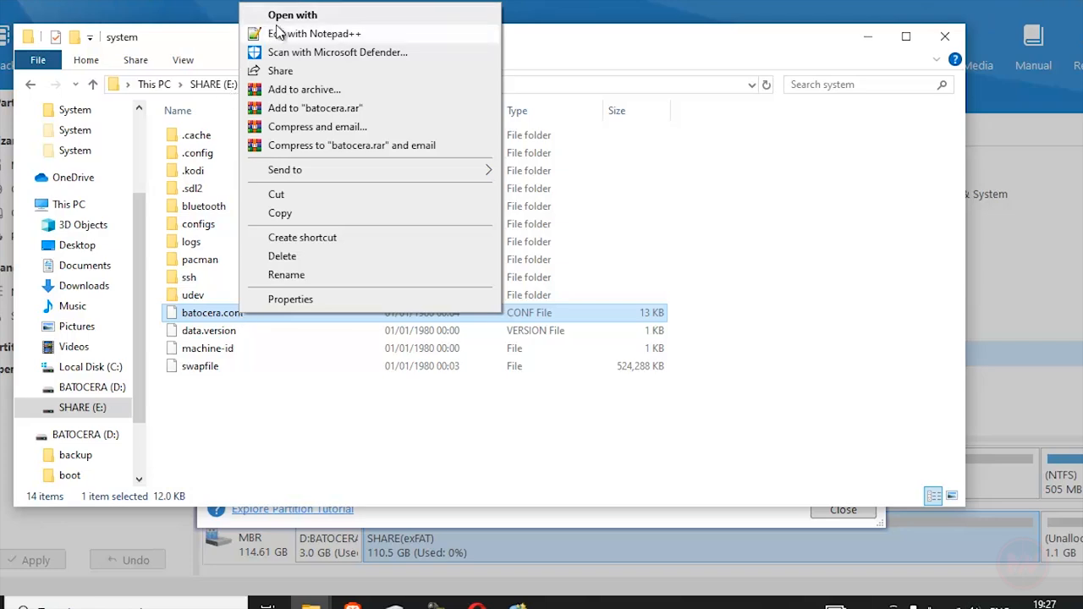
{"action": "left_click", "coordinate": [316, 34]}
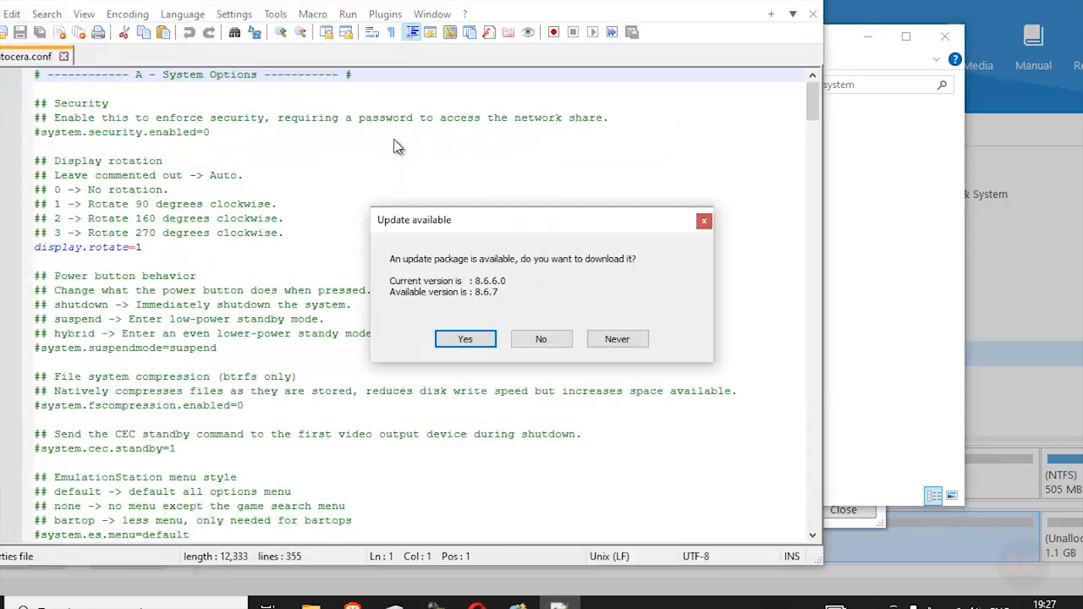
{"action": "left_click", "coordinate": [541, 339]}
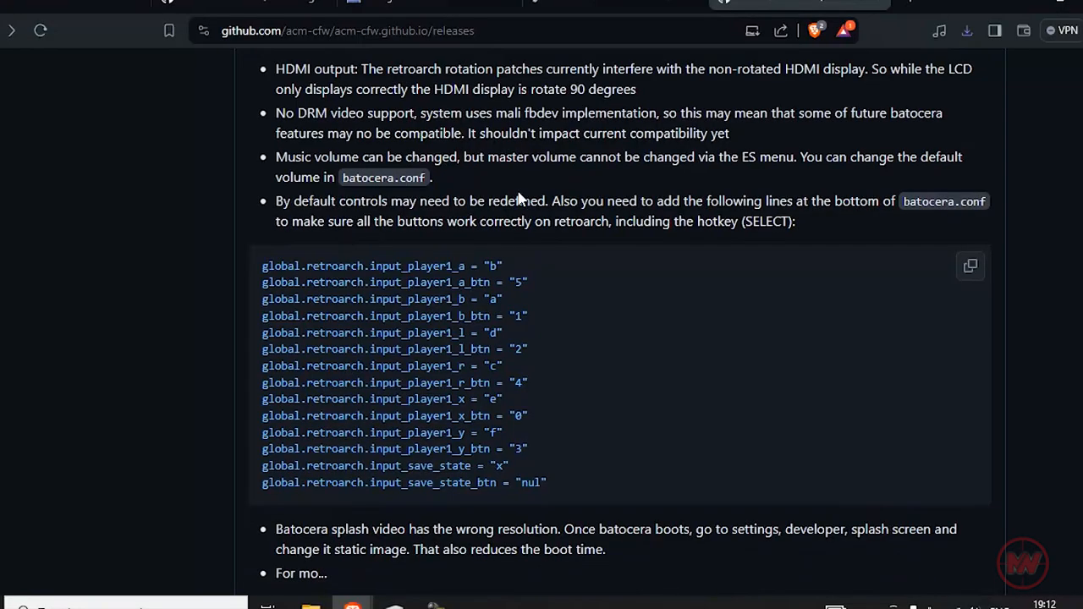
{"action": "mouse_move", "coordinate": [264, 246]}
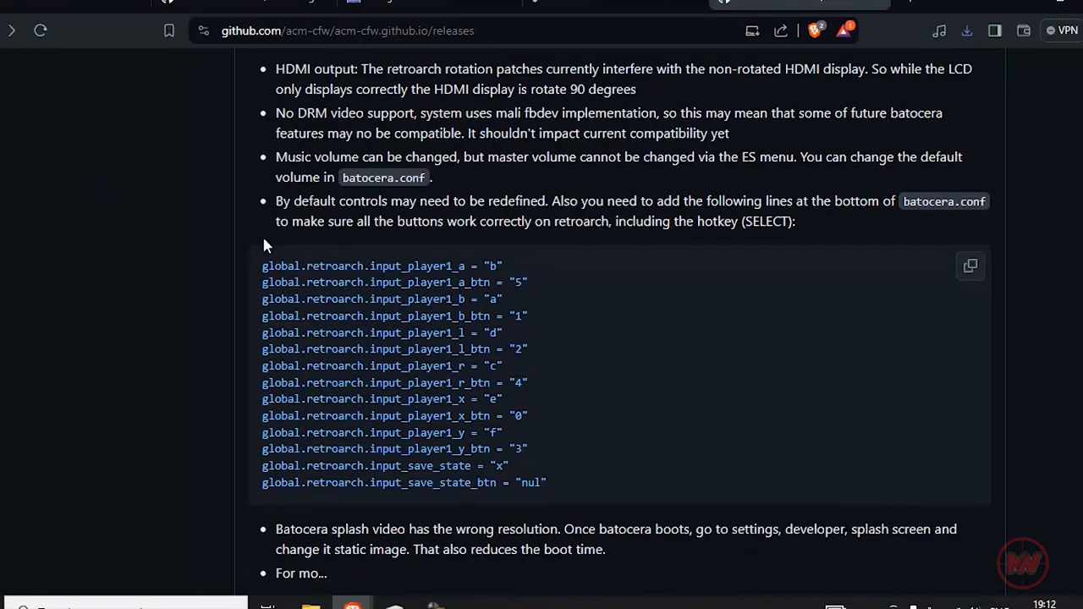
- Copy the global.retroarch player1 control lines from GitHub and paste them at the end of batocera.conf
{"action": "left_click_drag", "start_coordinate": [262, 264], "coordinate": [512, 454]}
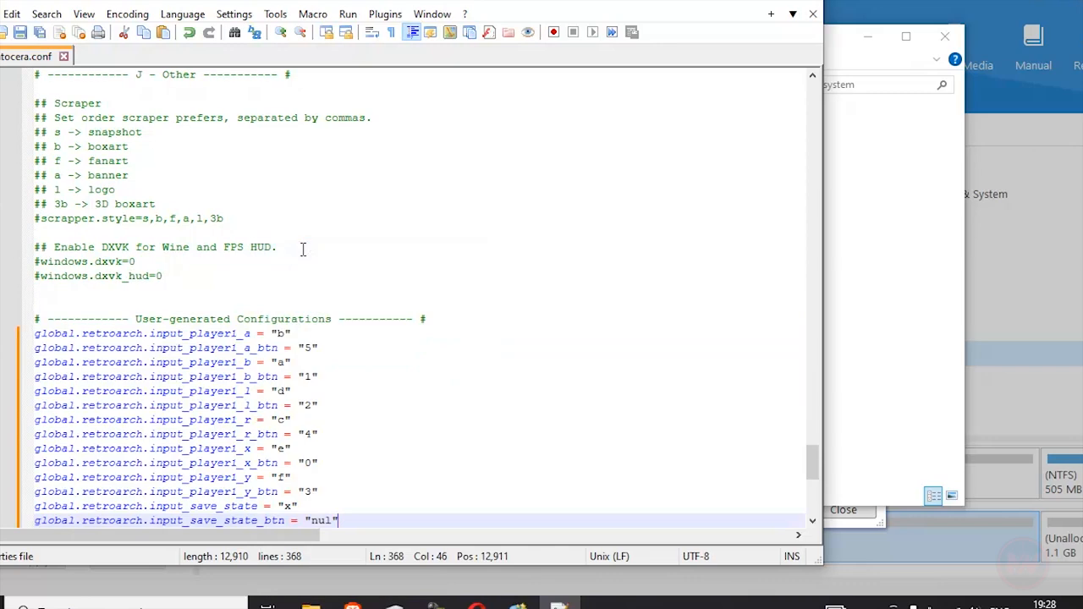
{"action": "scroll", "scroll_direction": "down", "scroll_amount": 3}
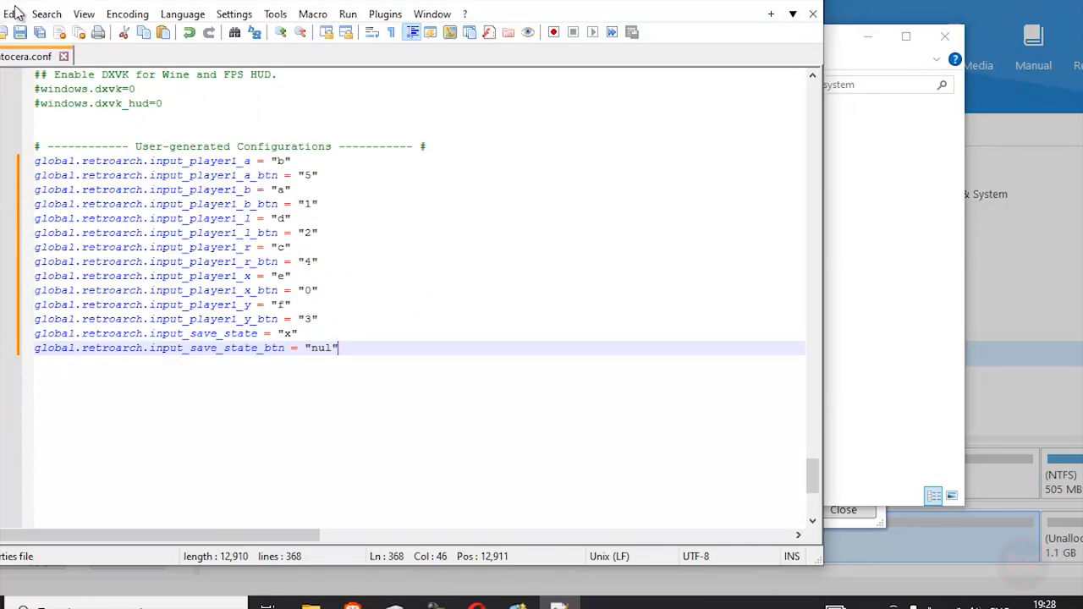
{"action": "left_click", "coordinate": [183, 14]}
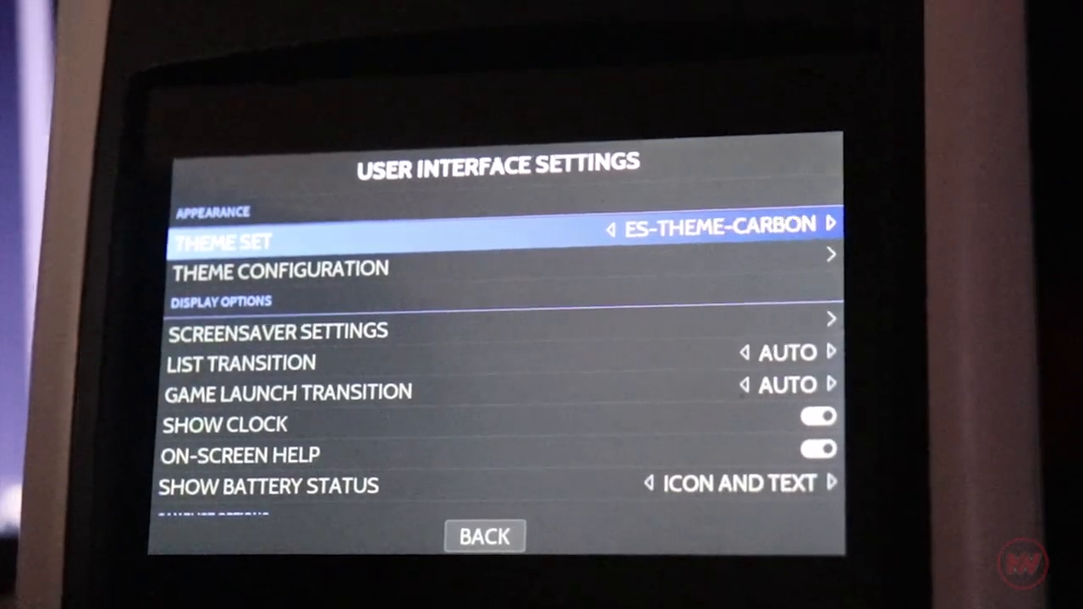
- Review the ES-THEME-CARBON theme configuration, then return to User Interface Settings
{"action": "left_click", "coordinate": [278, 269]}
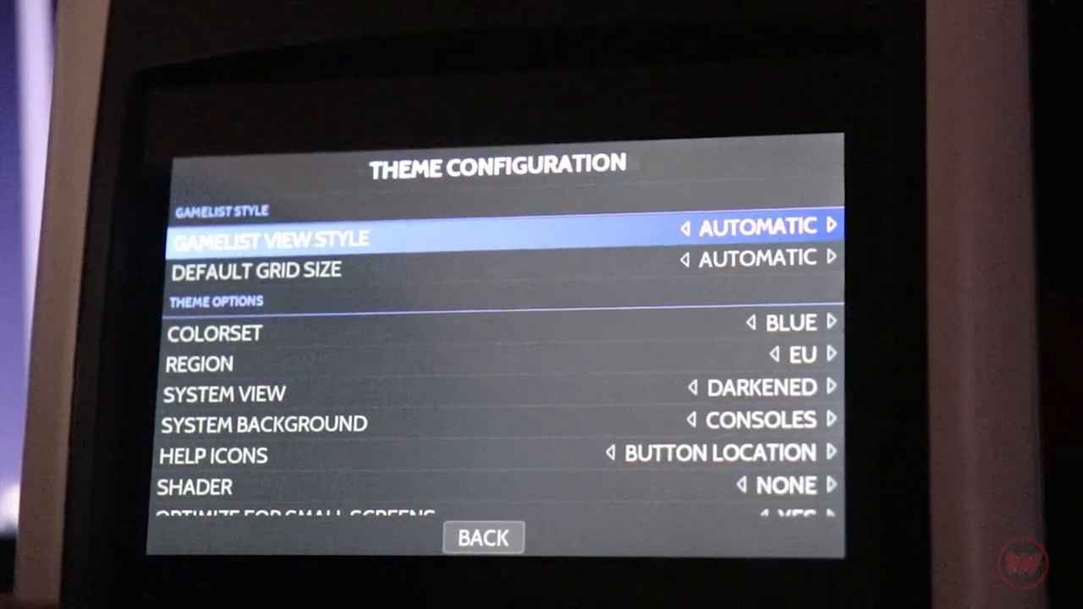
{"action": "left_click", "coordinate": [484, 537]}
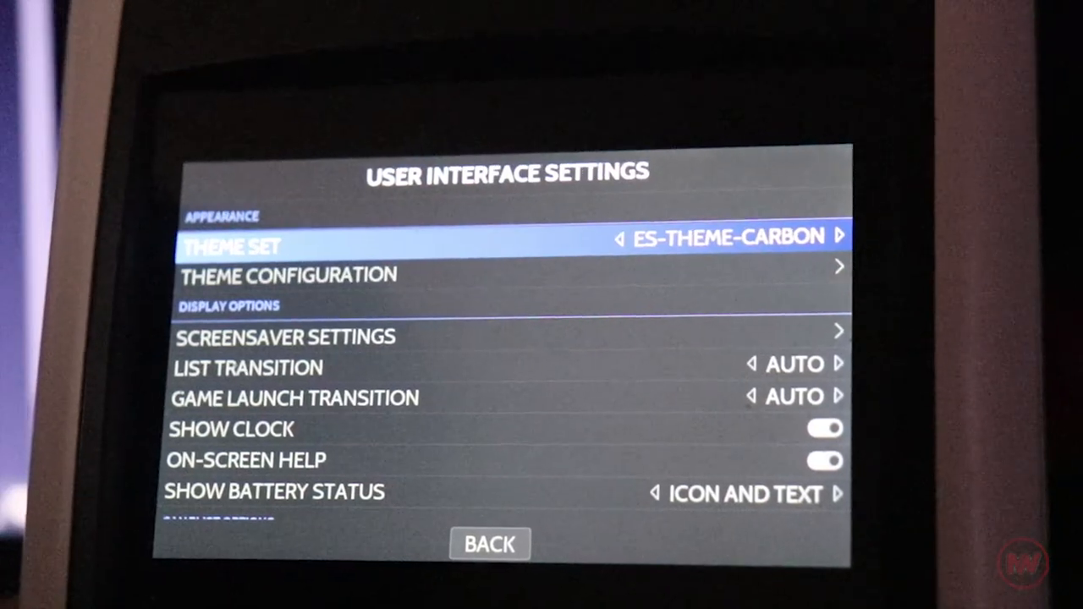